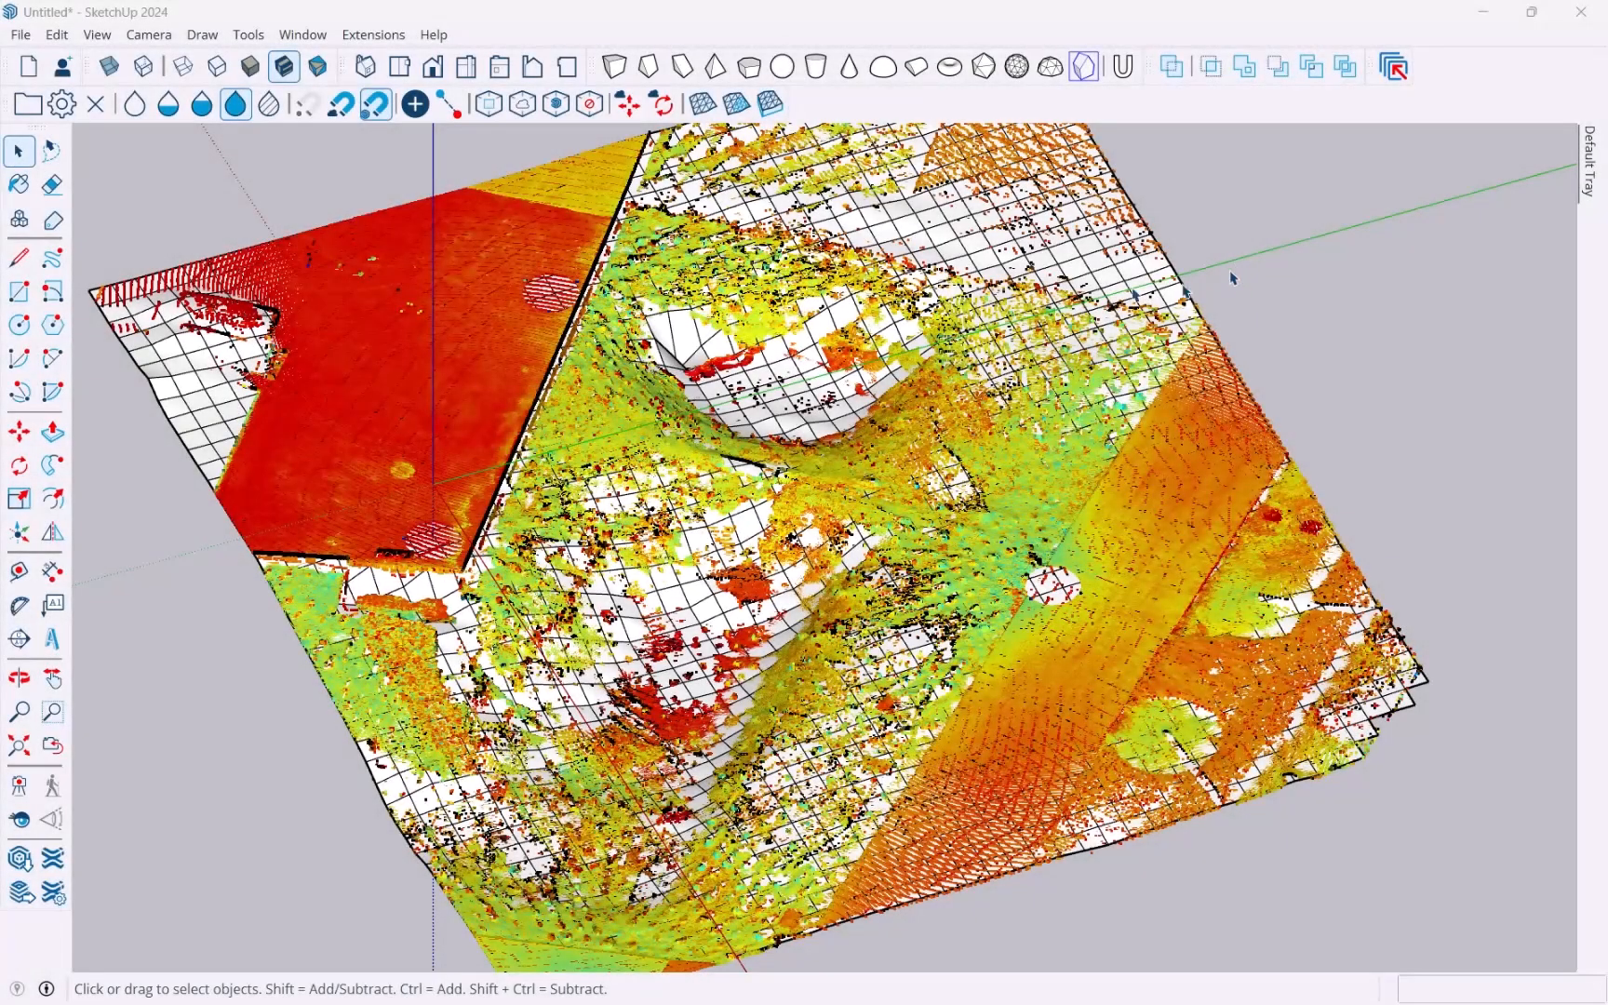
pyautogui.moveTo(643, 613)
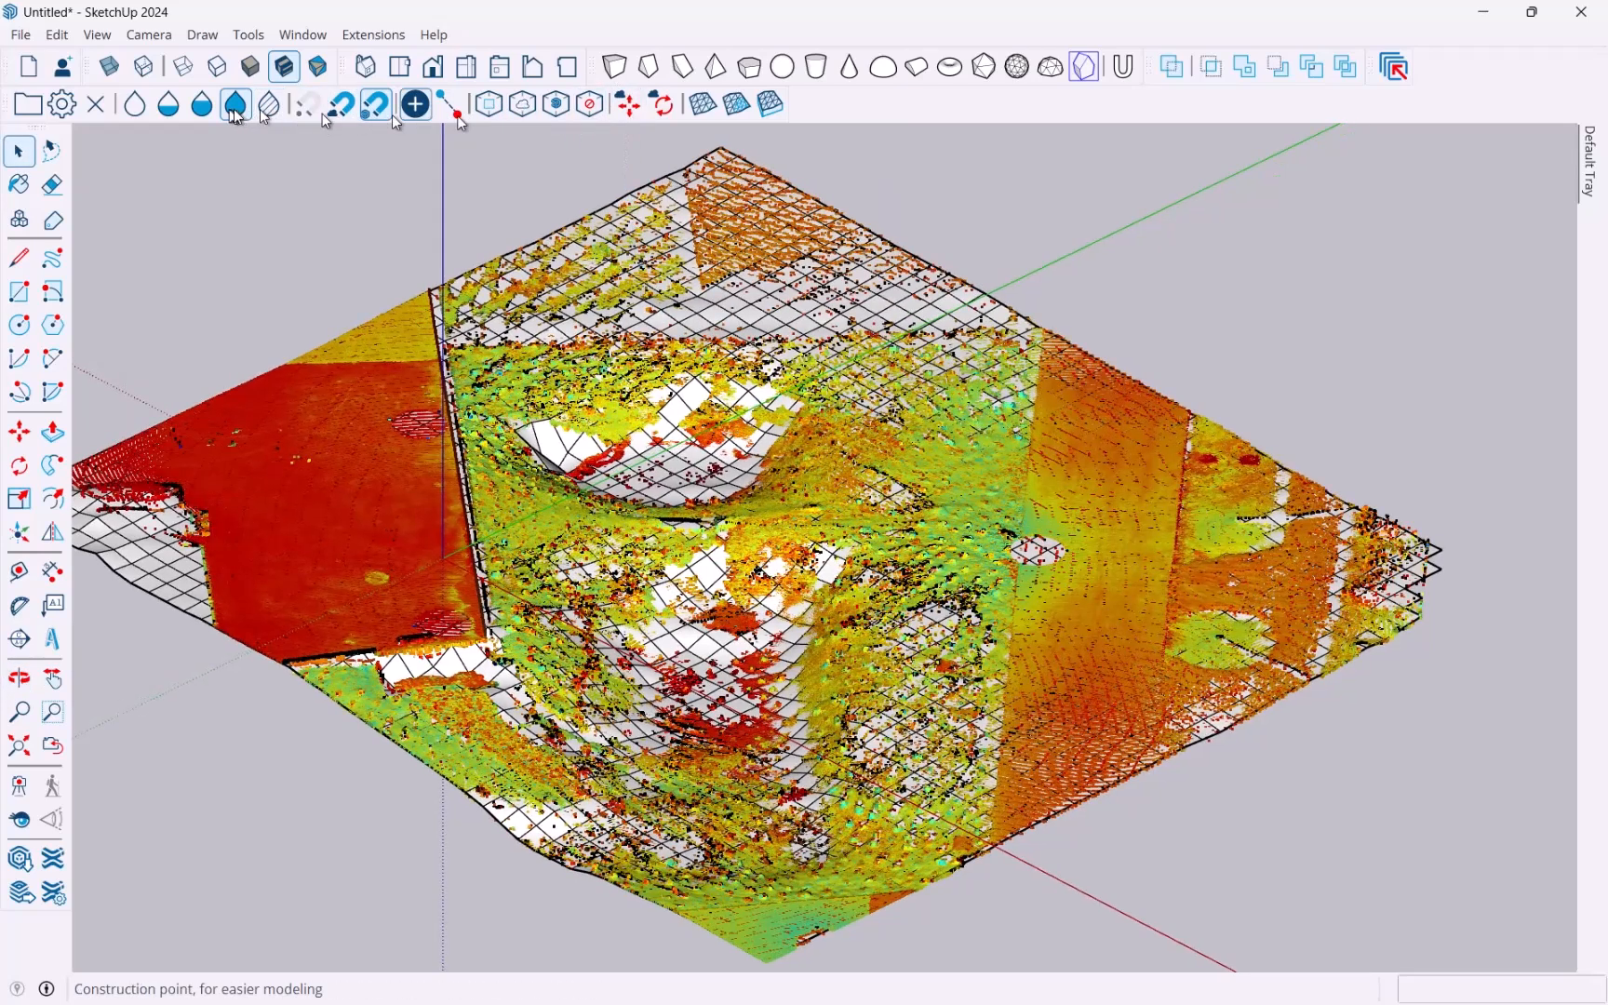
pyautogui.moveTo(702, 103)
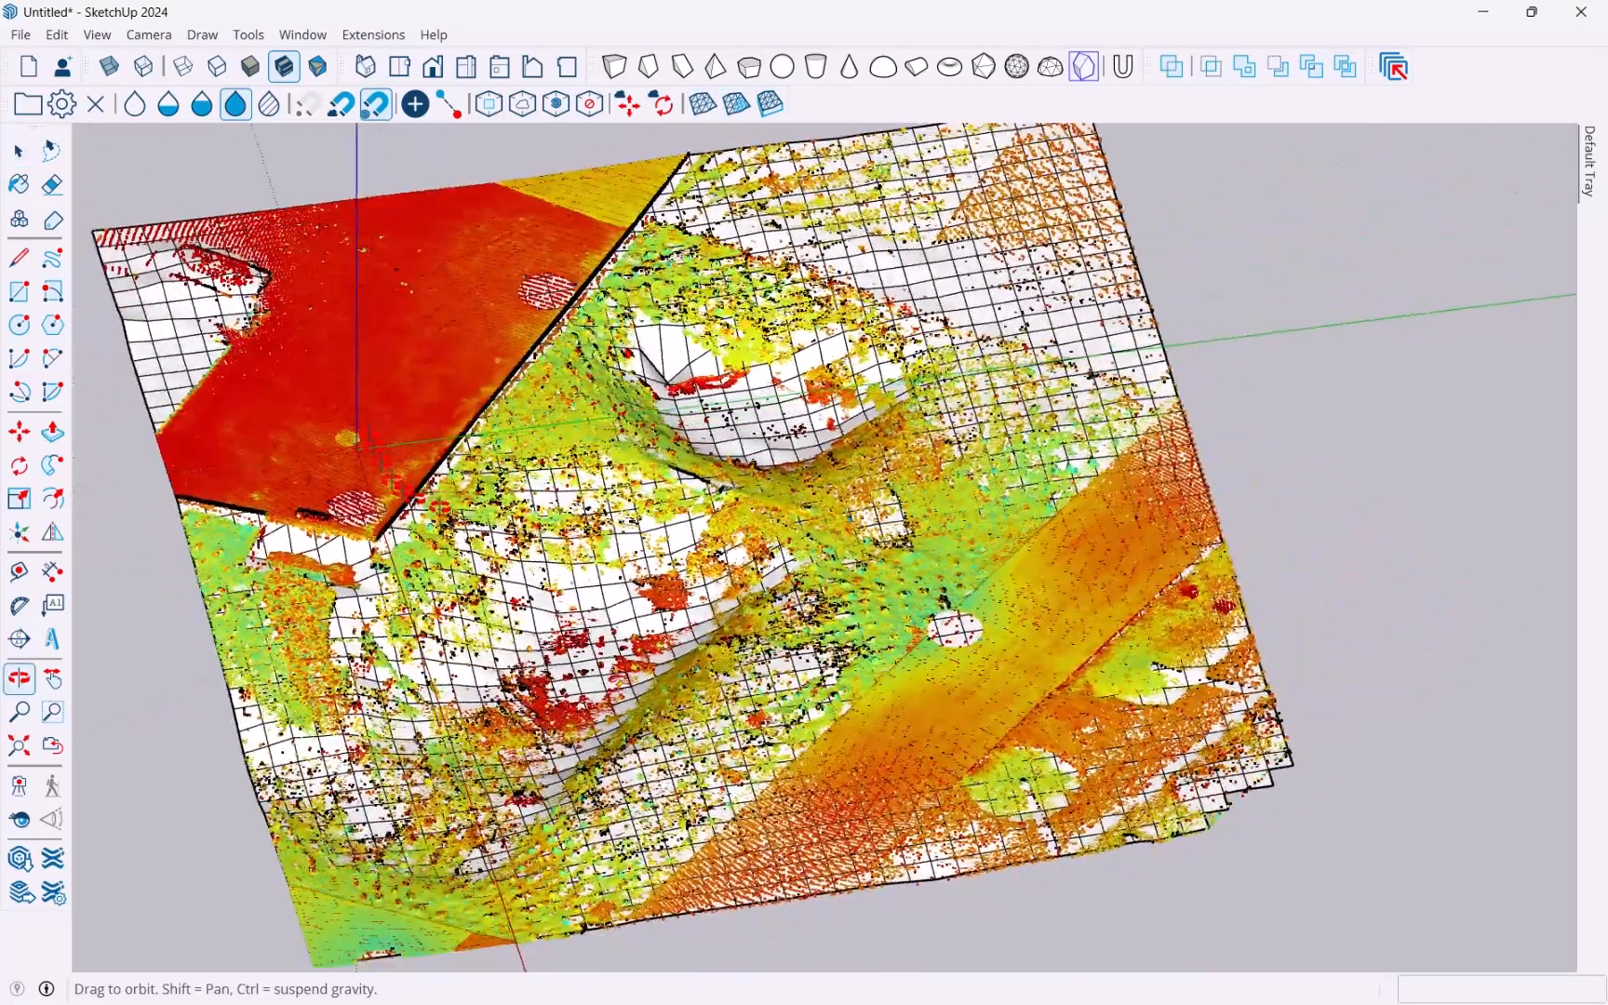
# Open the Point Cloud Manager for the outdoor scan from the Scan Essentials toolbar.
pyautogui.click(19, 151)
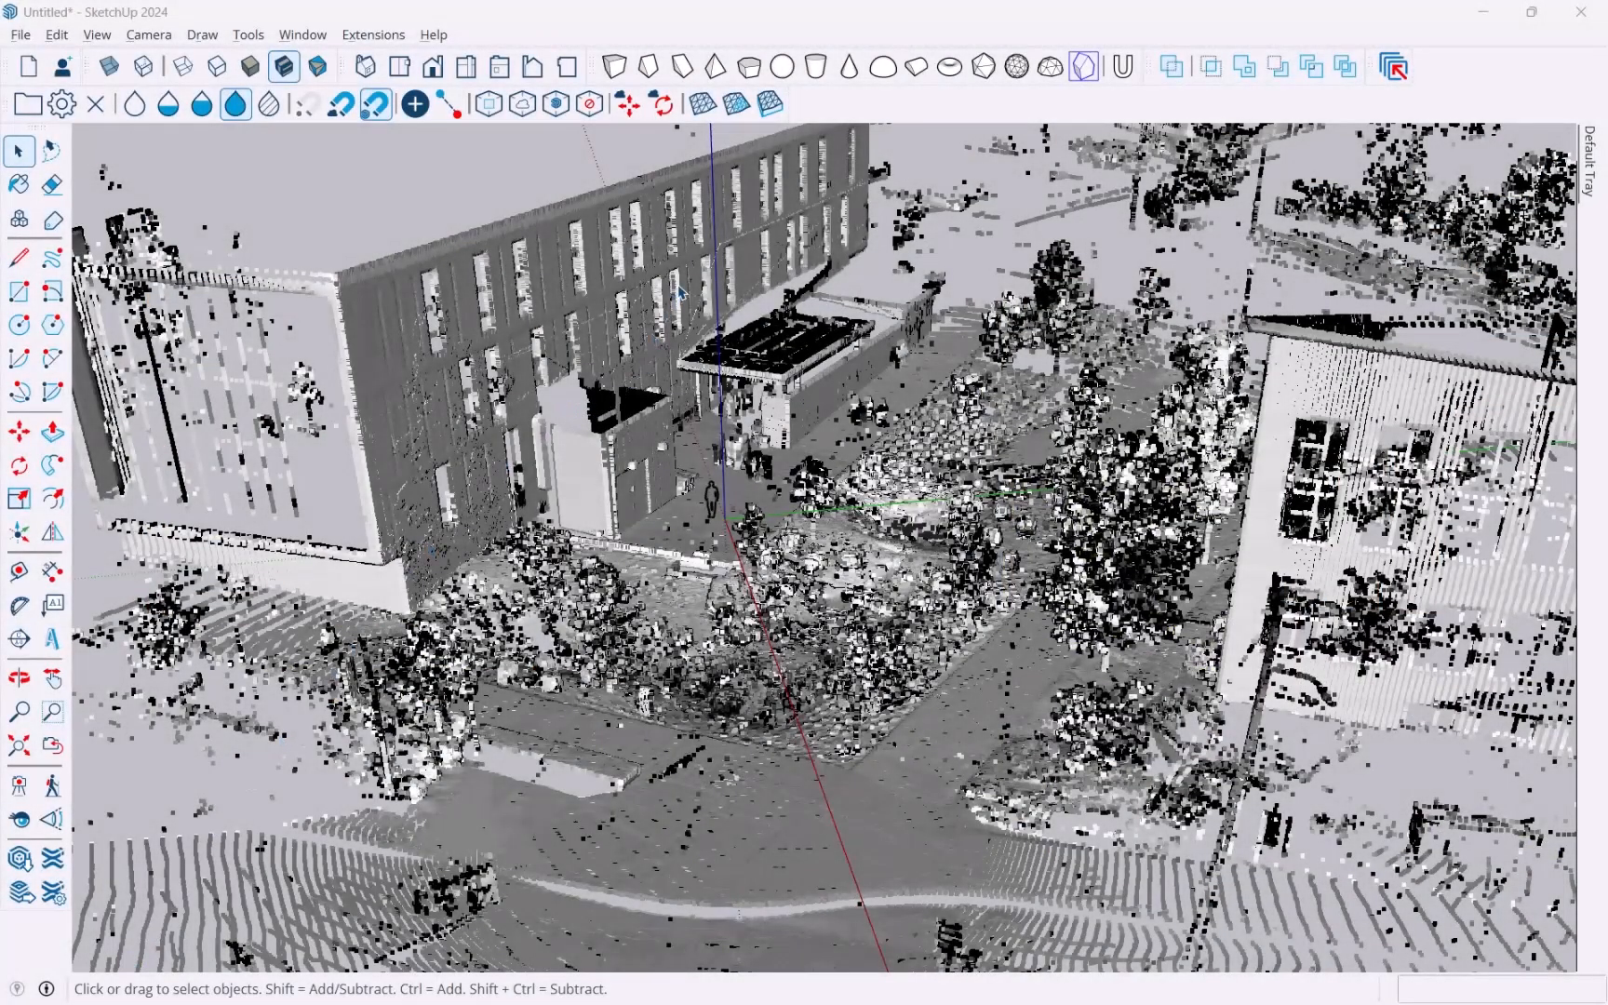
pyautogui.moveTo(703, 103)
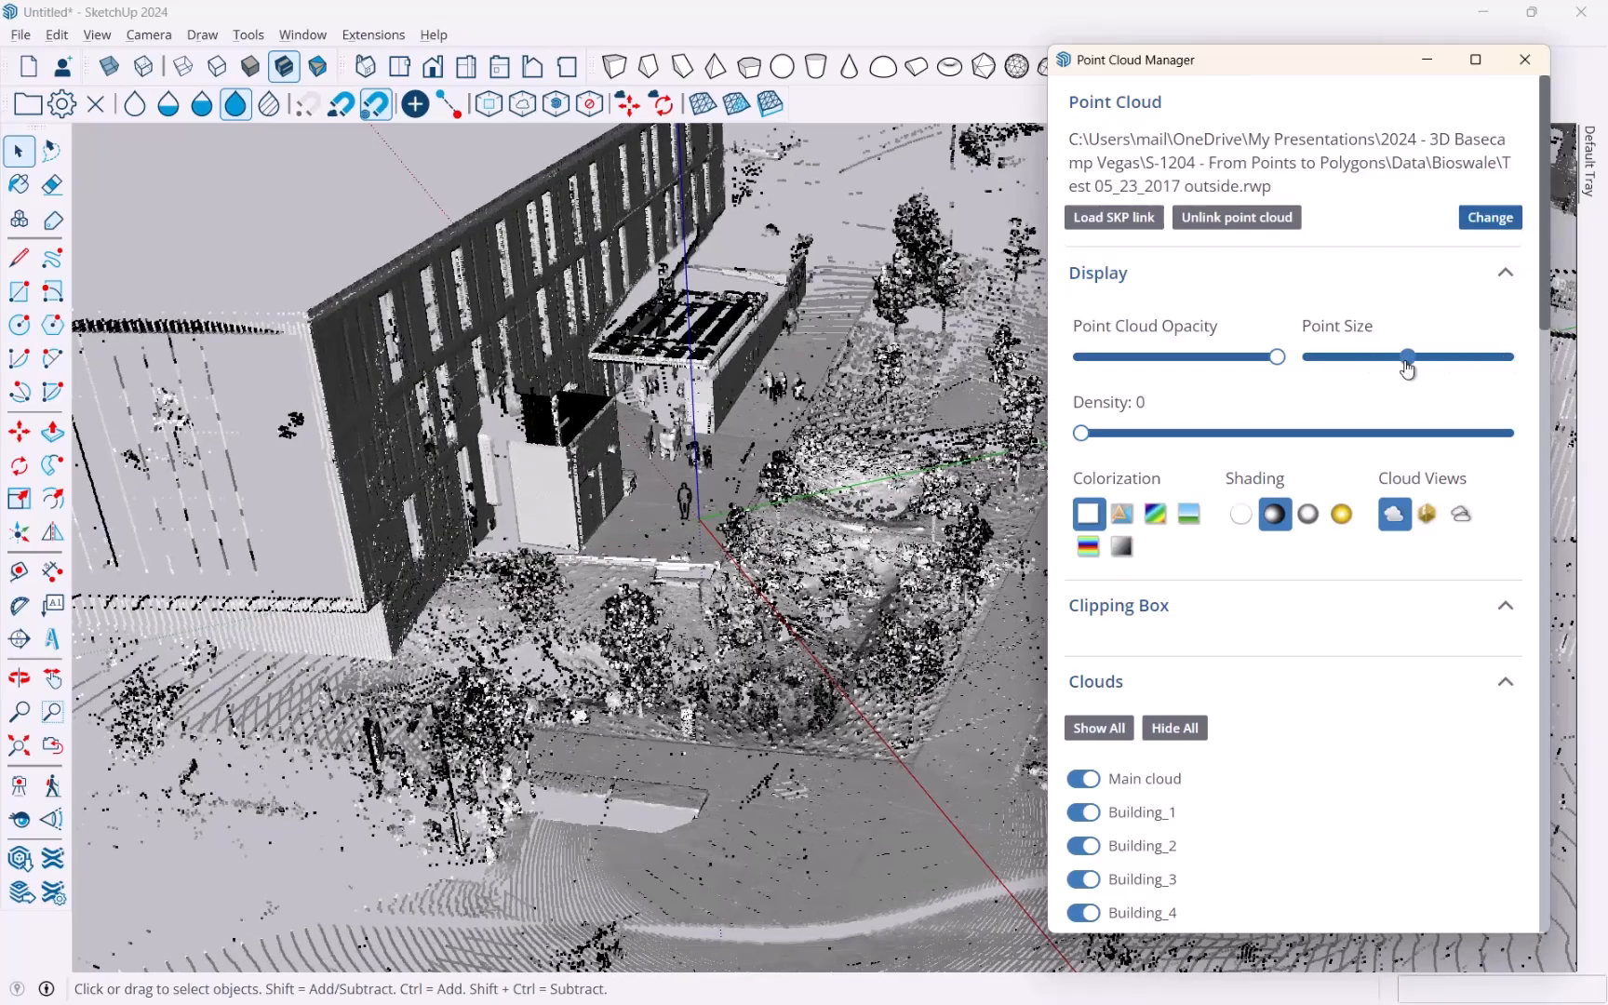
pyautogui.click(1274, 514)
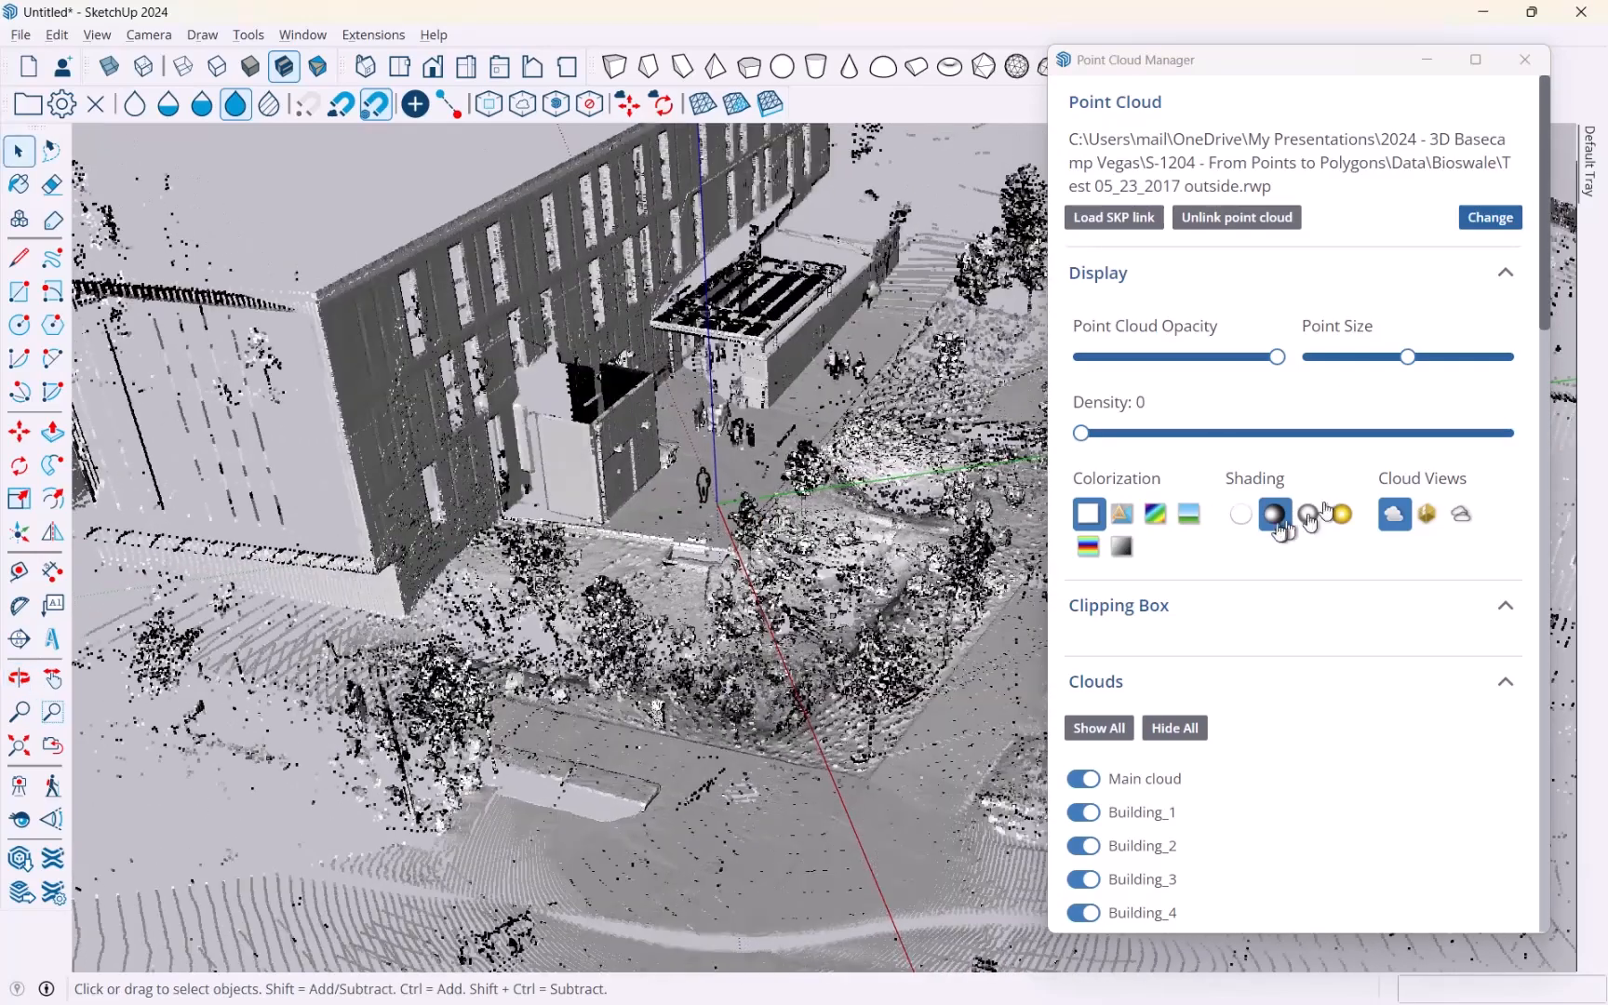
pyautogui.click(1309, 513)
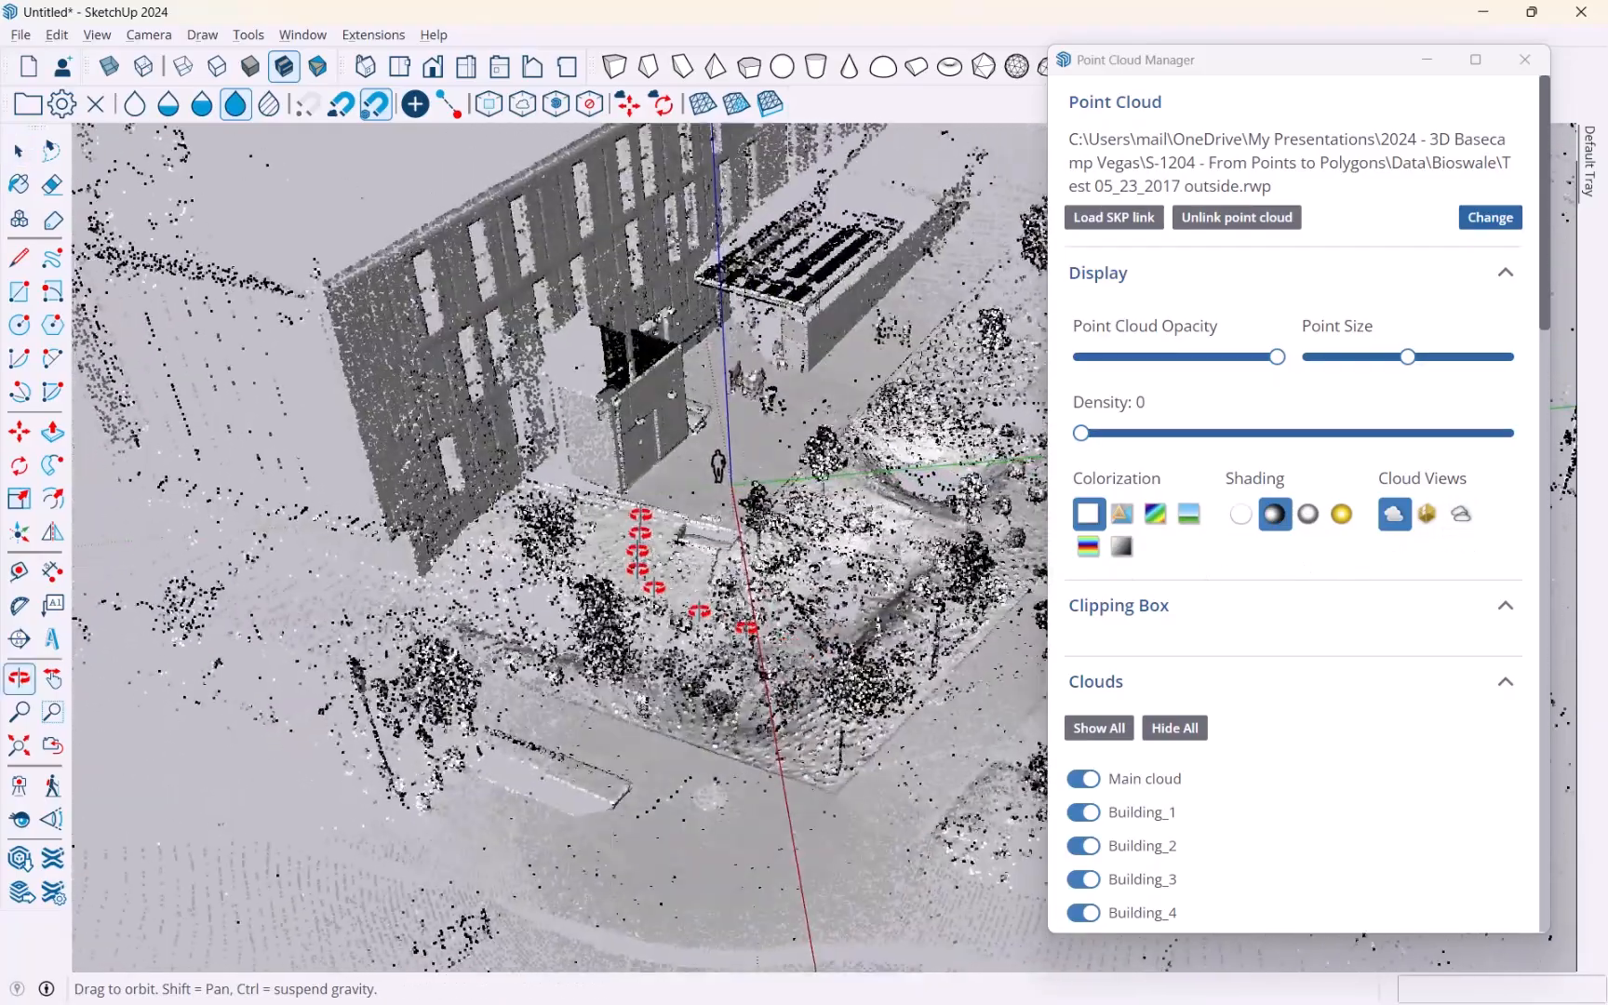
pyautogui.scroll(-3)
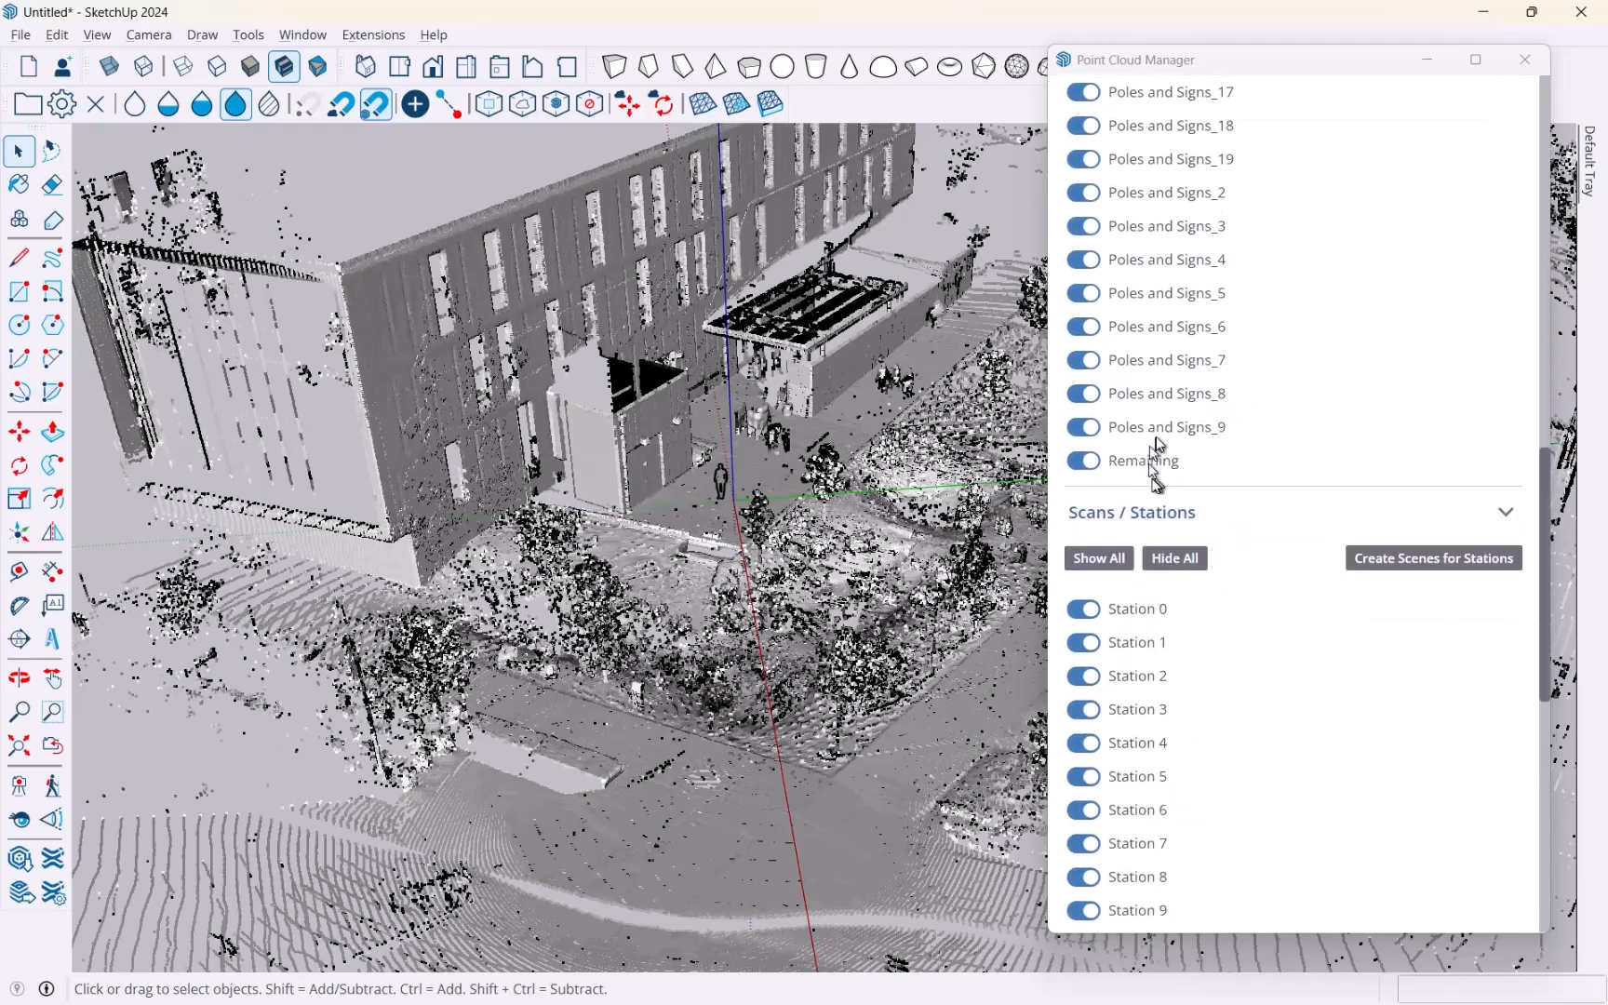
pyautogui.scroll(3)
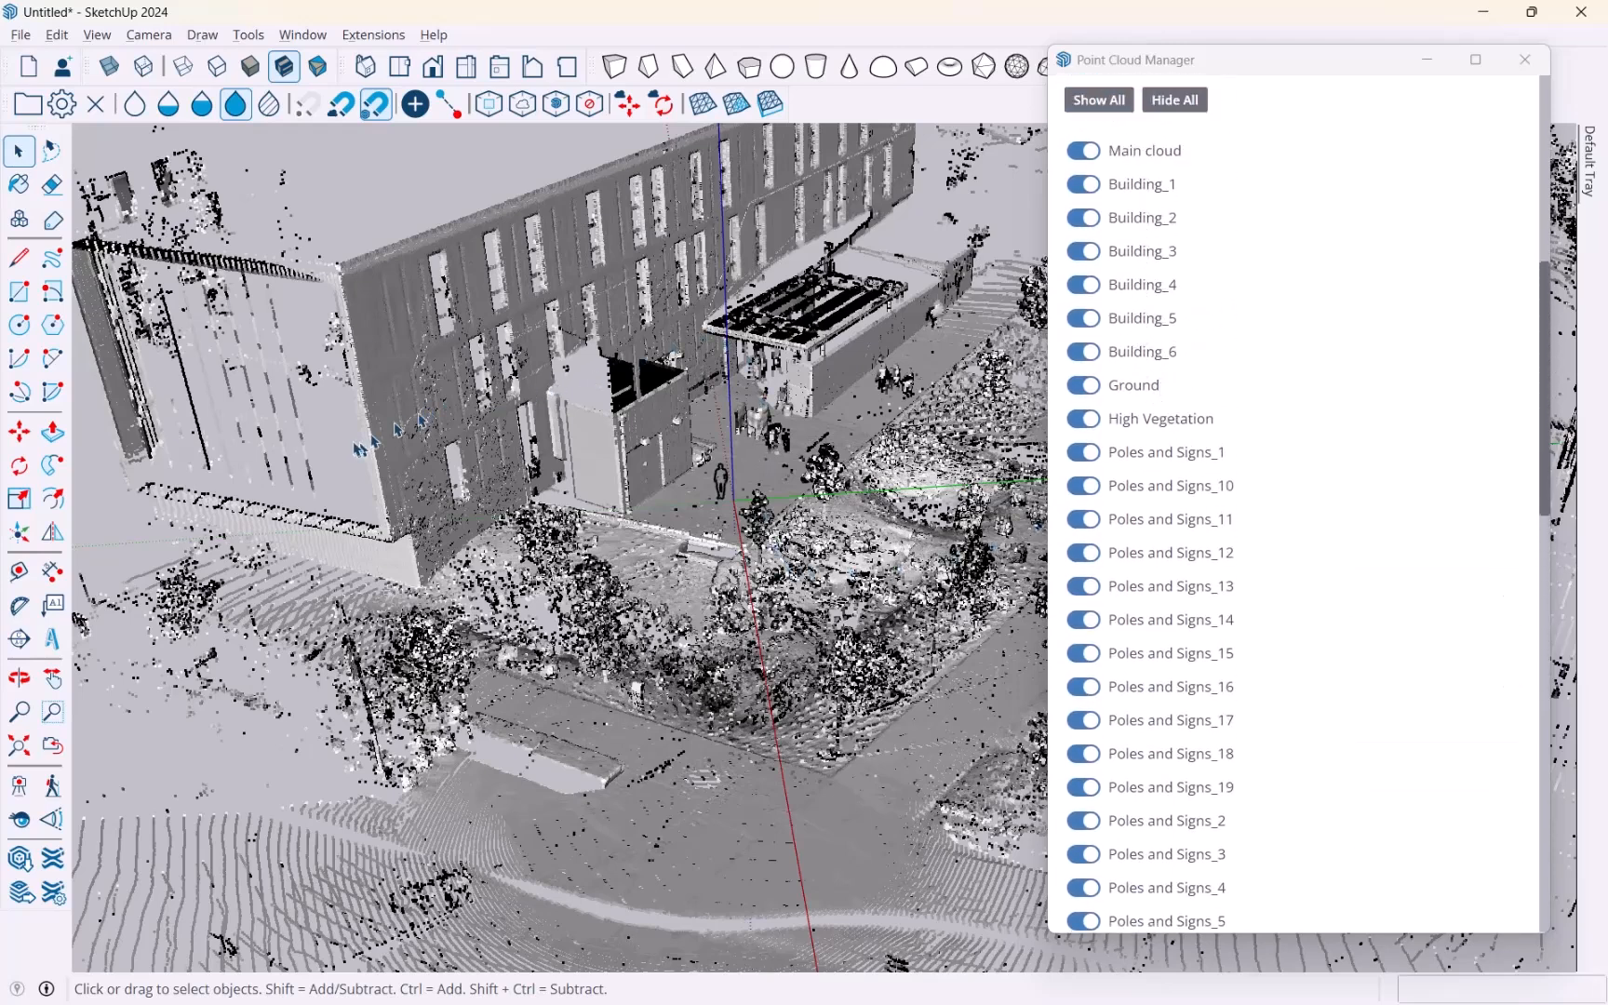
# Hide the Main and all classified clouds, briefly showing Building_1 to Building_4 to inspect them.
pyautogui.click(1081, 150)
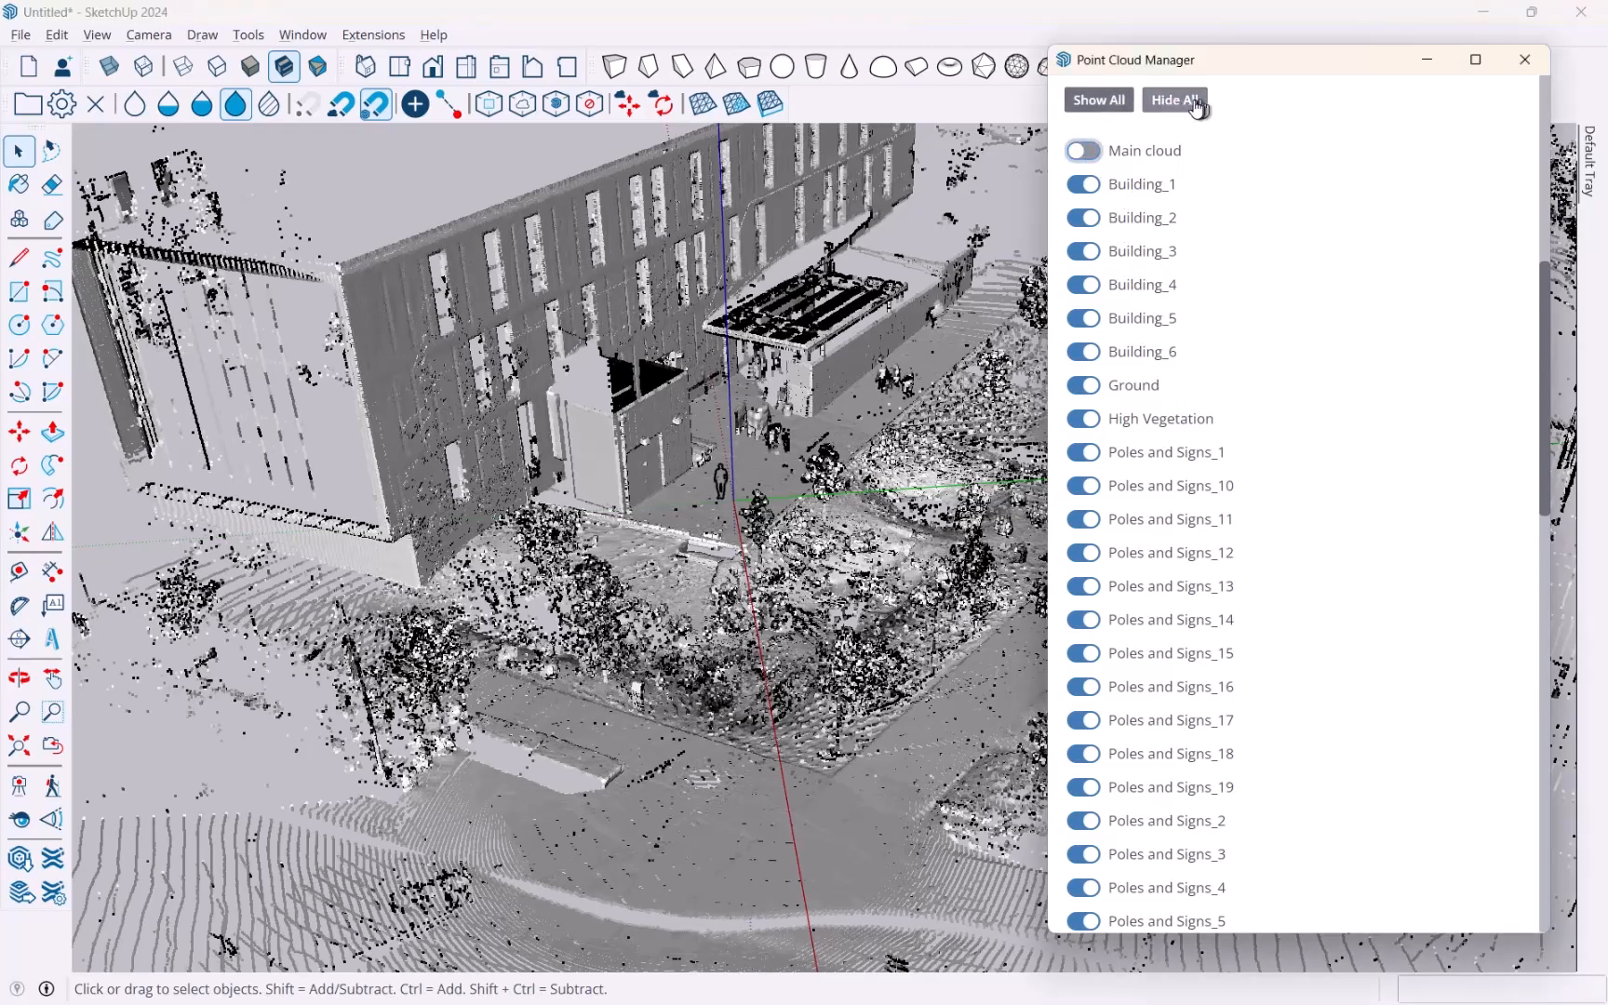
pyautogui.click(1173, 99)
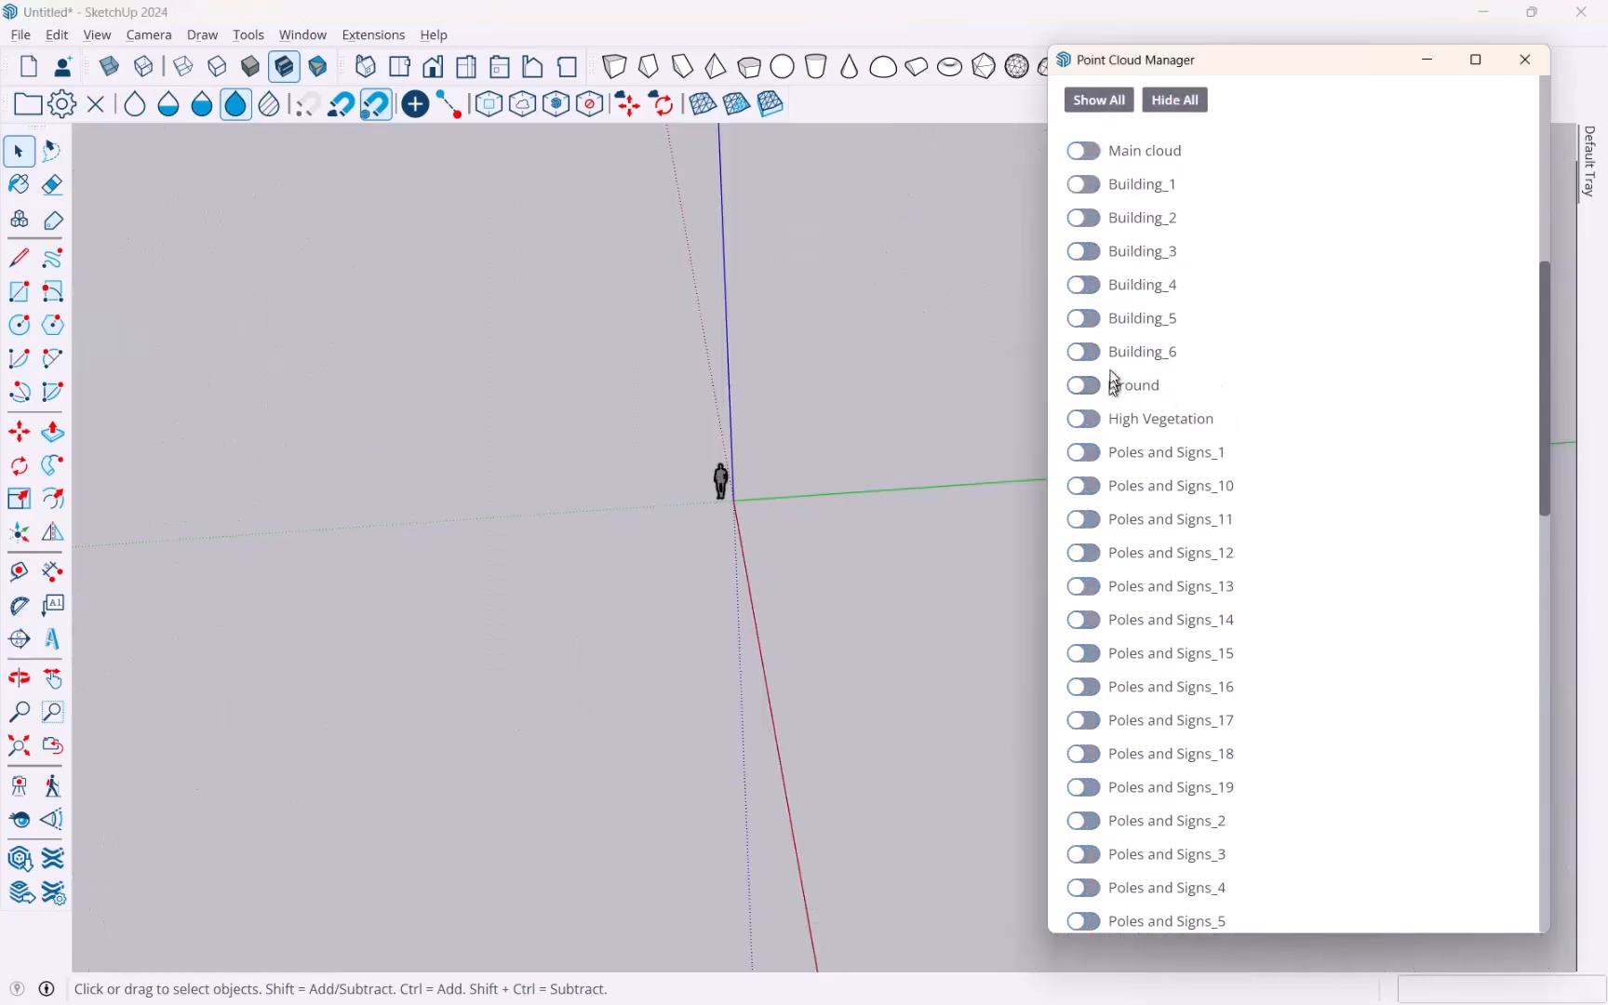
pyautogui.click(1082, 183)
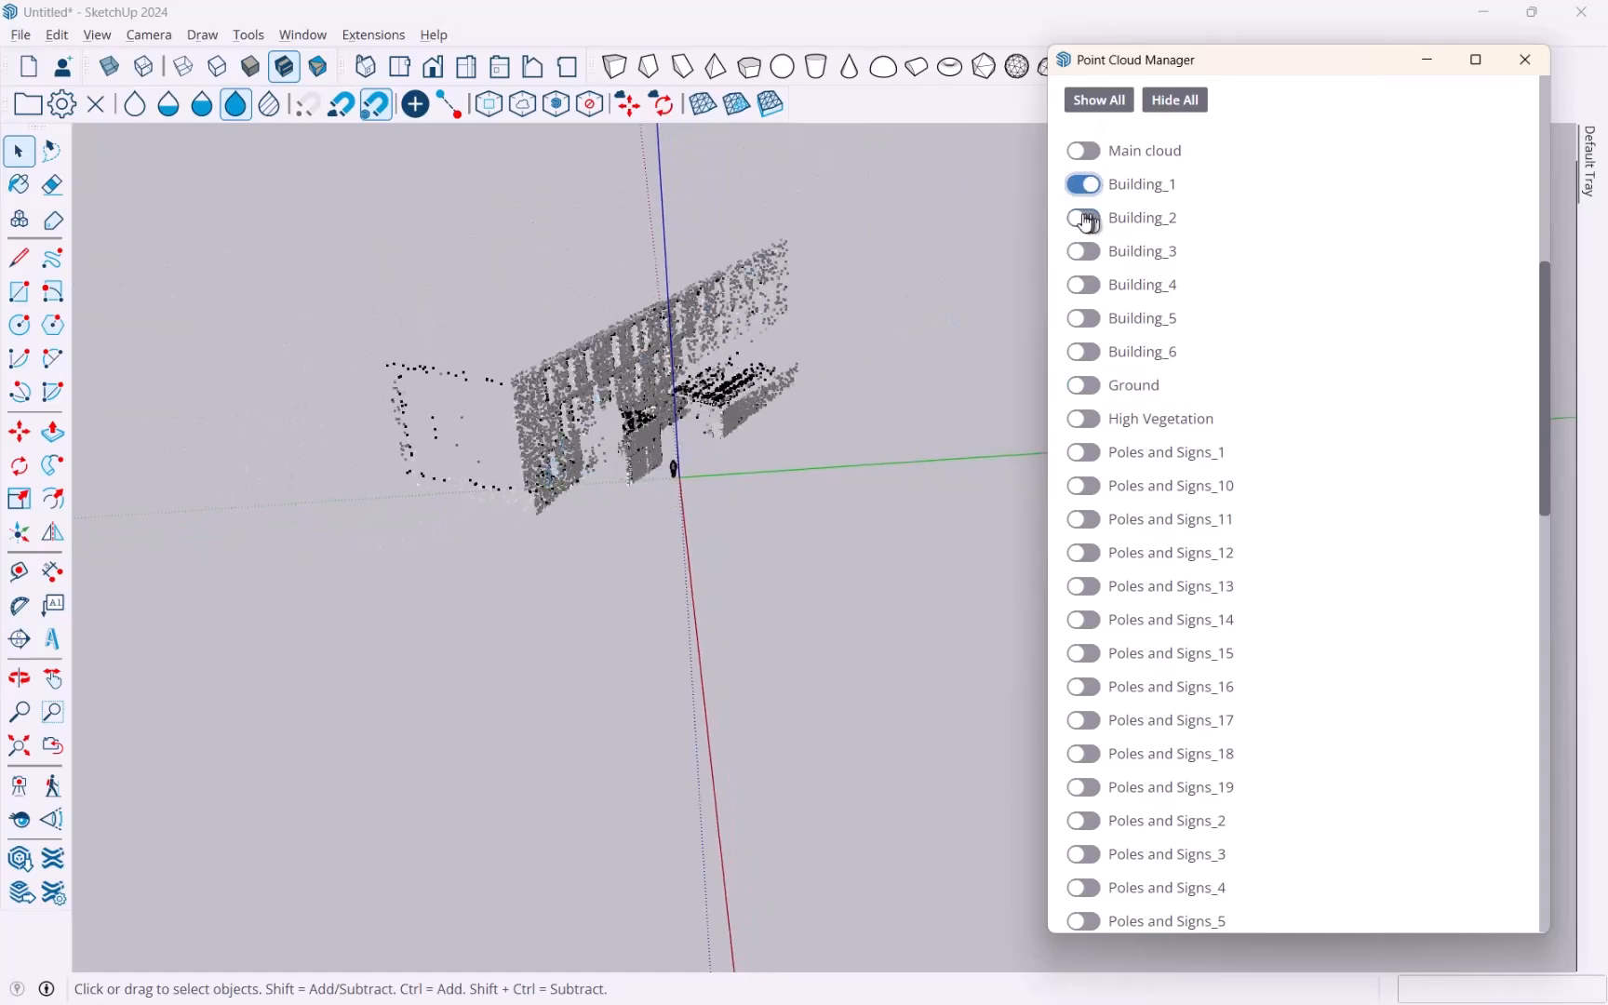
pyautogui.click(1082, 217)
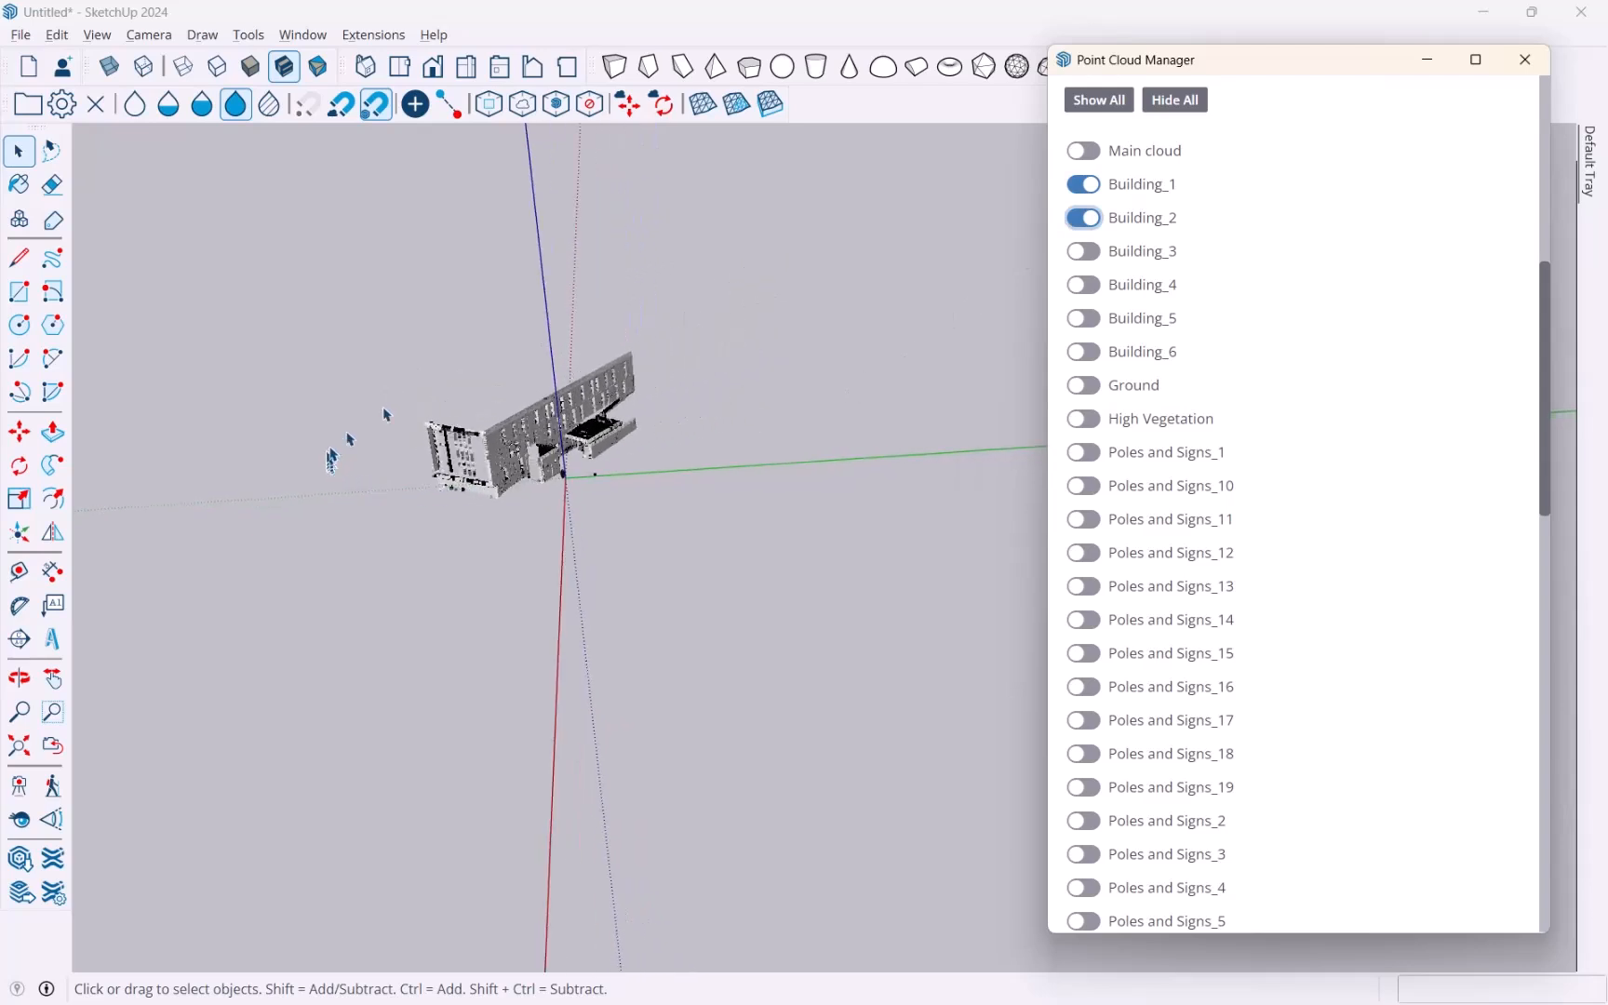
pyautogui.click(1082, 251)
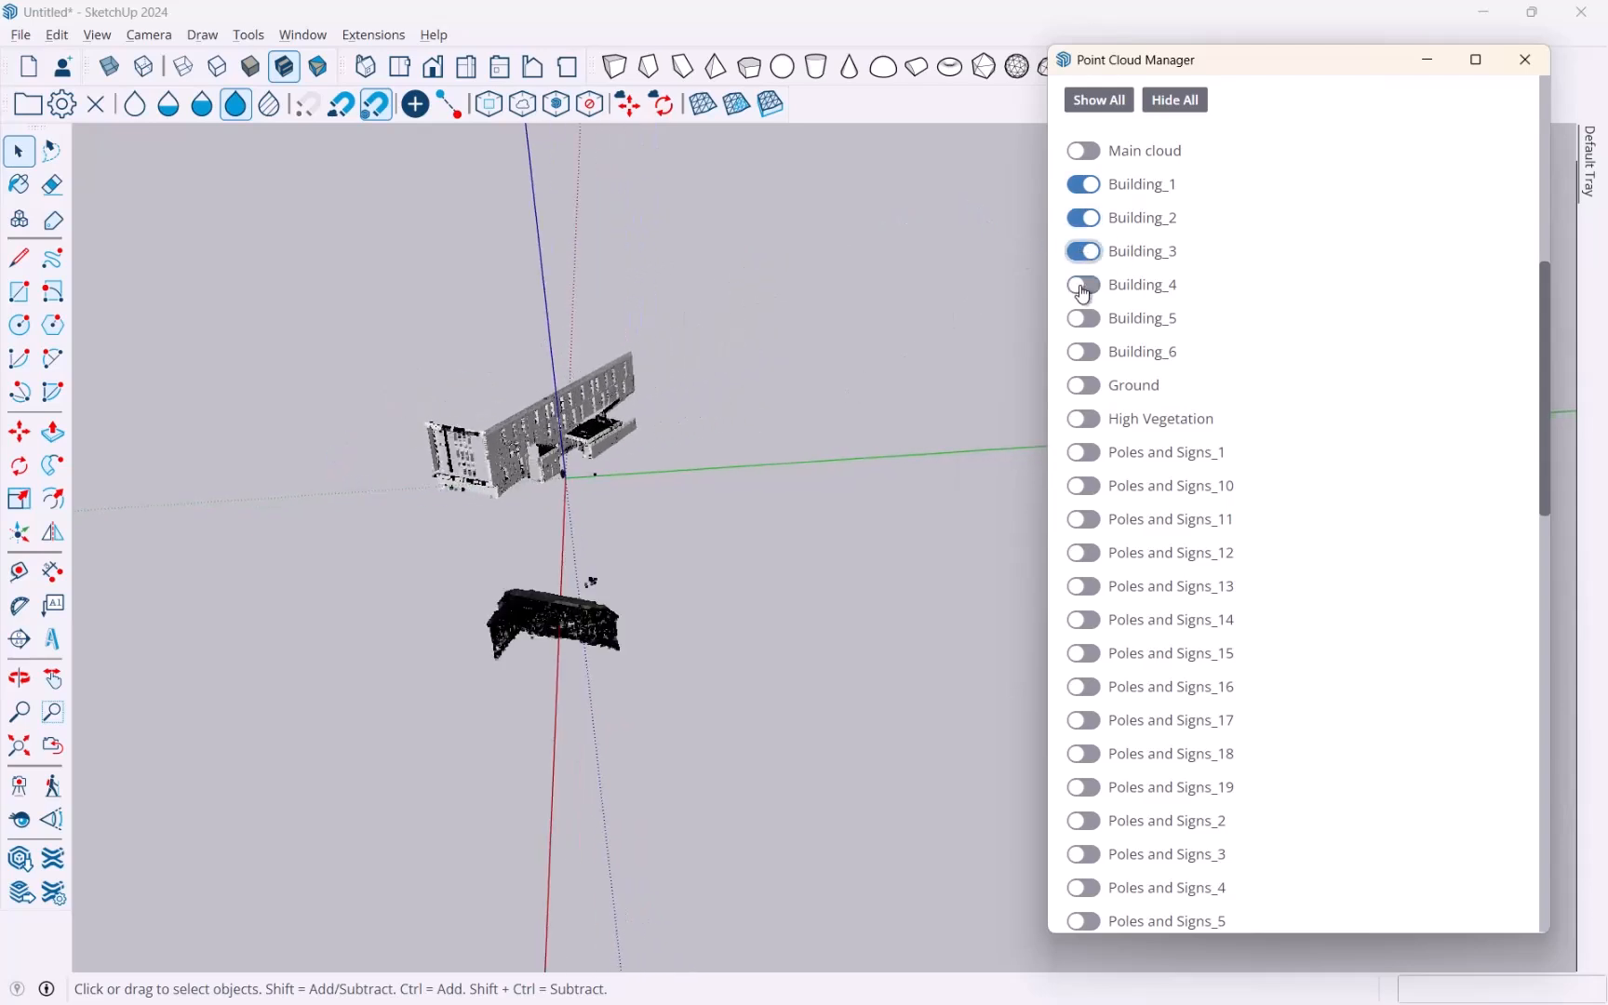
pyautogui.click(1082, 284)
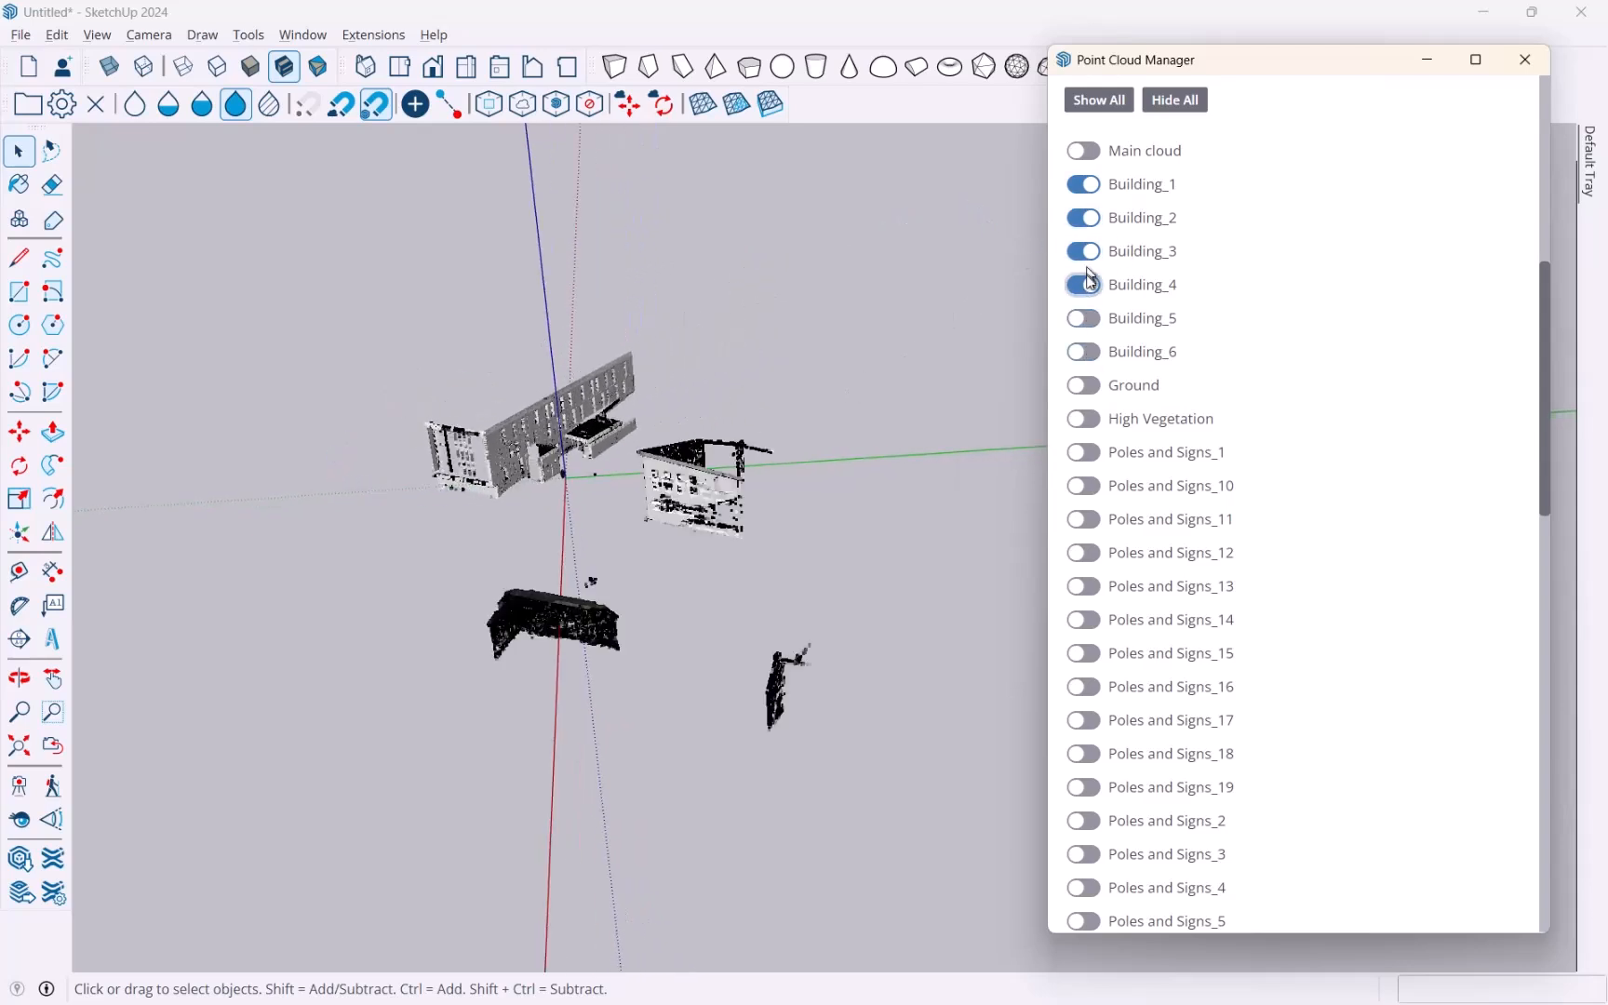
pyautogui.click(1082, 184)
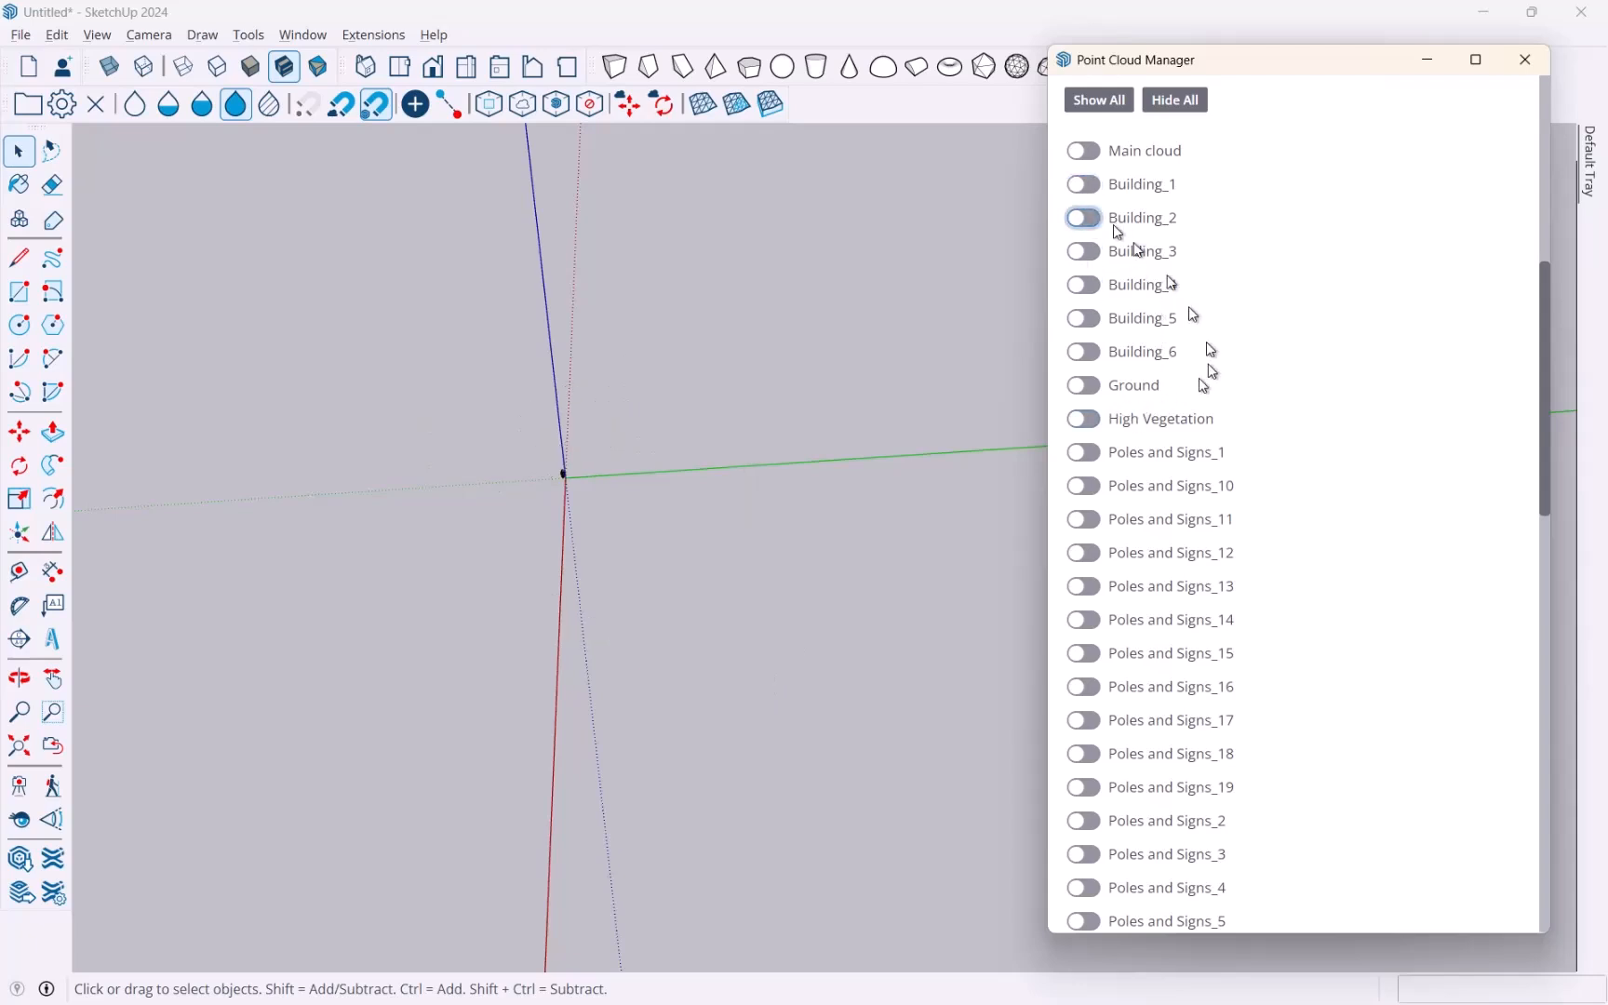
# Show the Ground cloud, check High Vegetation, then hide it again.
pyautogui.click(1082, 384)
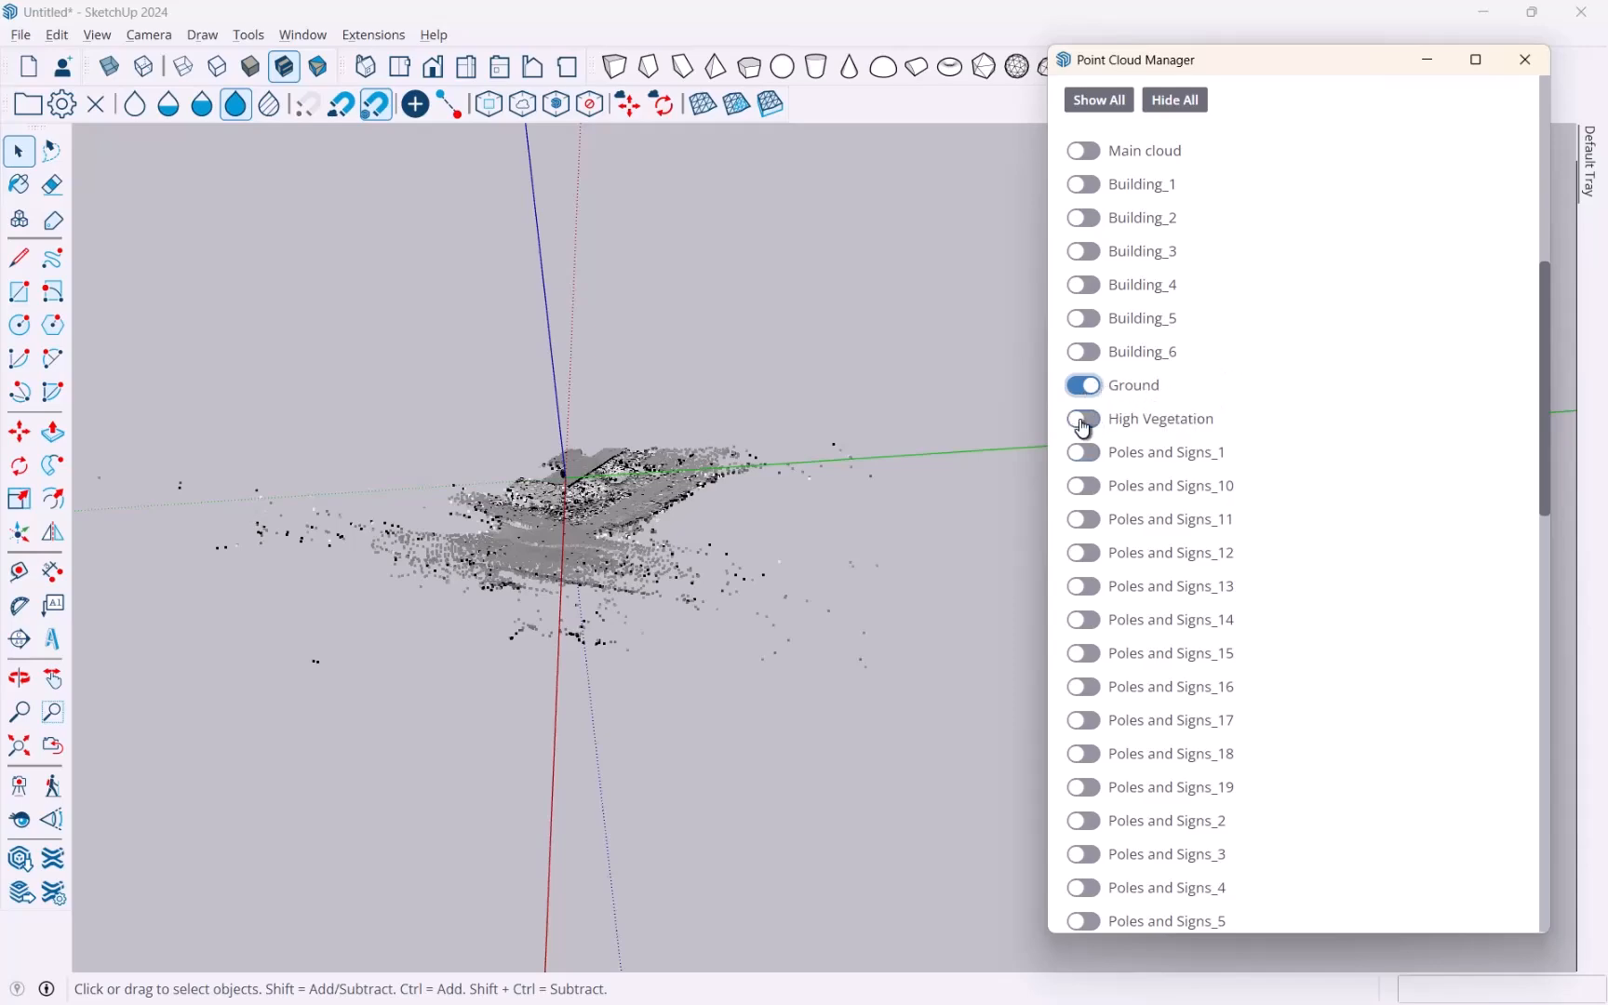
pyautogui.click(1082, 419)
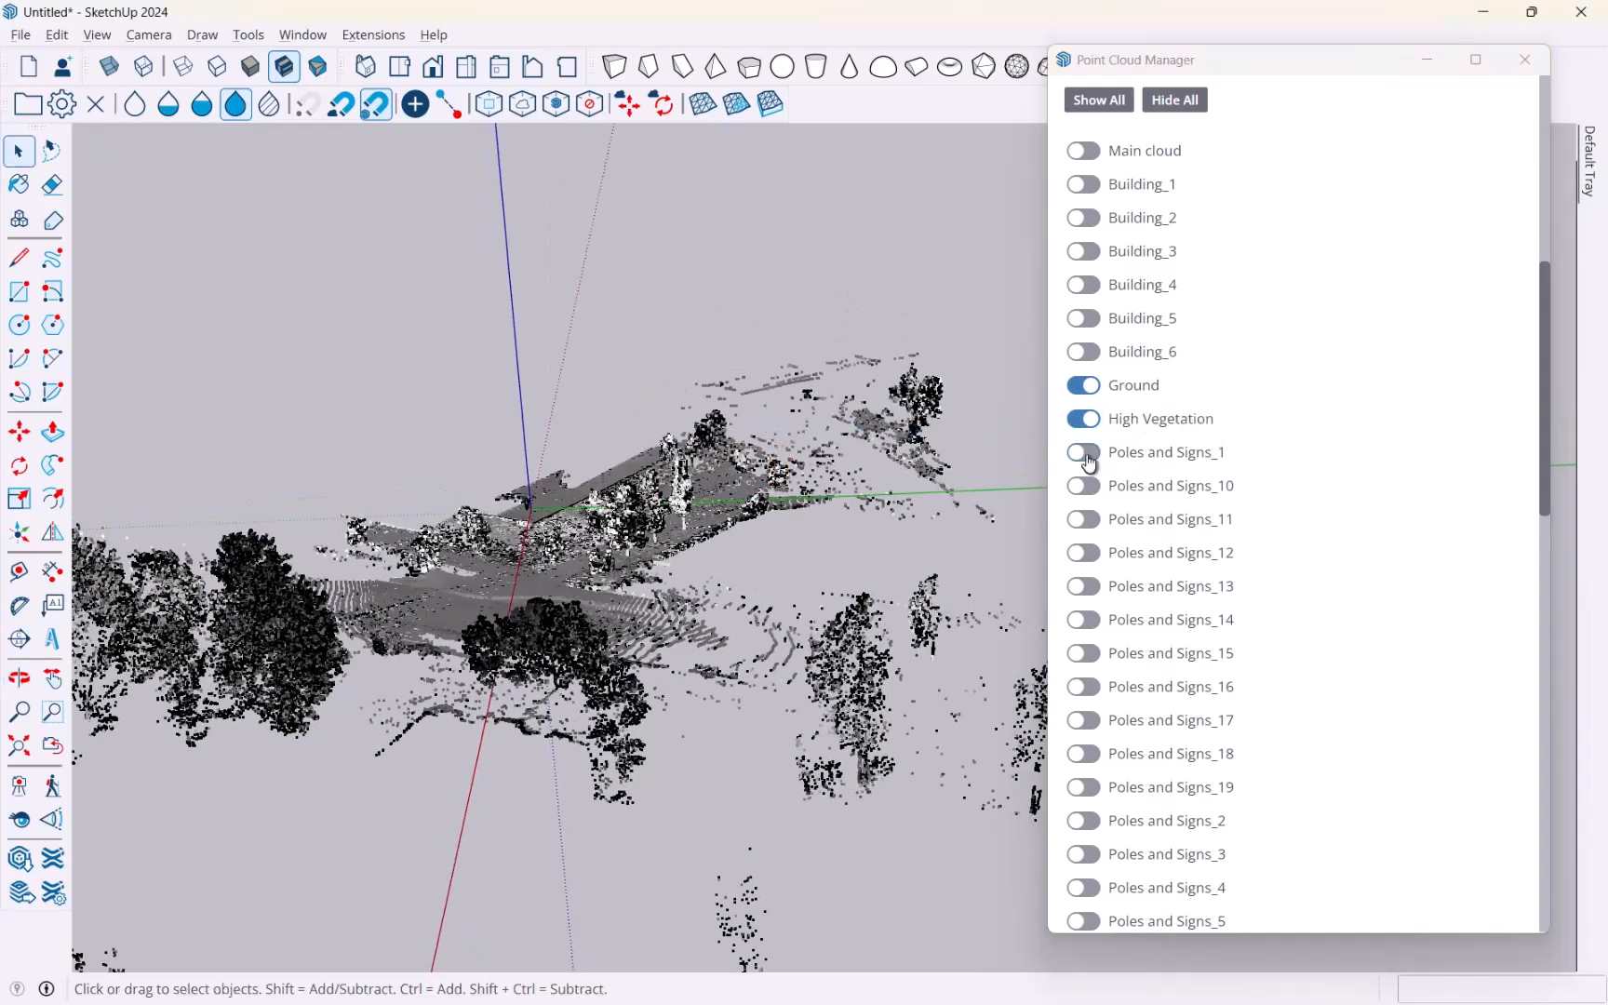
pyautogui.scroll(-3)
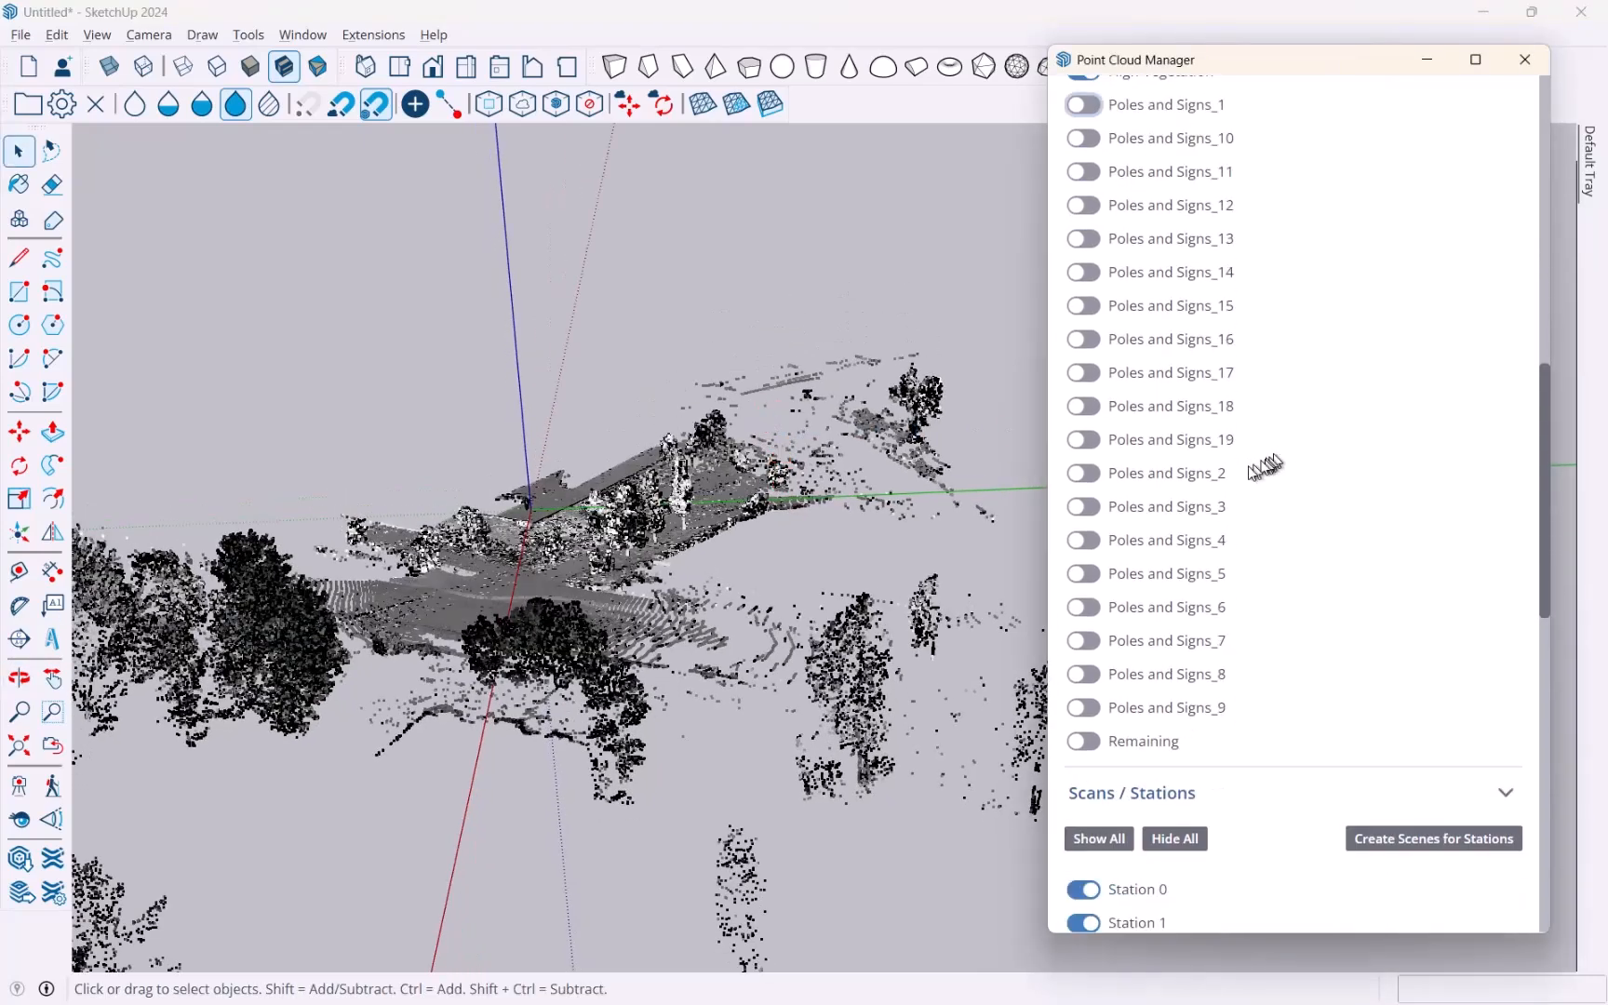
pyautogui.click(1082, 461)
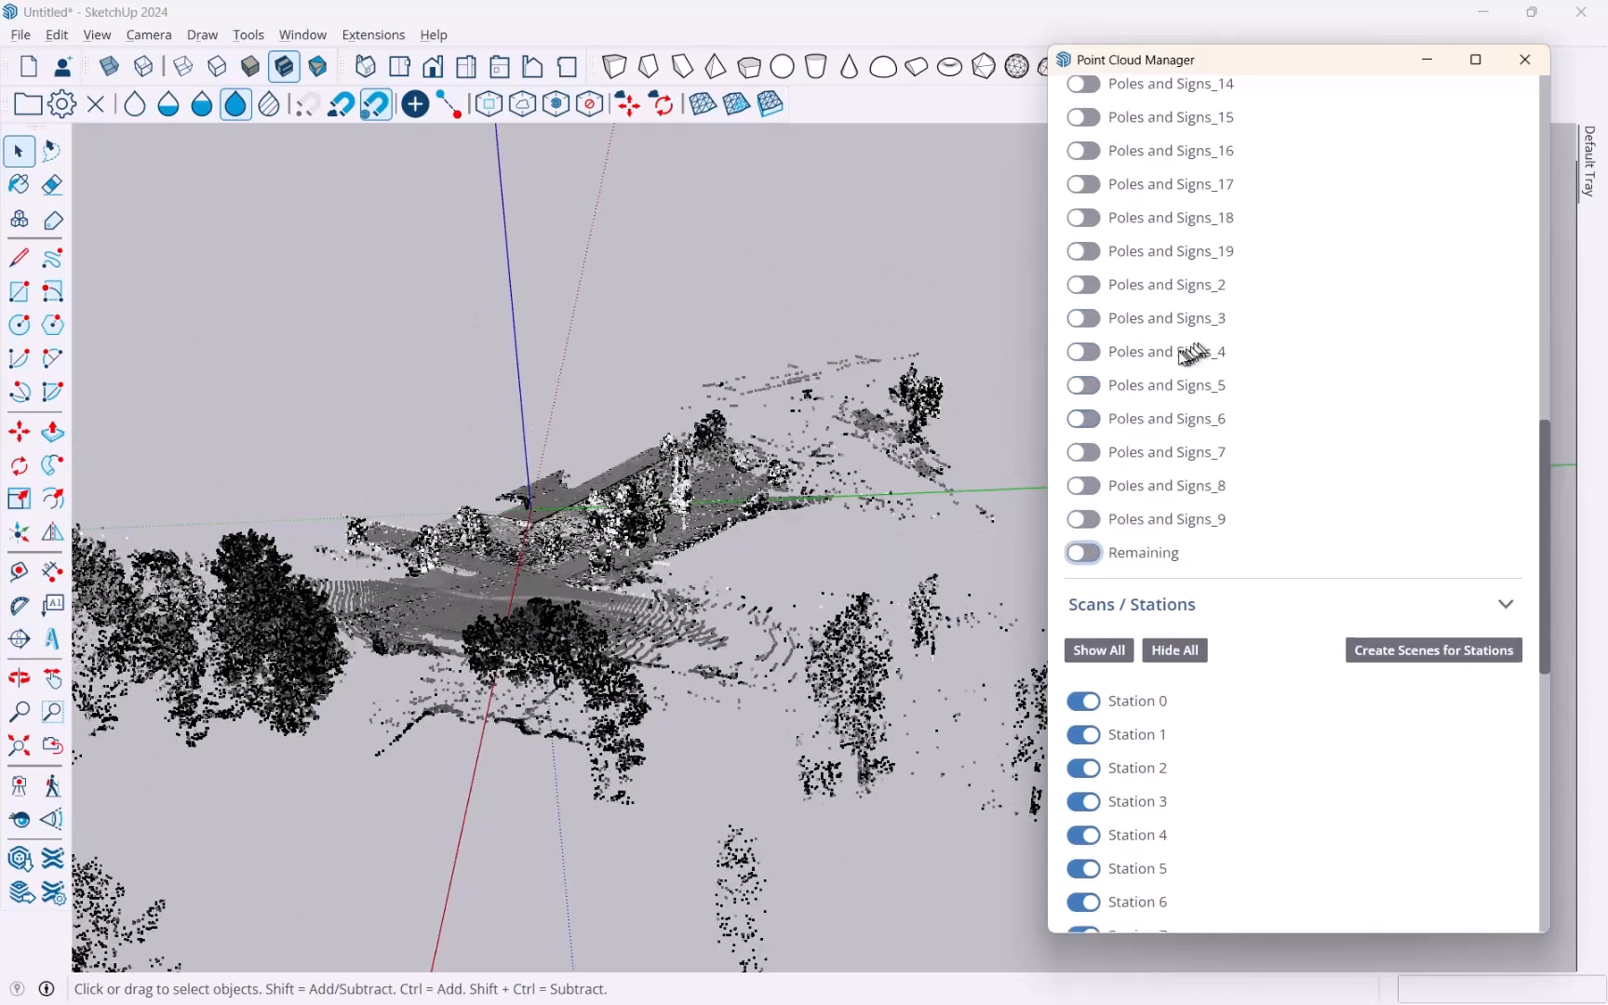
pyautogui.scroll(3)
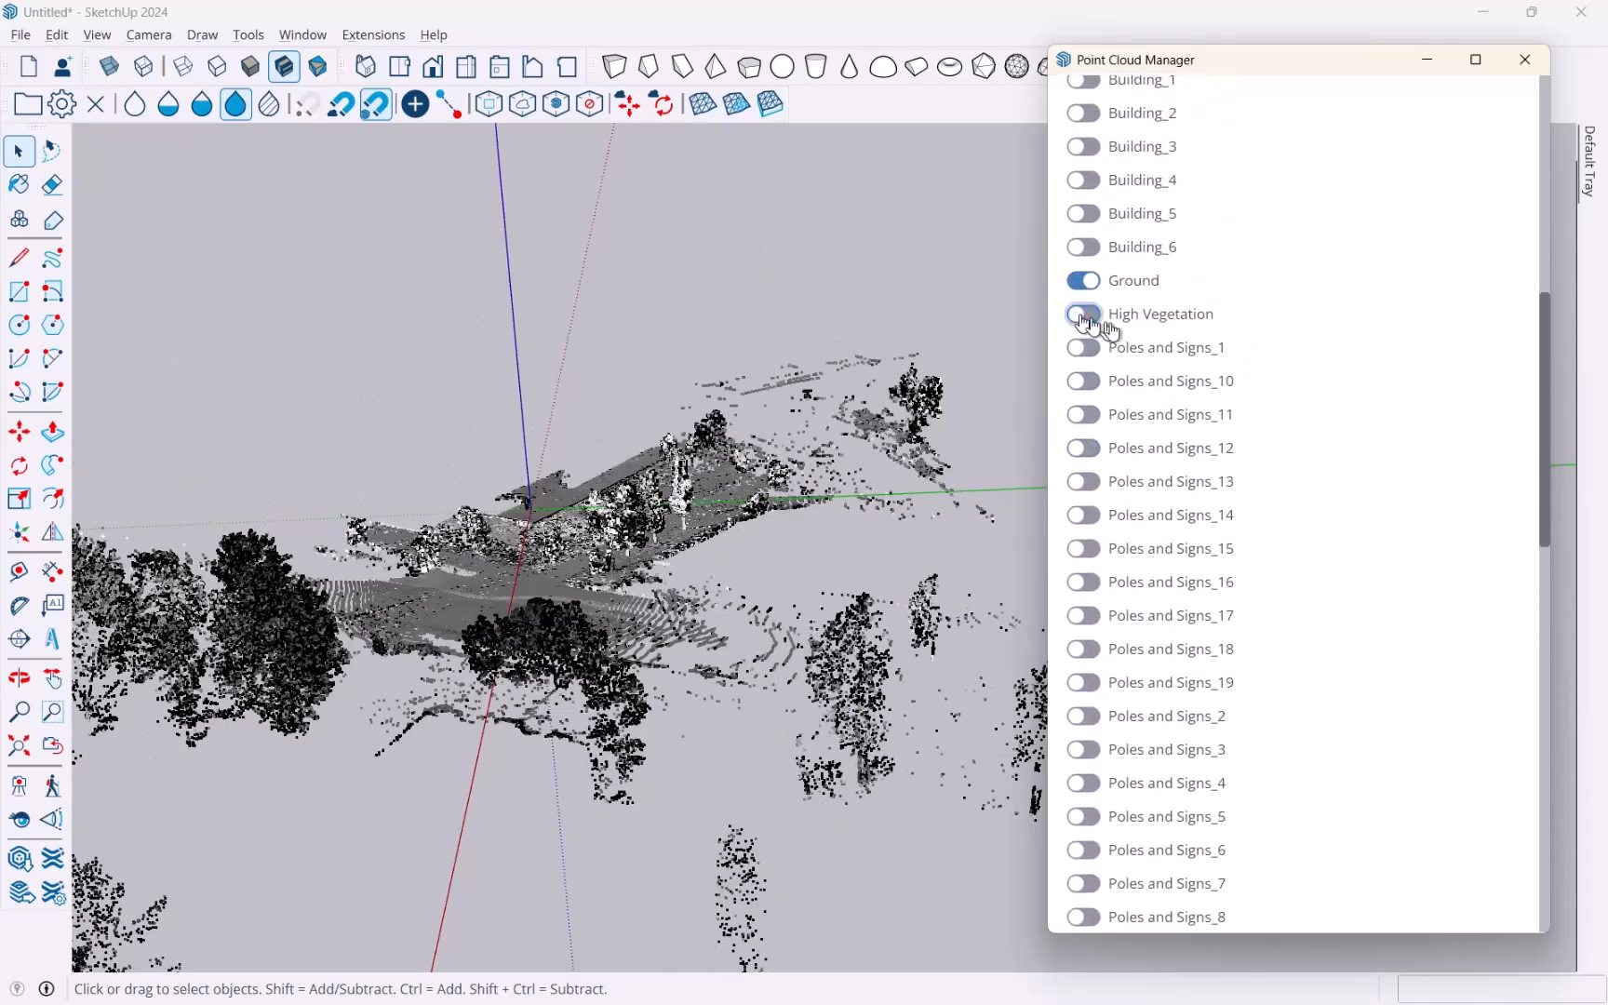
pyautogui.click(1082, 314)
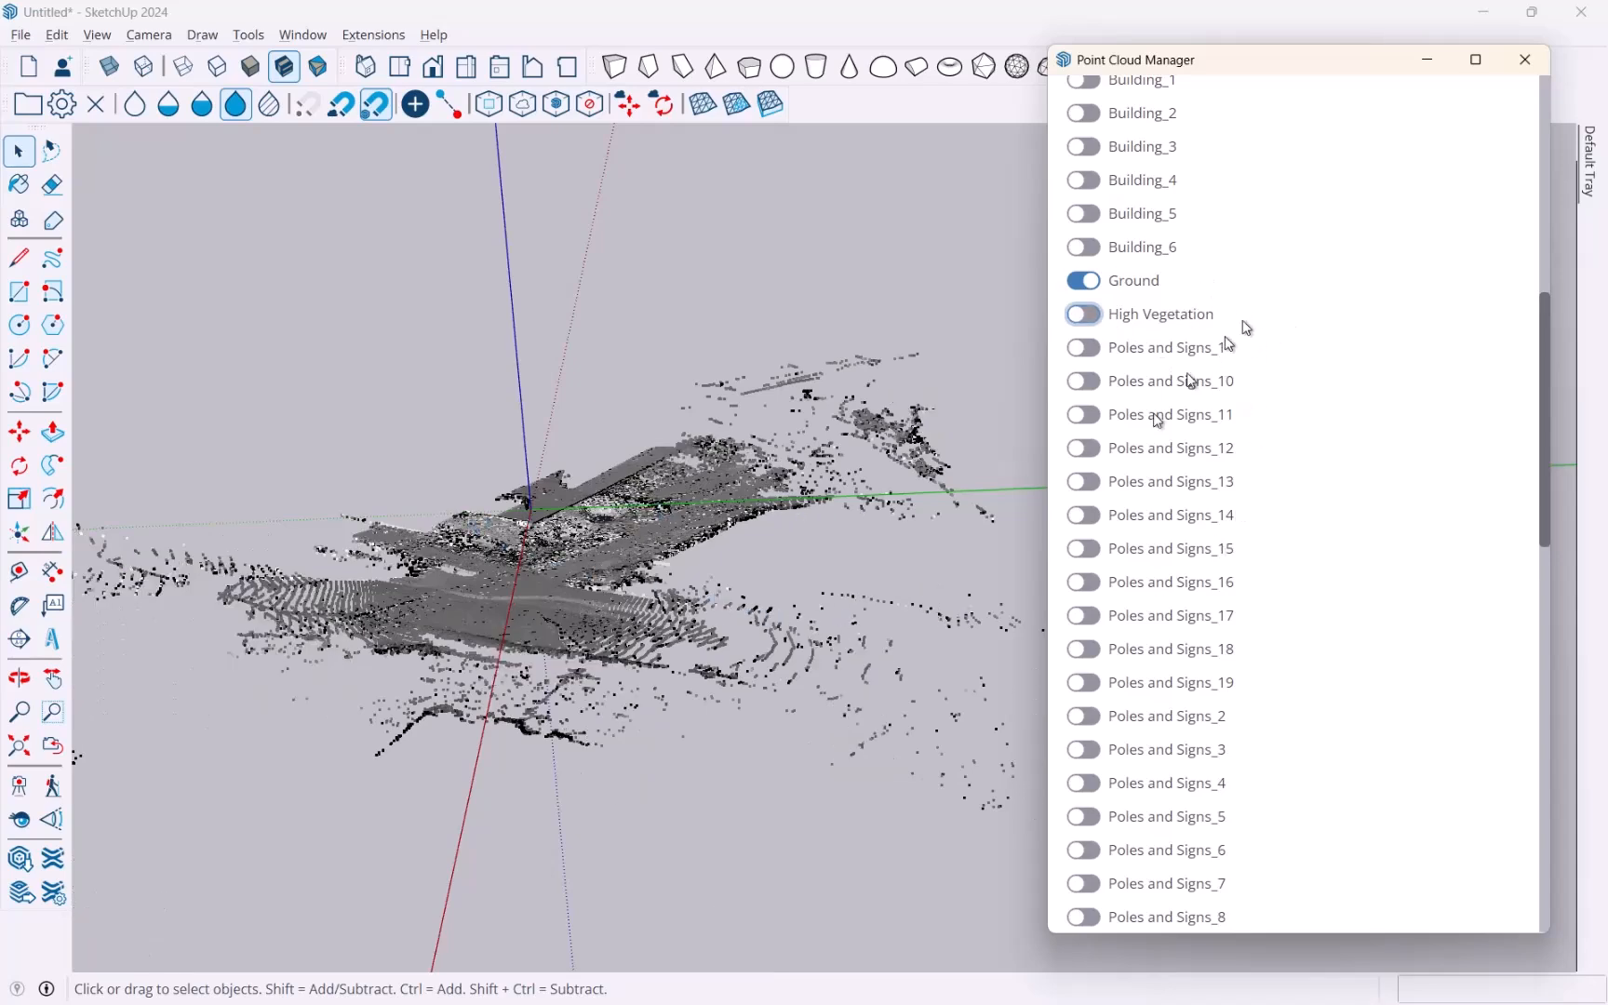
pyautogui.scroll(3)
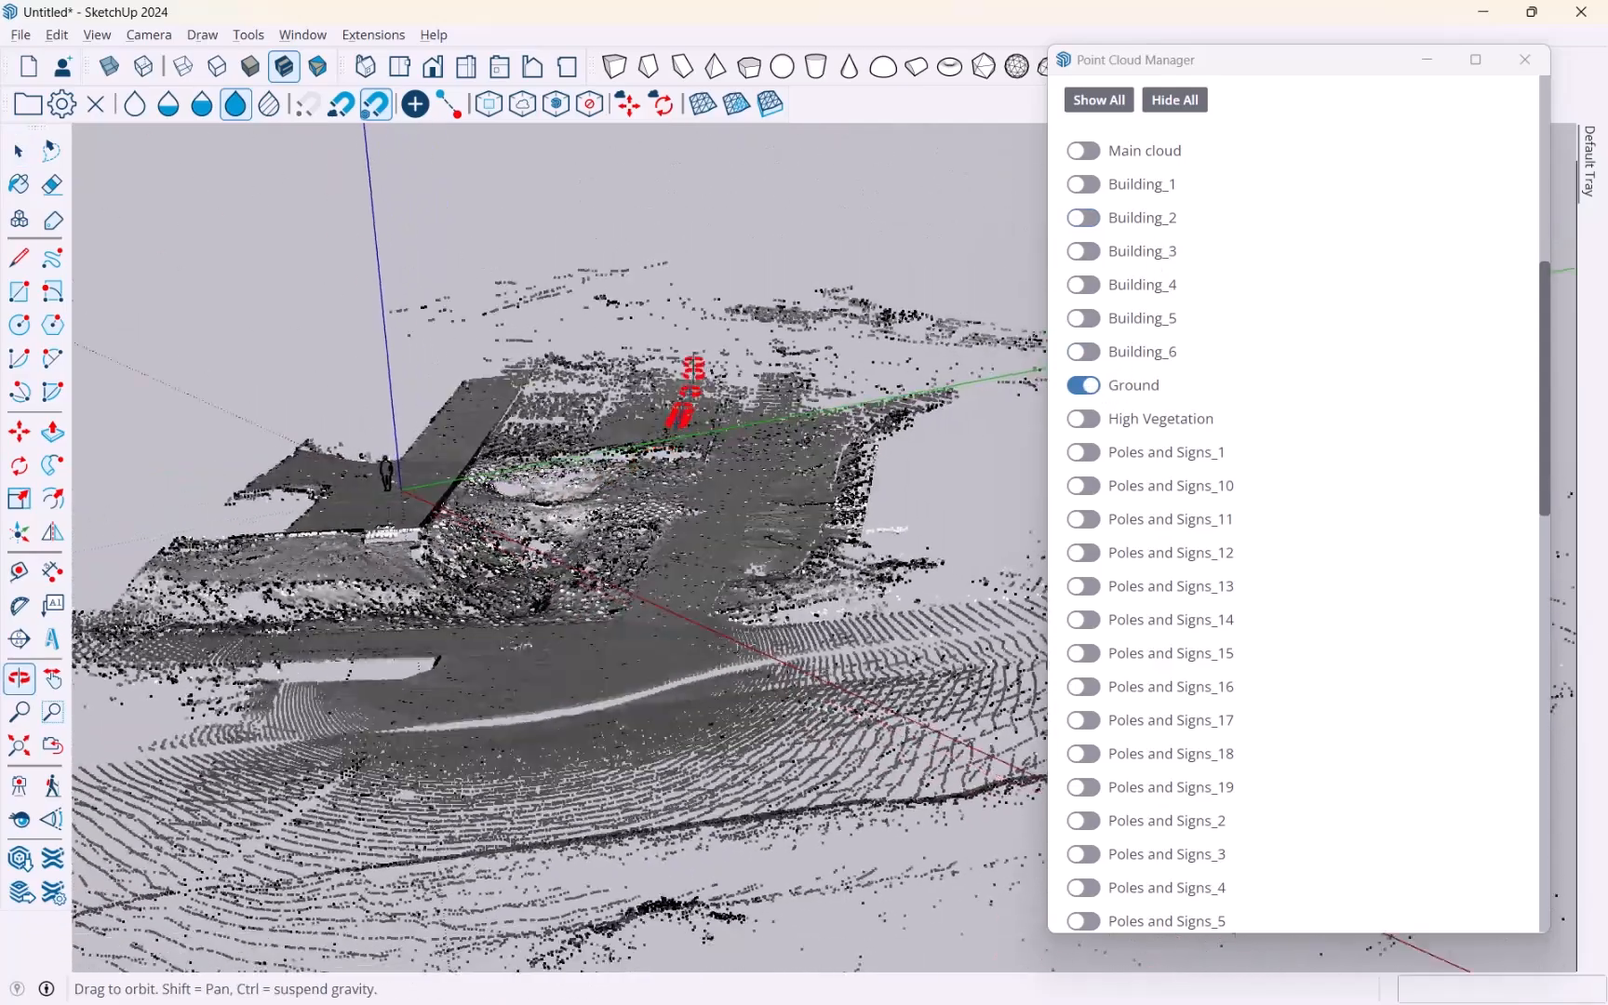
# Close the Point Cloud Manager so only the ground points fill the view.
pyautogui.click(18, 151)
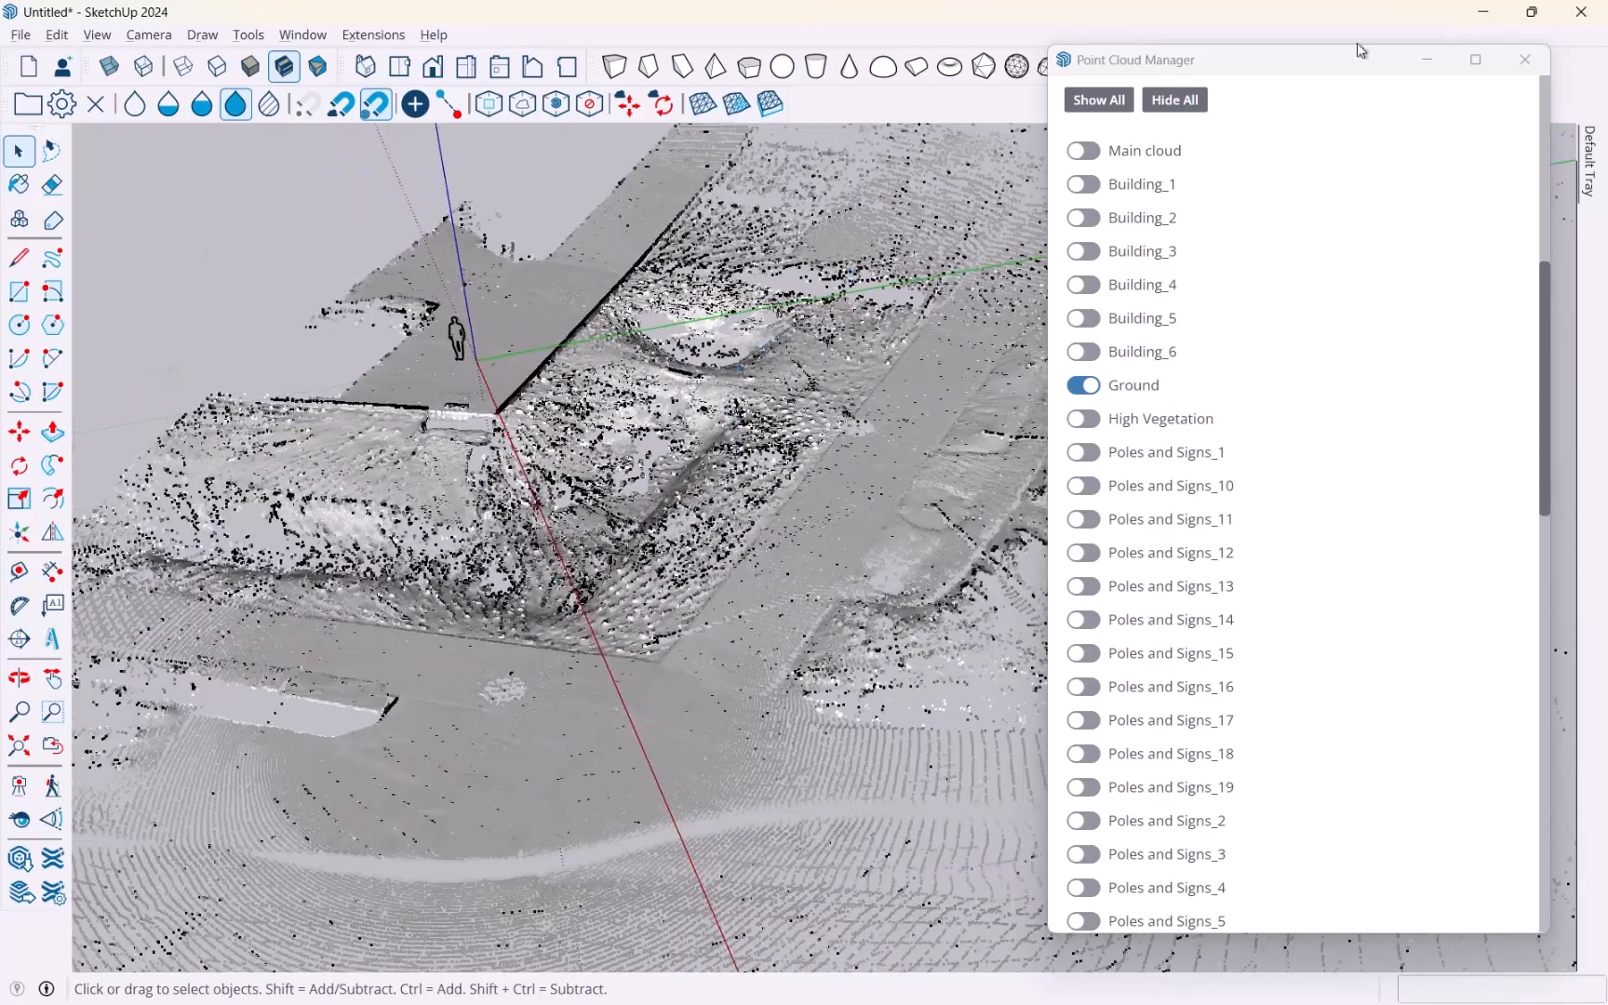
pyautogui.click(1525, 58)
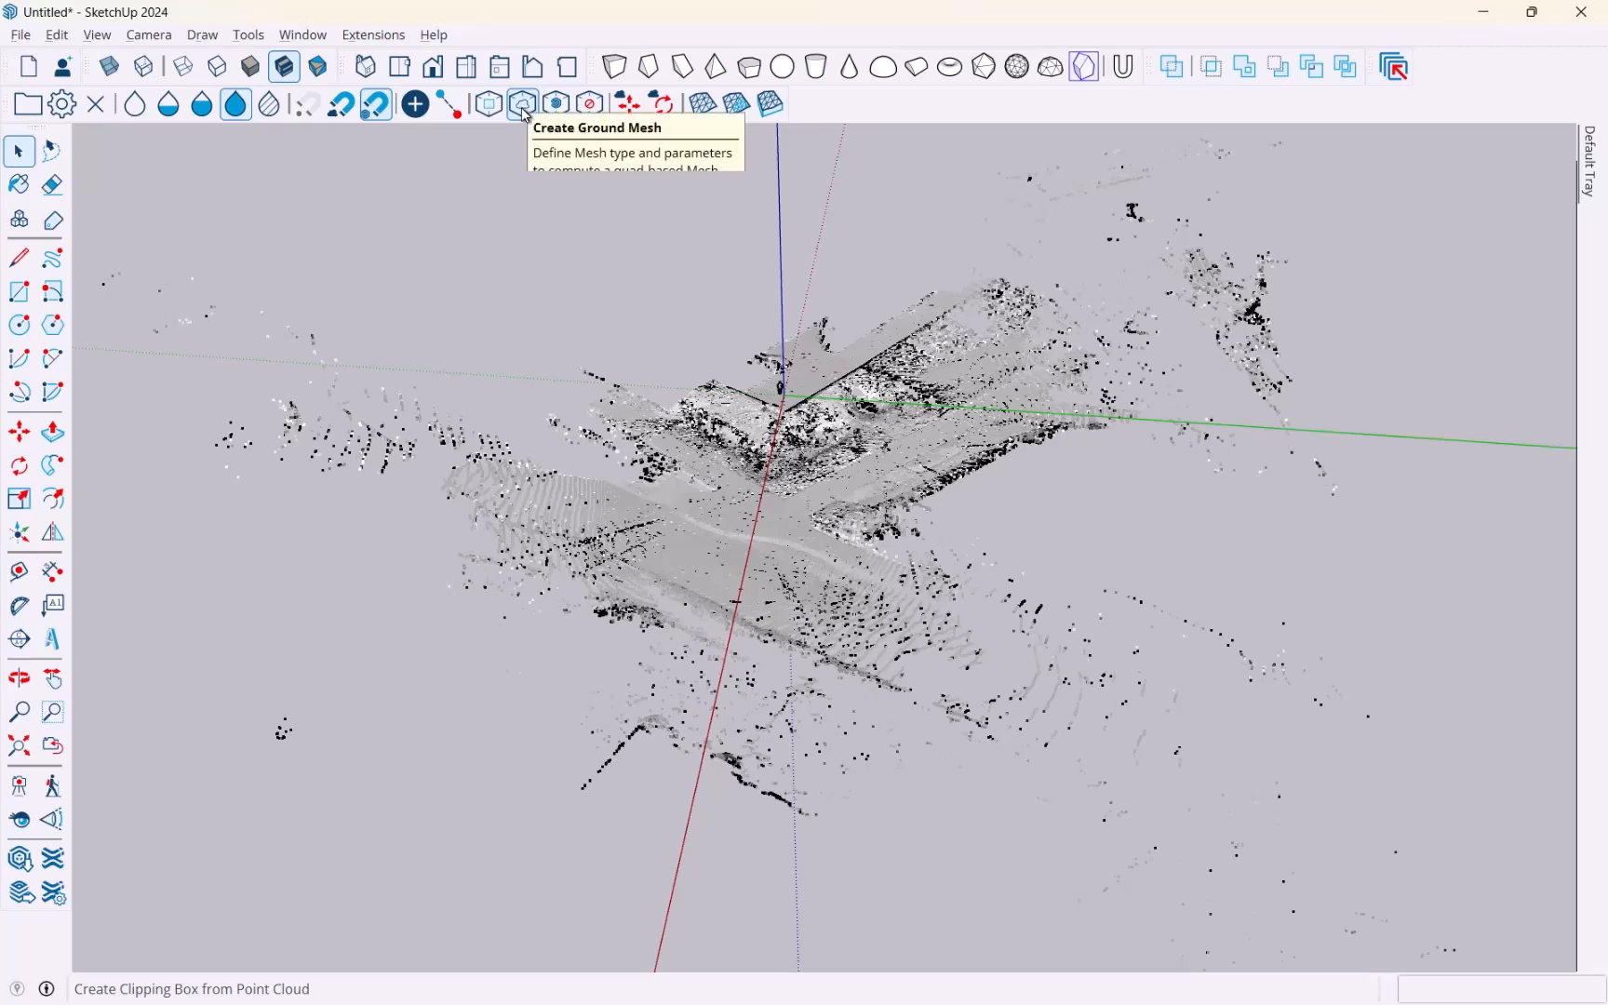
pyautogui.click(490, 102)
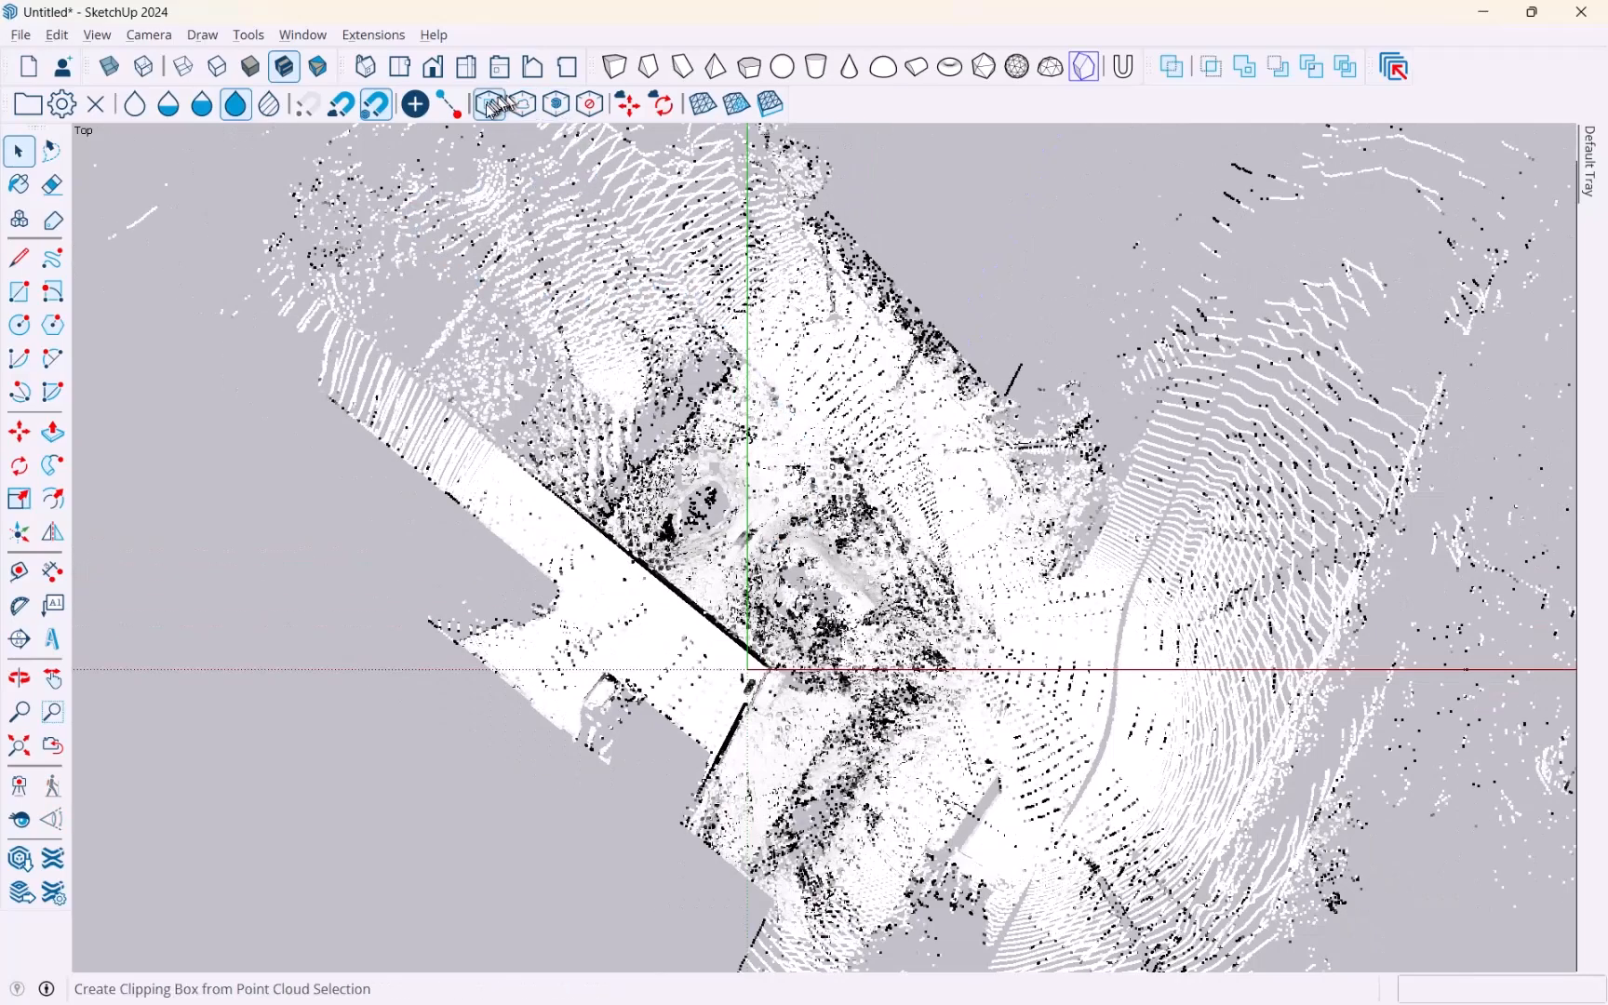
pyautogui.moveTo(490, 103)
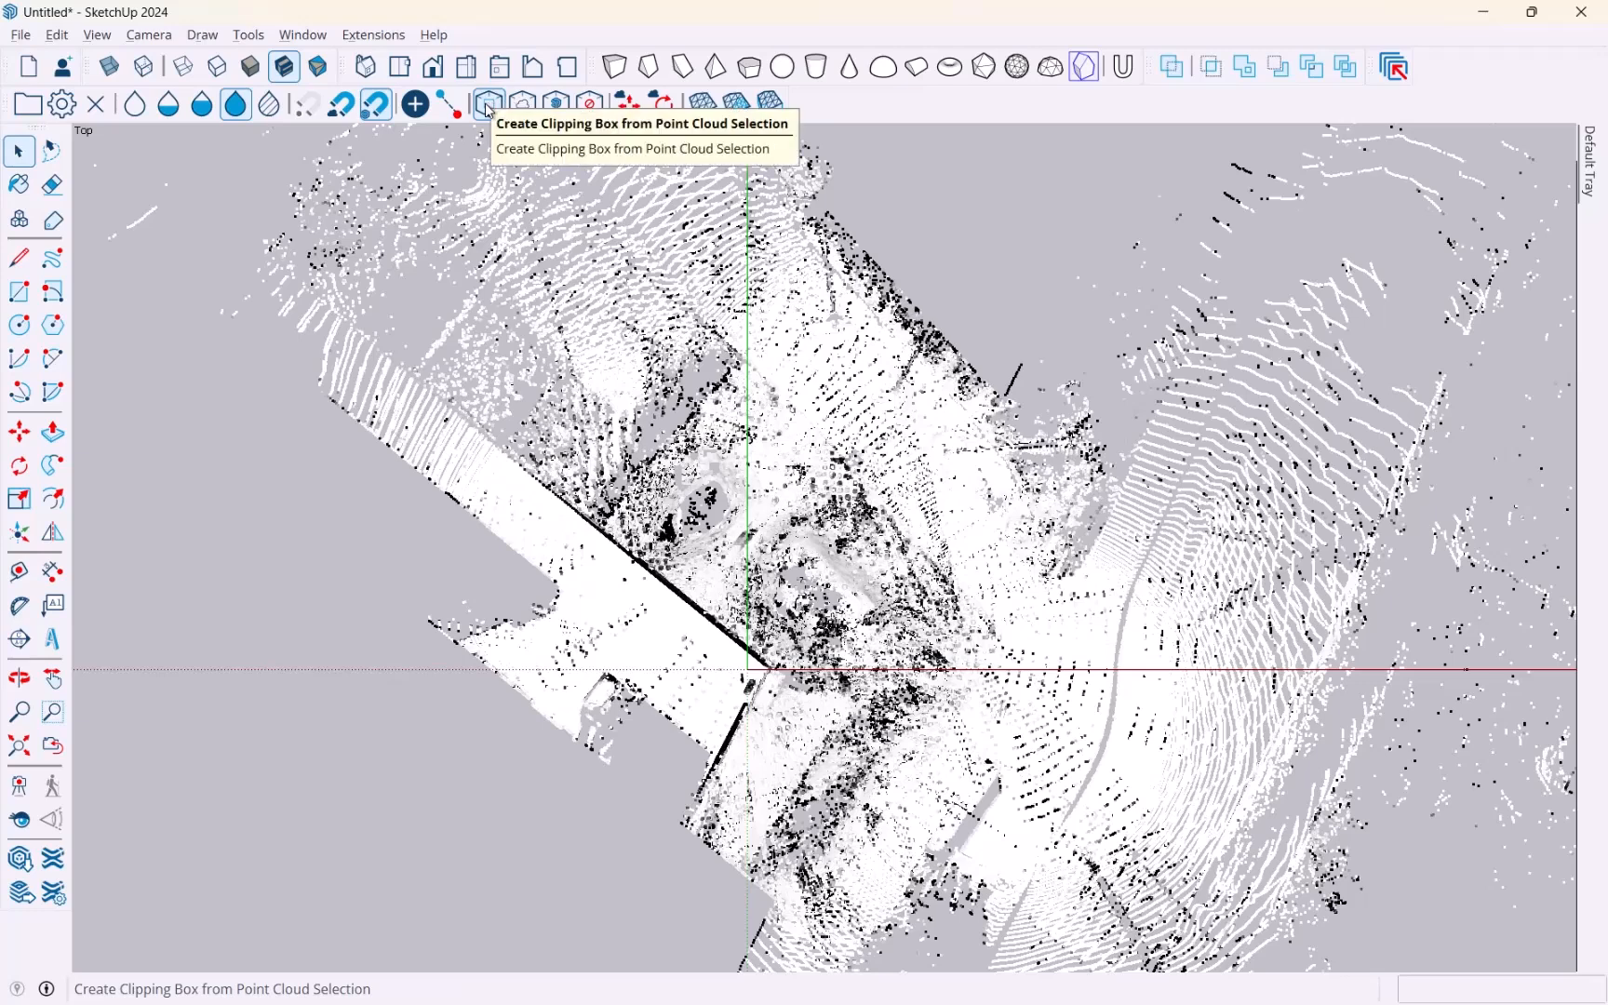
# Crop the ground points with a clipping box around the selected central area.
pyautogui.click(489, 102)
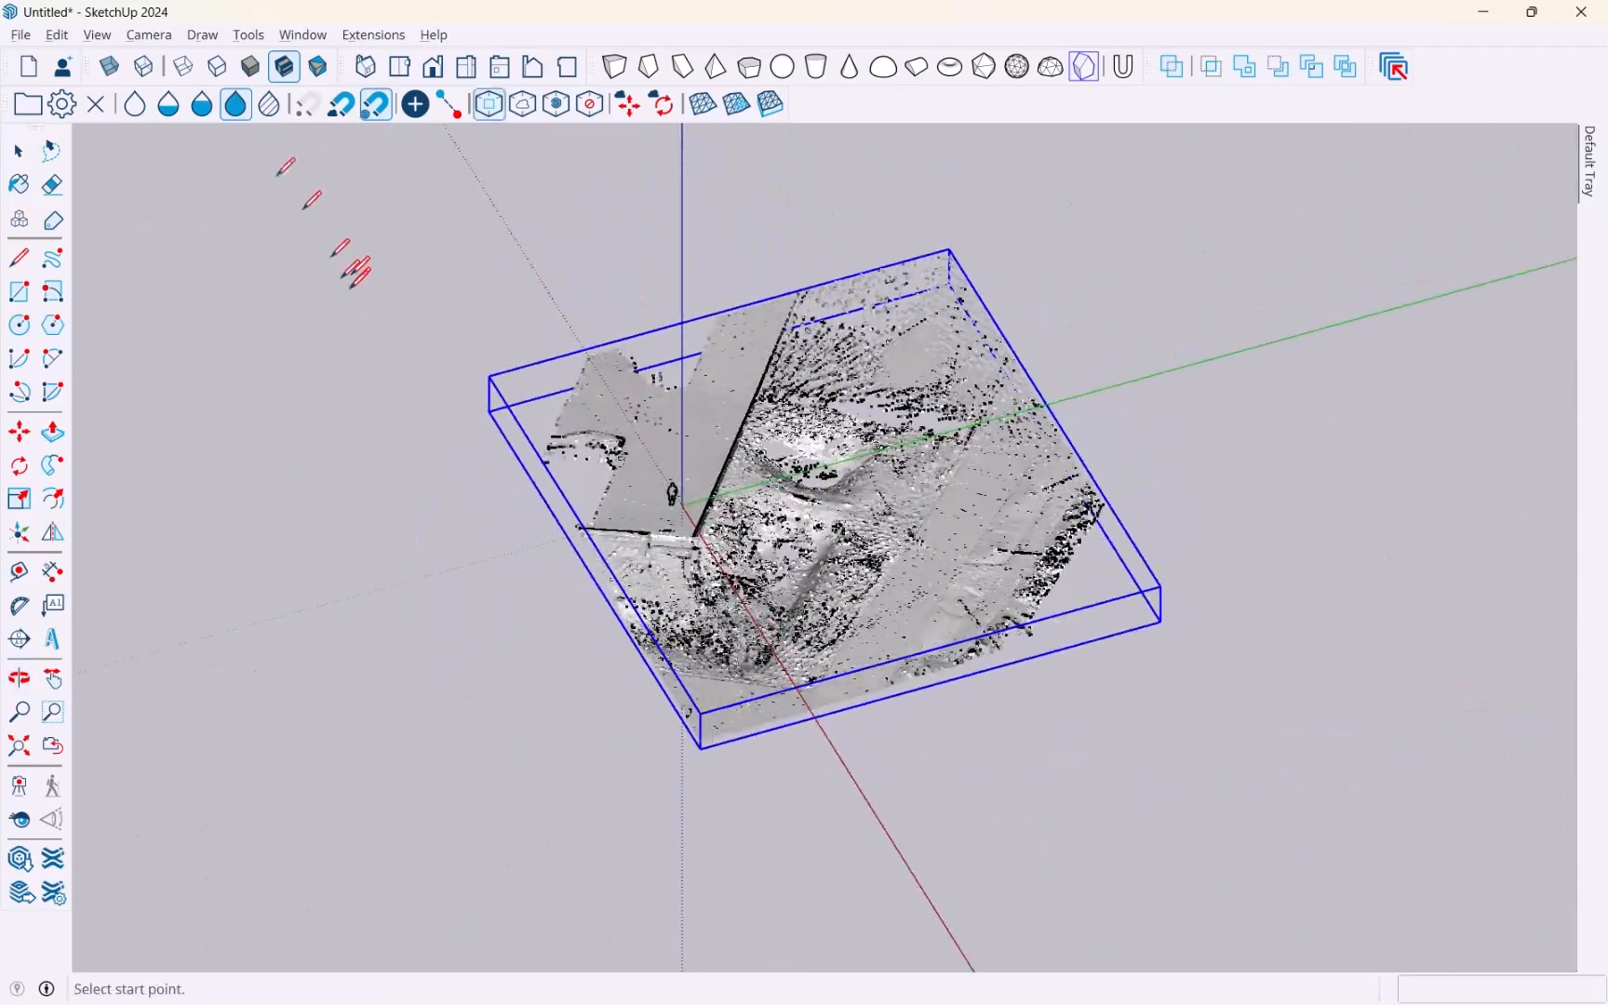
pyautogui.click(18, 151)
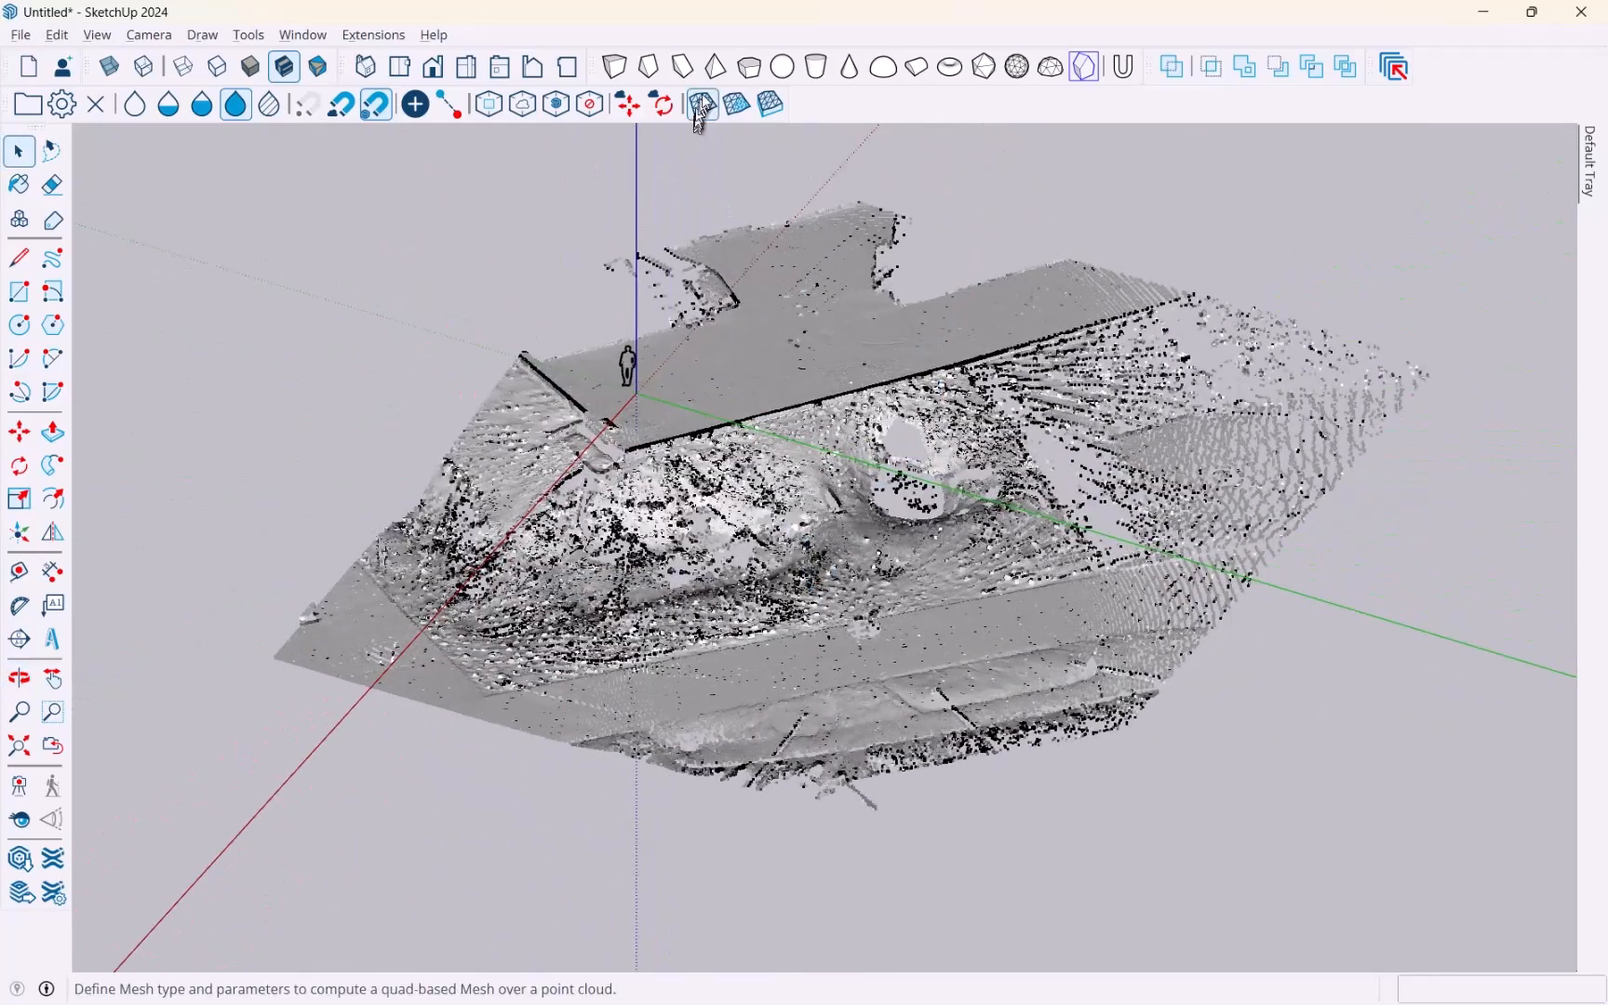
pyautogui.moveTo(703, 104)
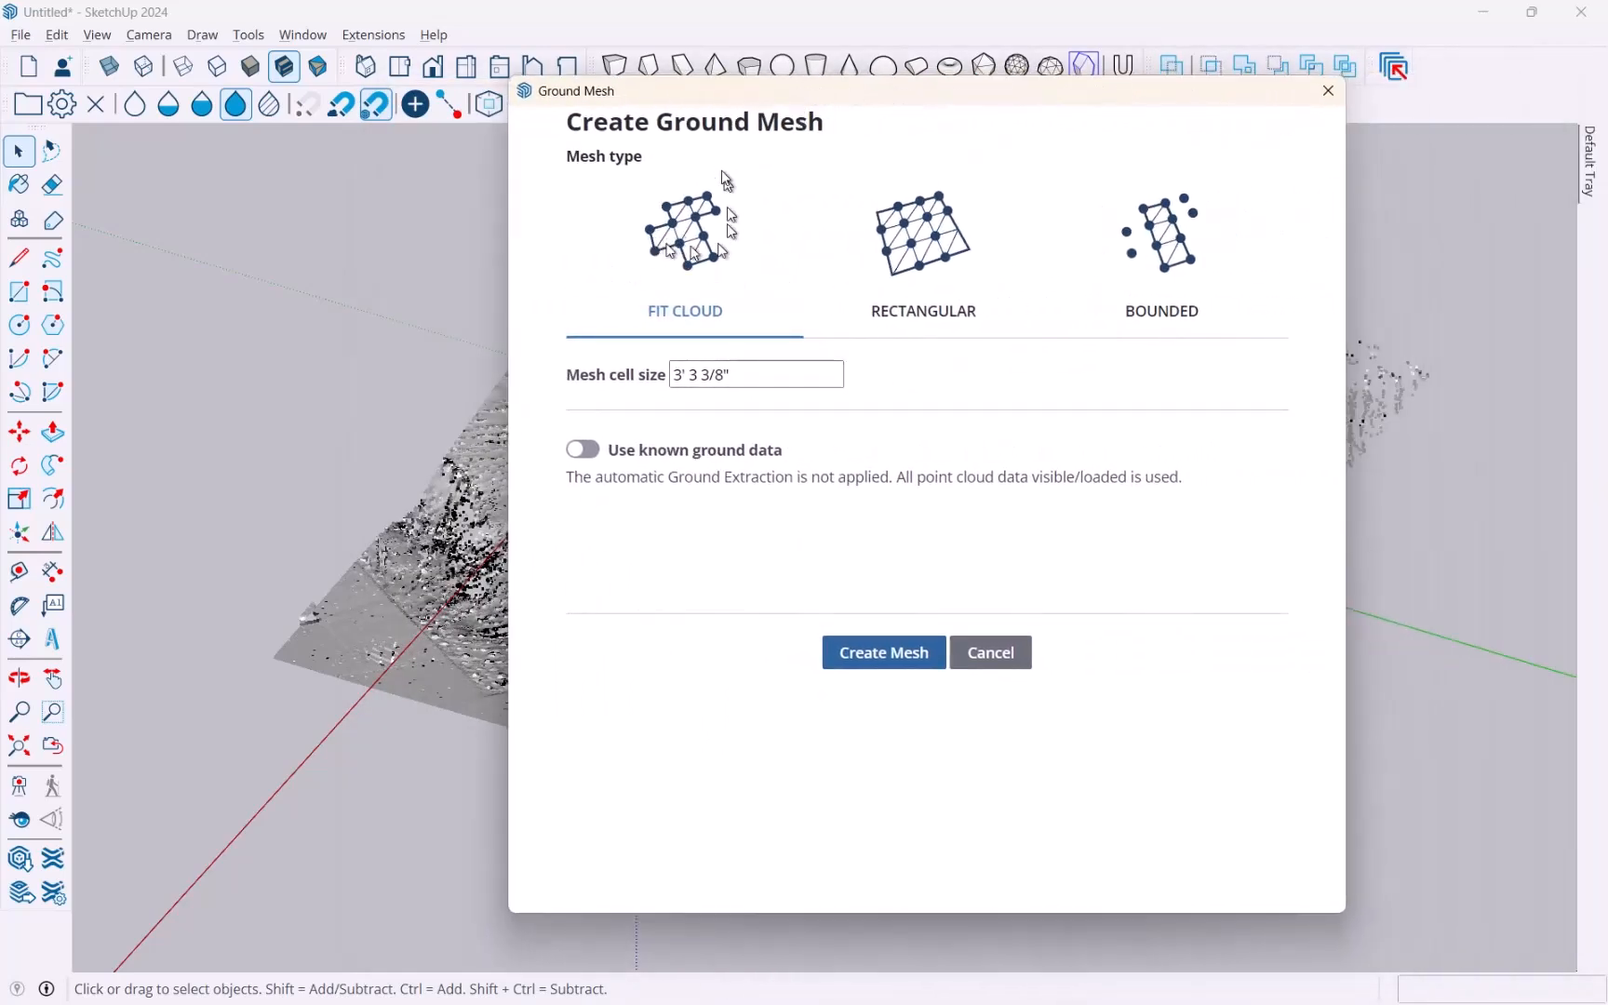
pyautogui.moveTo(1189, 231)
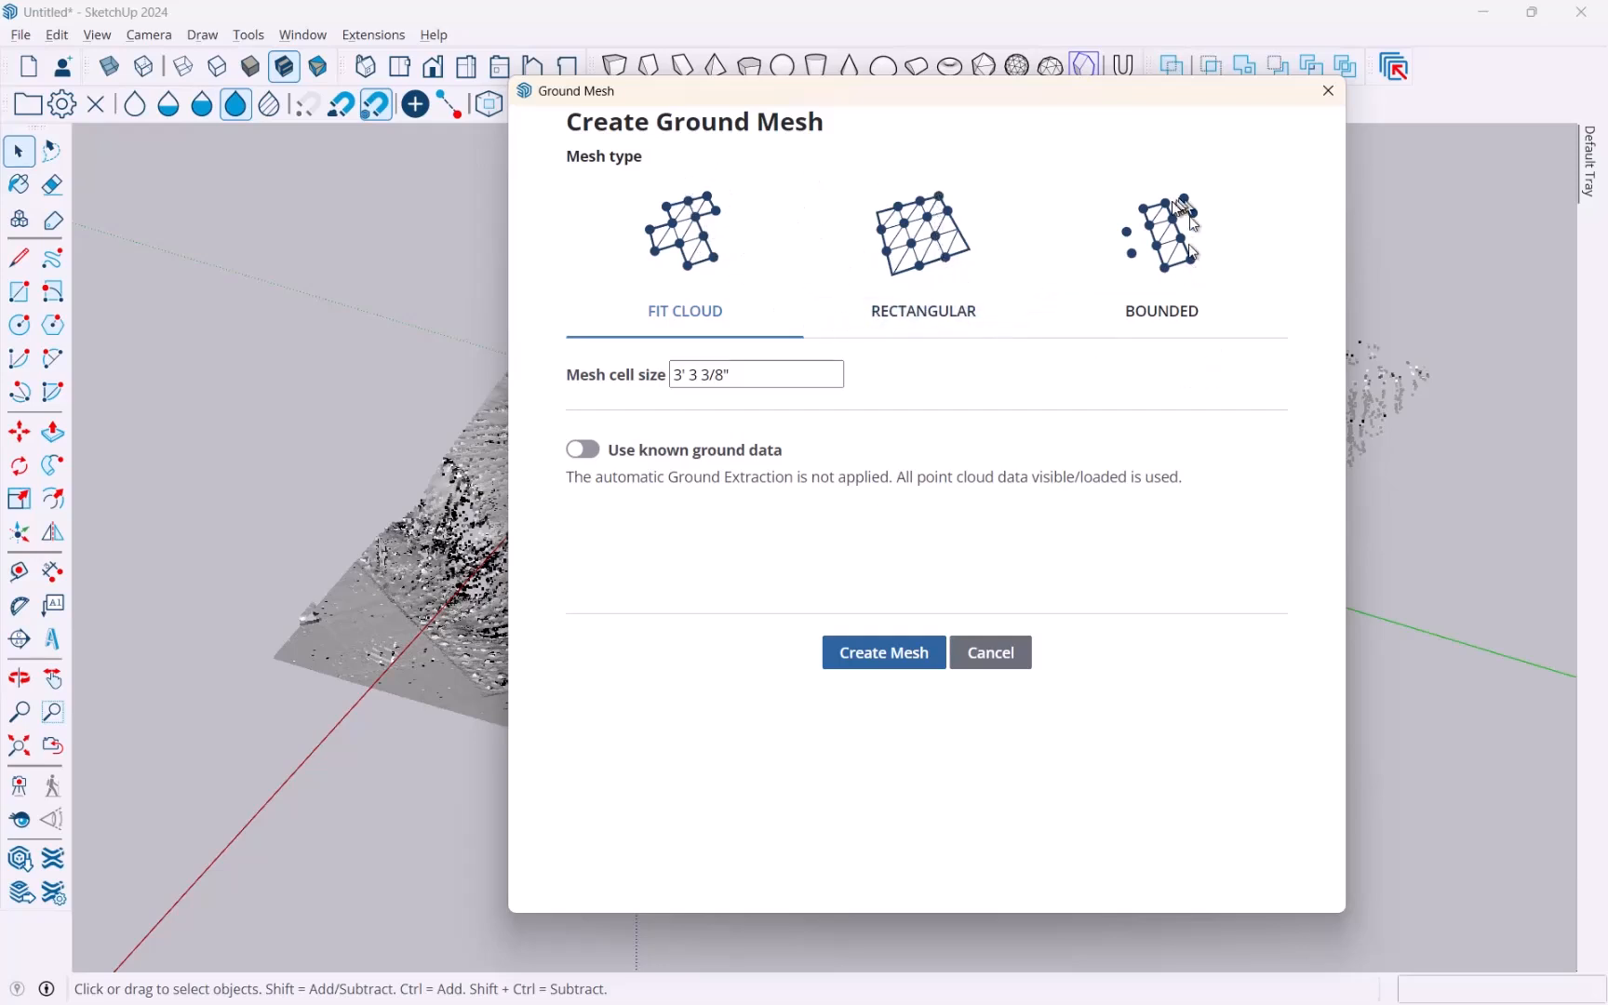
pyautogui.moveTo(715, 260)
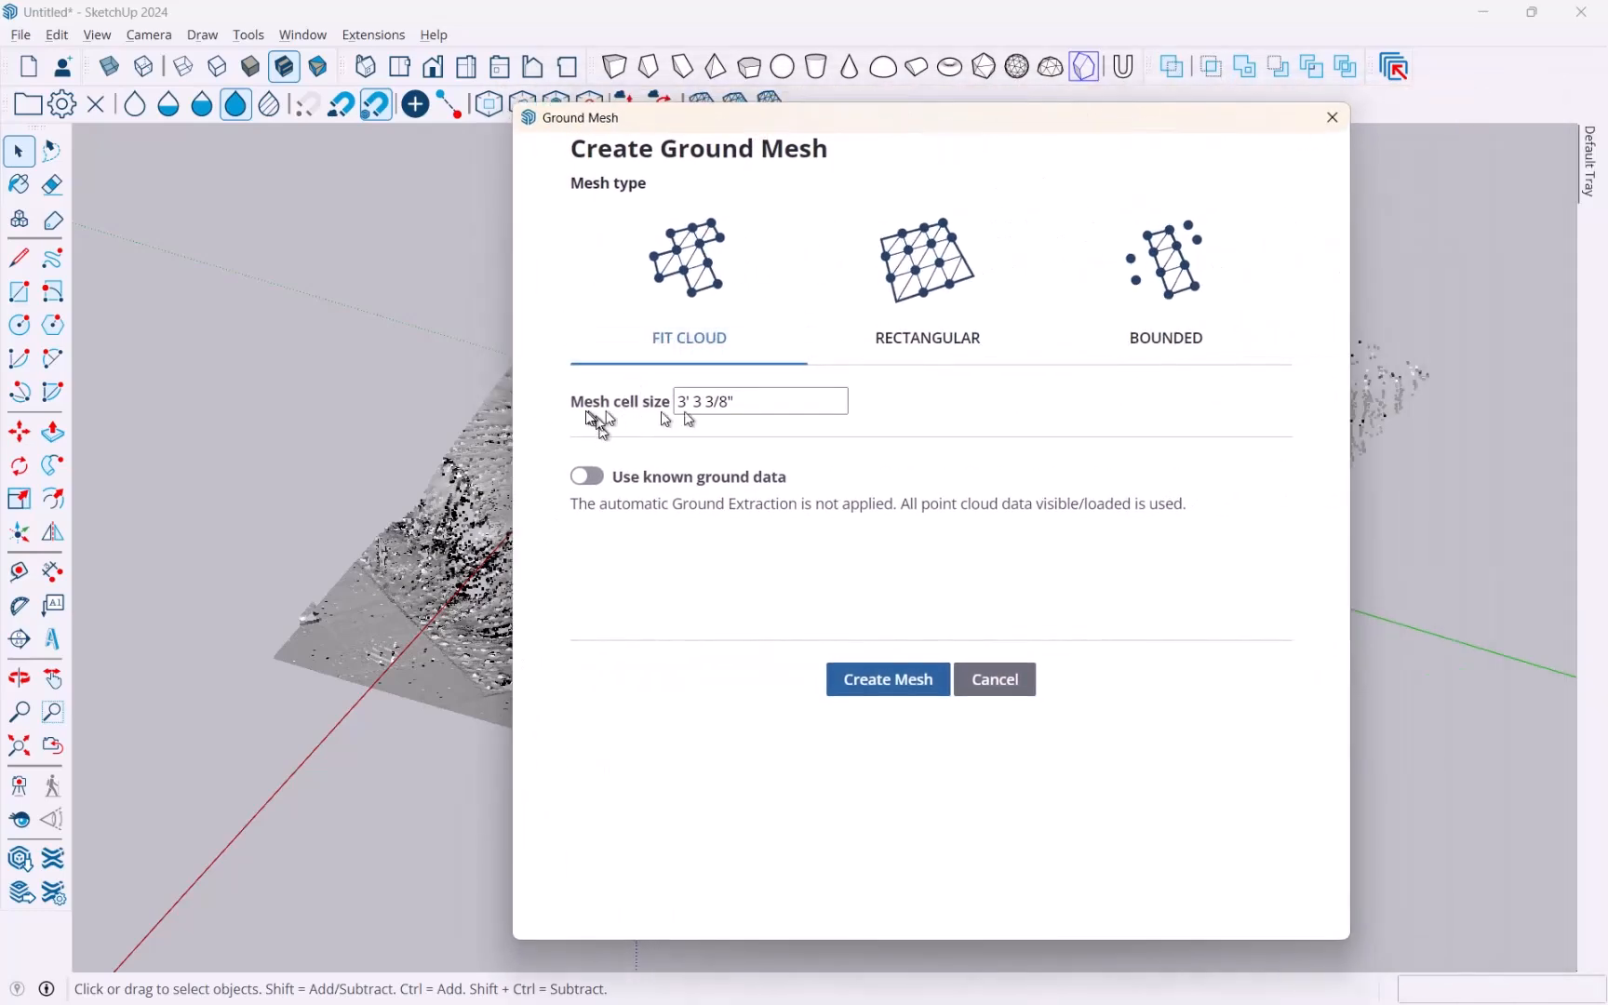
# Create a Fit Cloud ground mesh with a 2' mesh cell size.
pyautogui.tripleClick(760, 401)
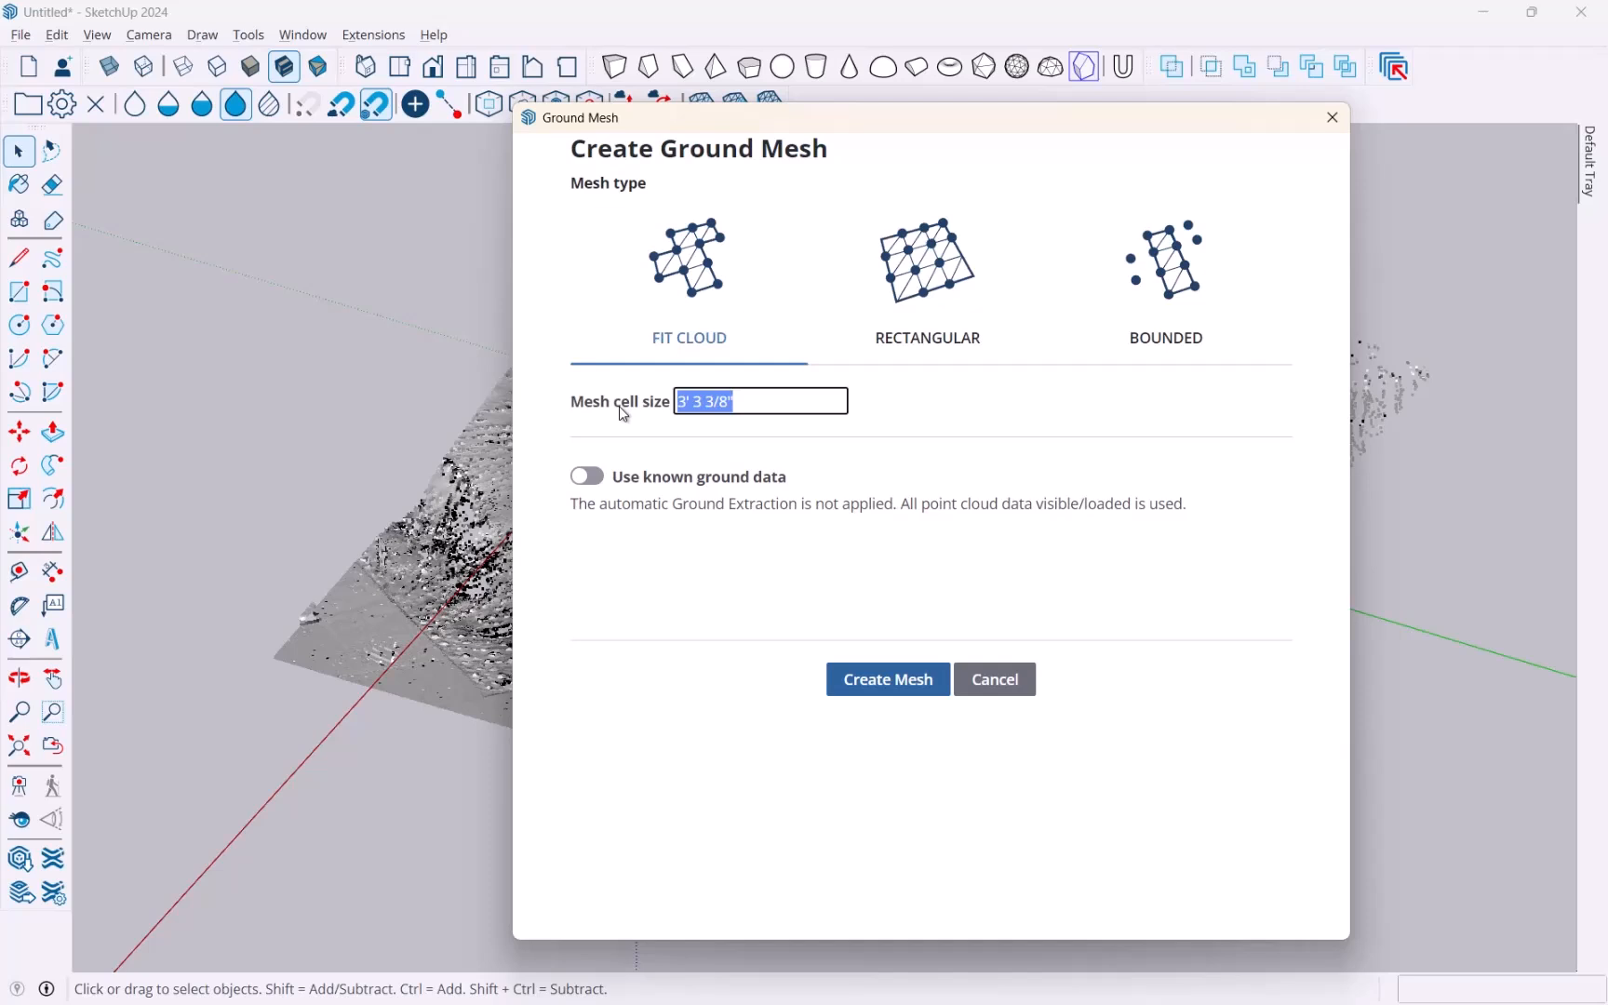
pyautogui.write("2'")
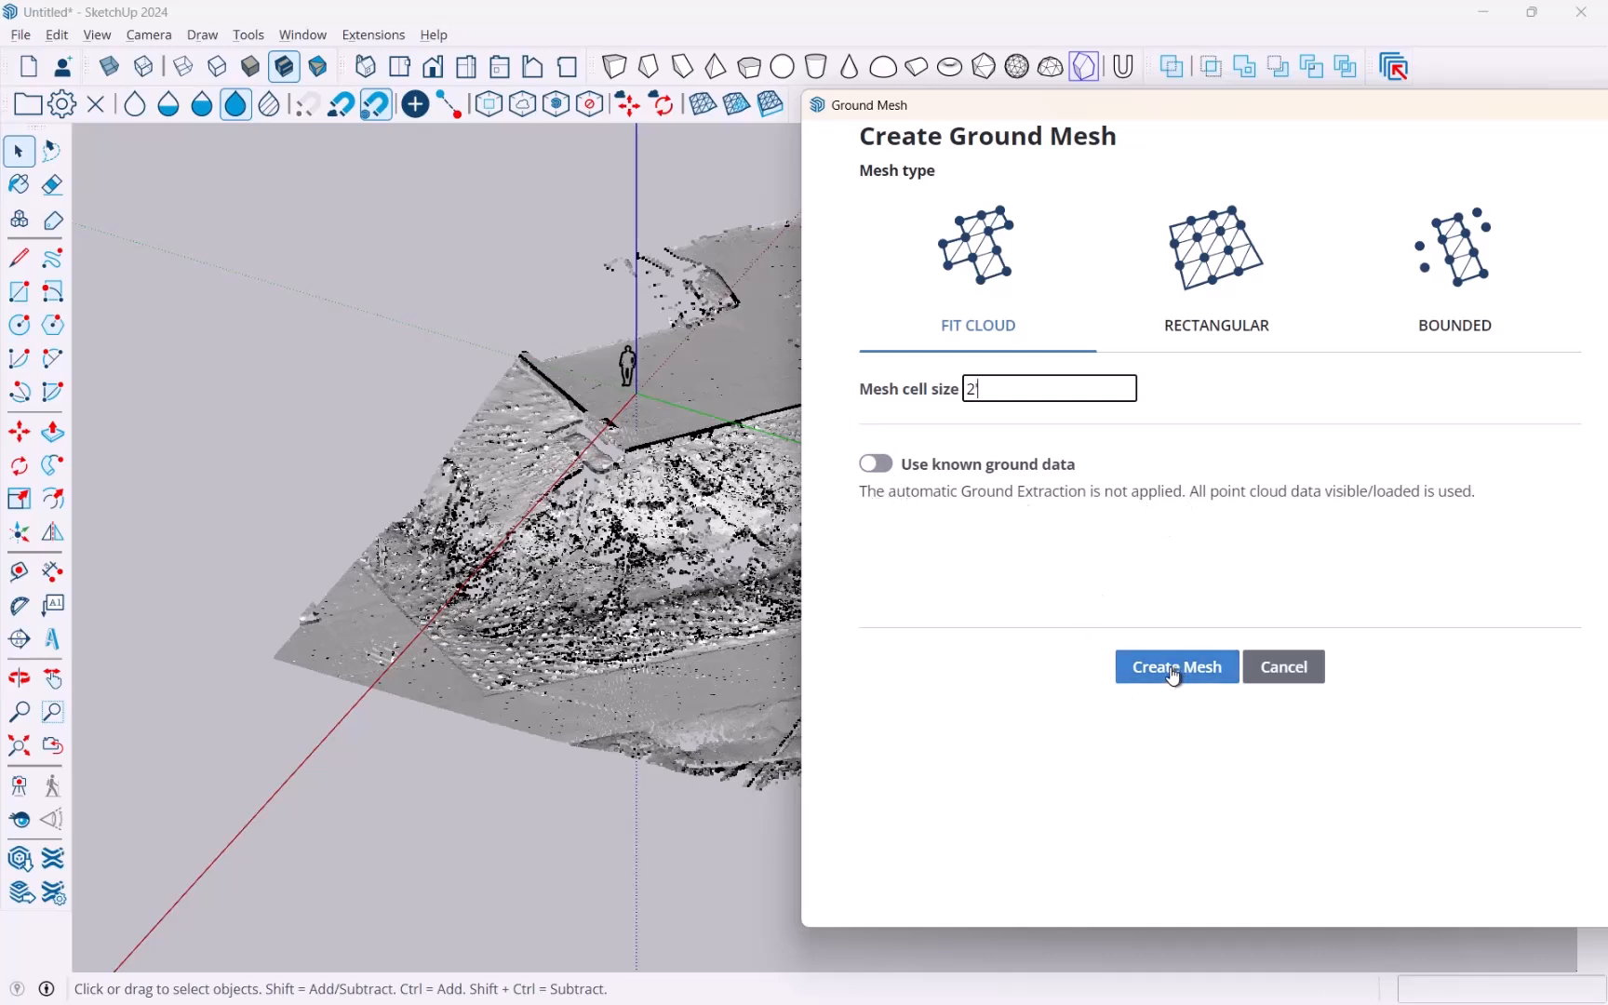
pyautogui.click(1175, 665)
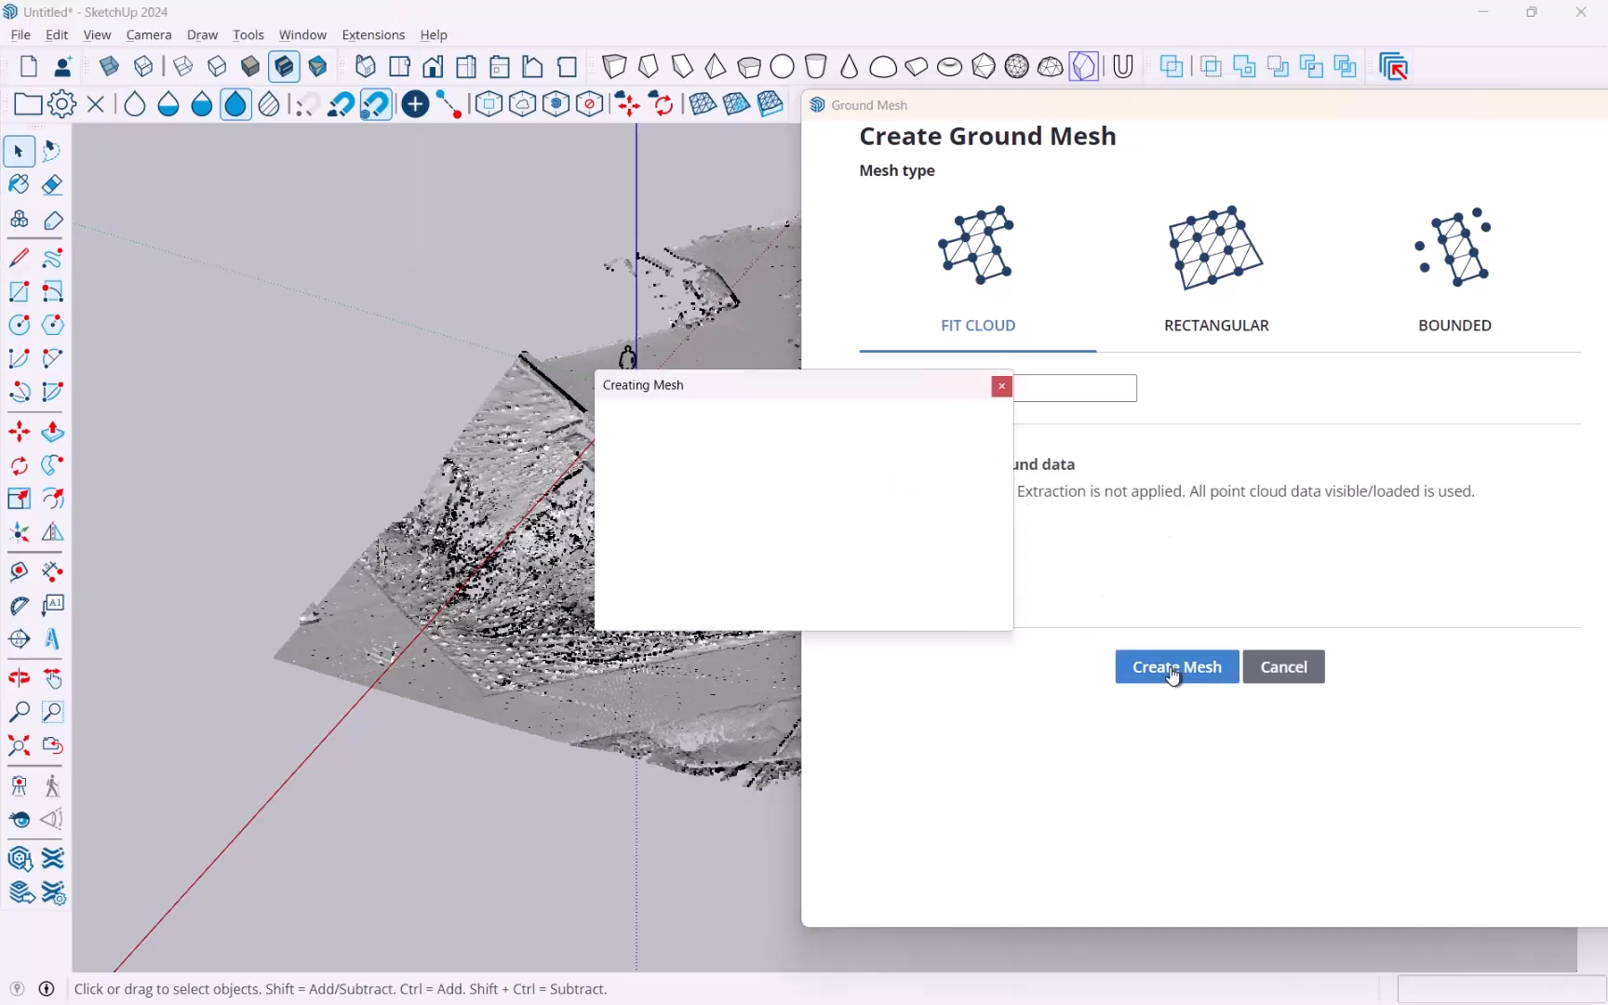
pyautogui.click(1175, 666)
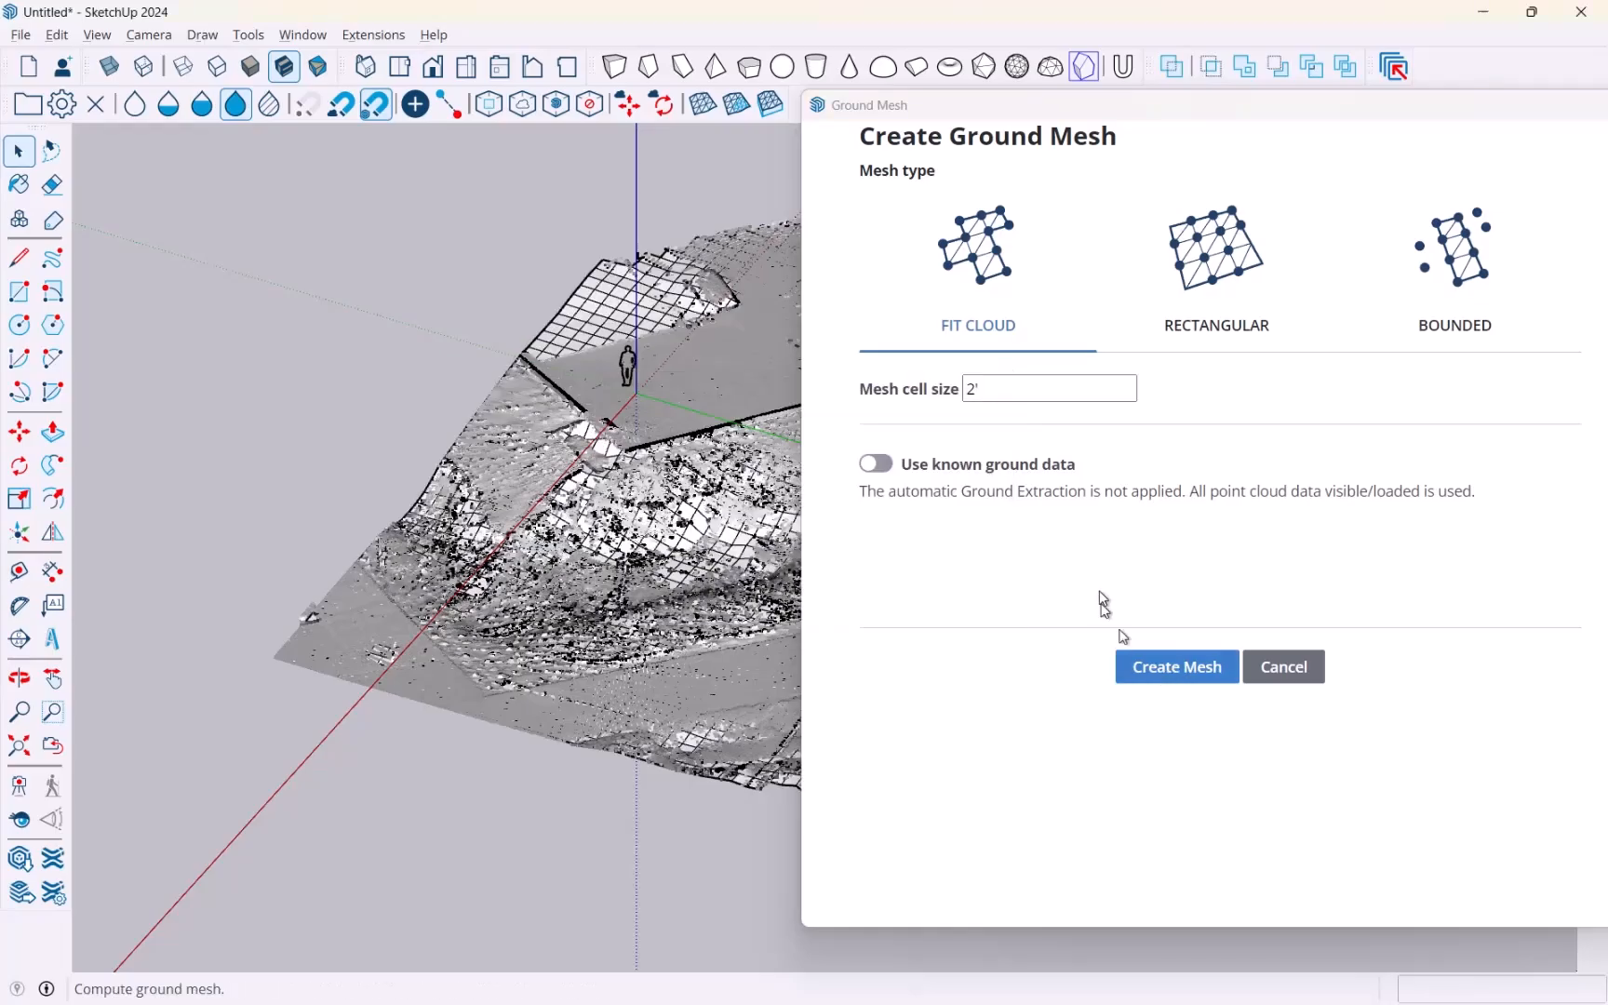
# Close the Ground Mesh dialog and toggle the point cloud off and on to inspect the mesh.
pyautogui.click(1175, 666)
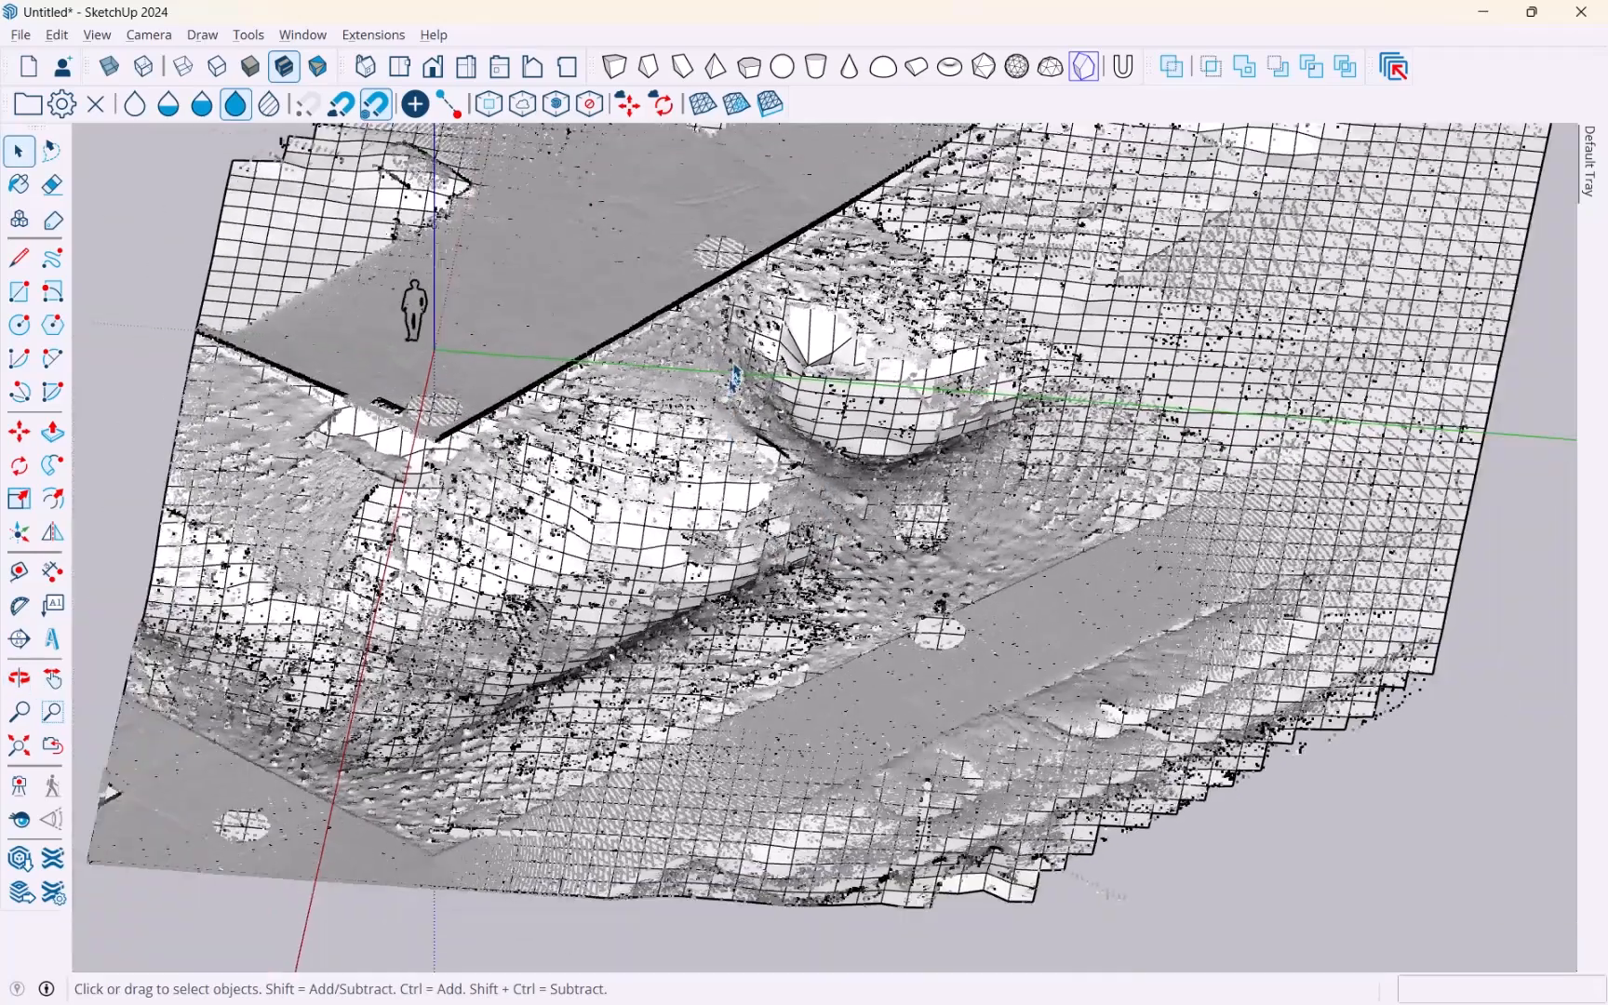
pyautogui.click(134, 103)
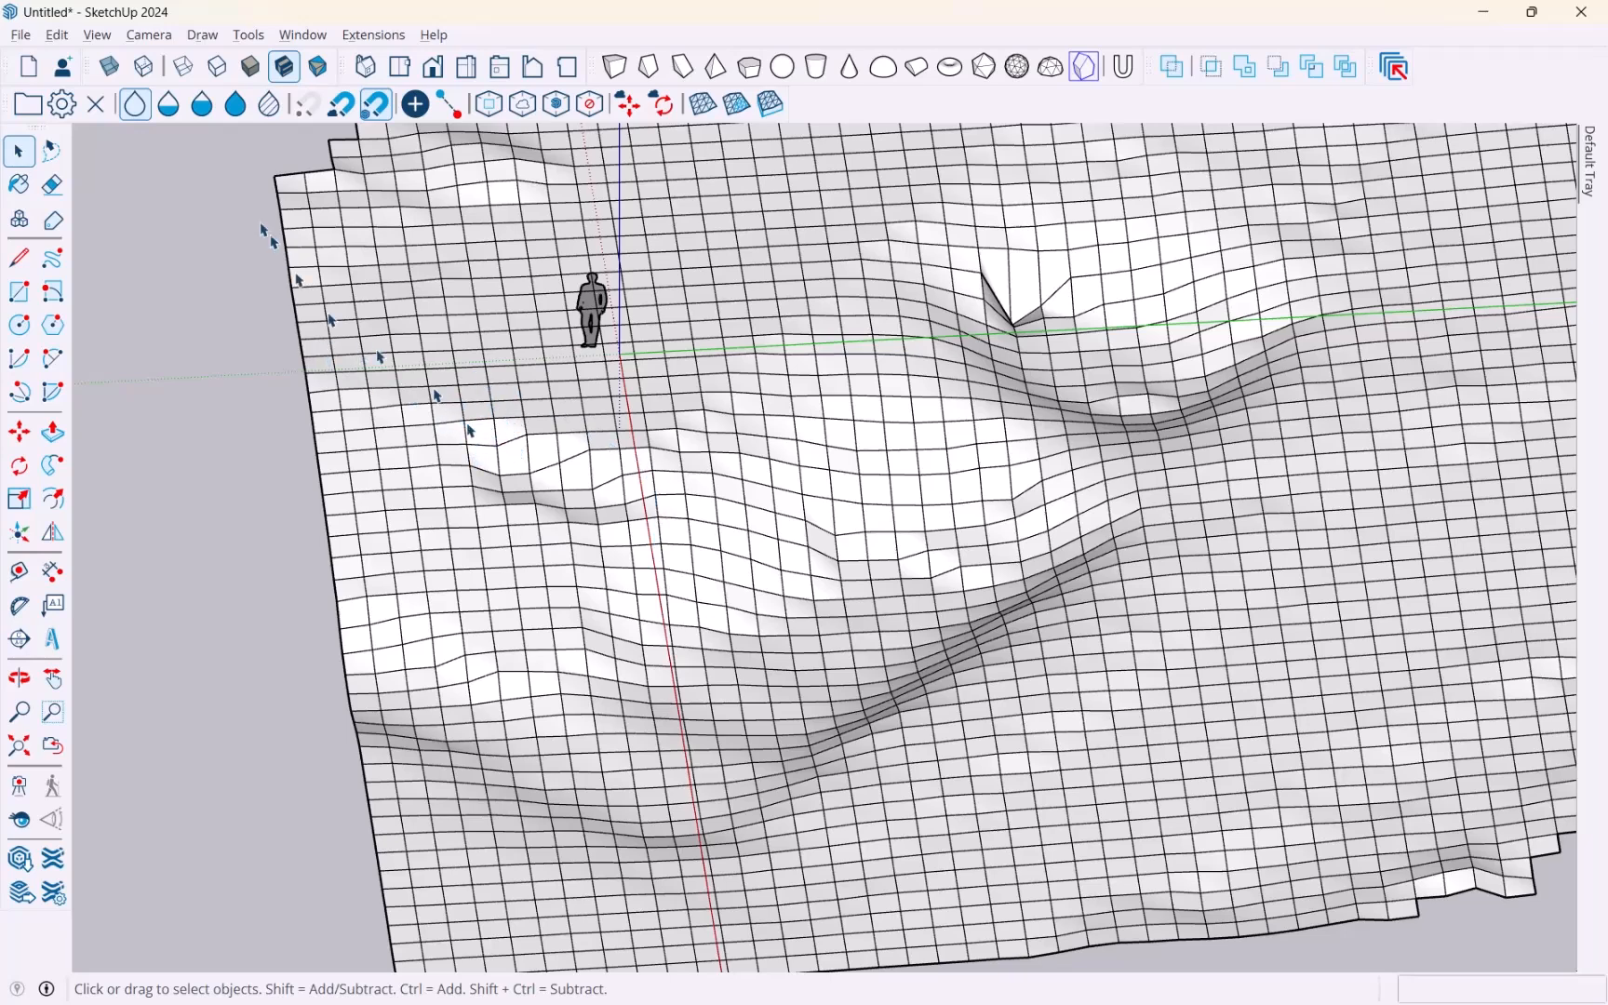
pyautogui.click(168, 104)
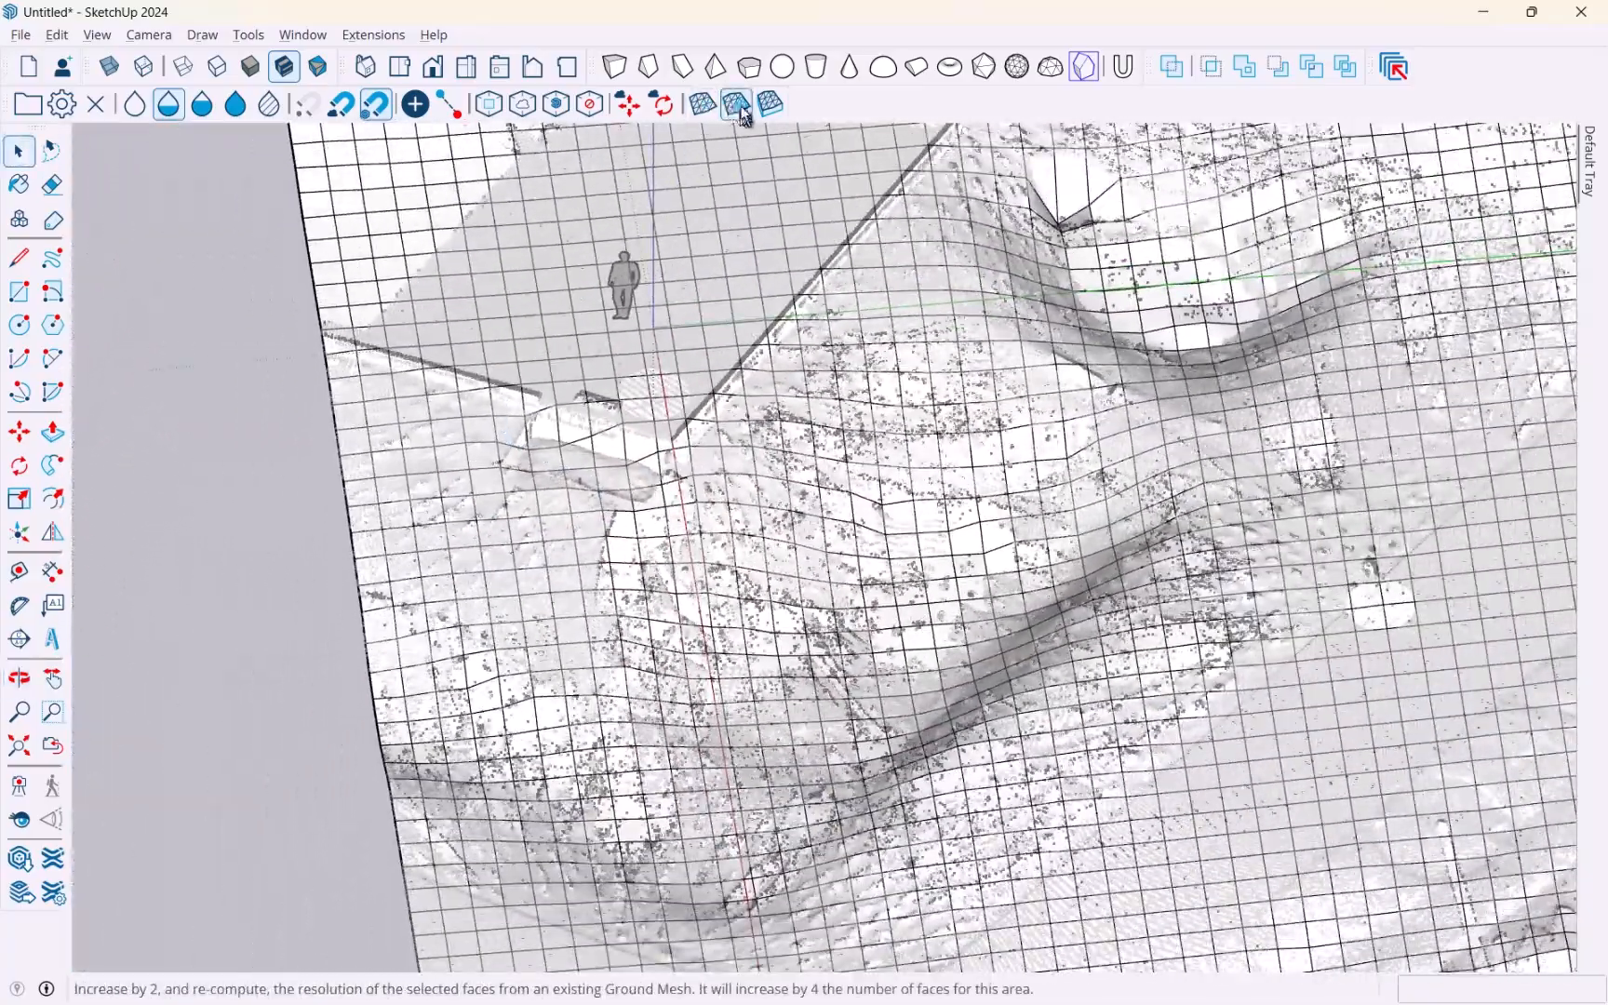
pyautogui.moveTo(735, 103)
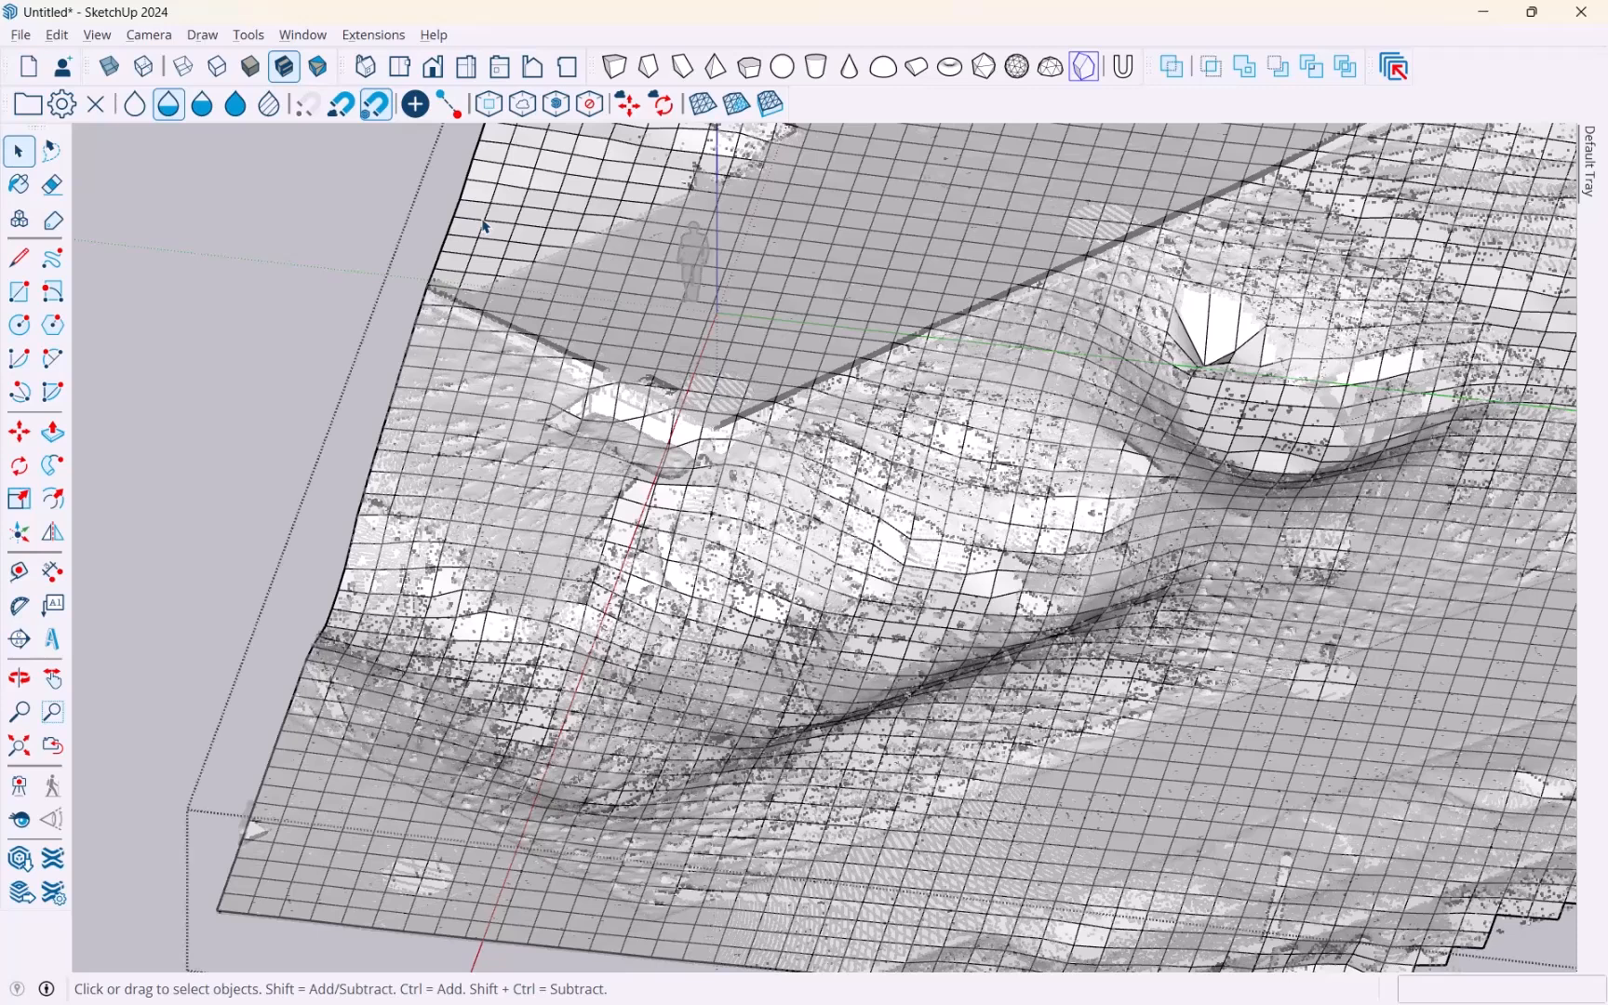
pyautogui.moveTo(512, 241)
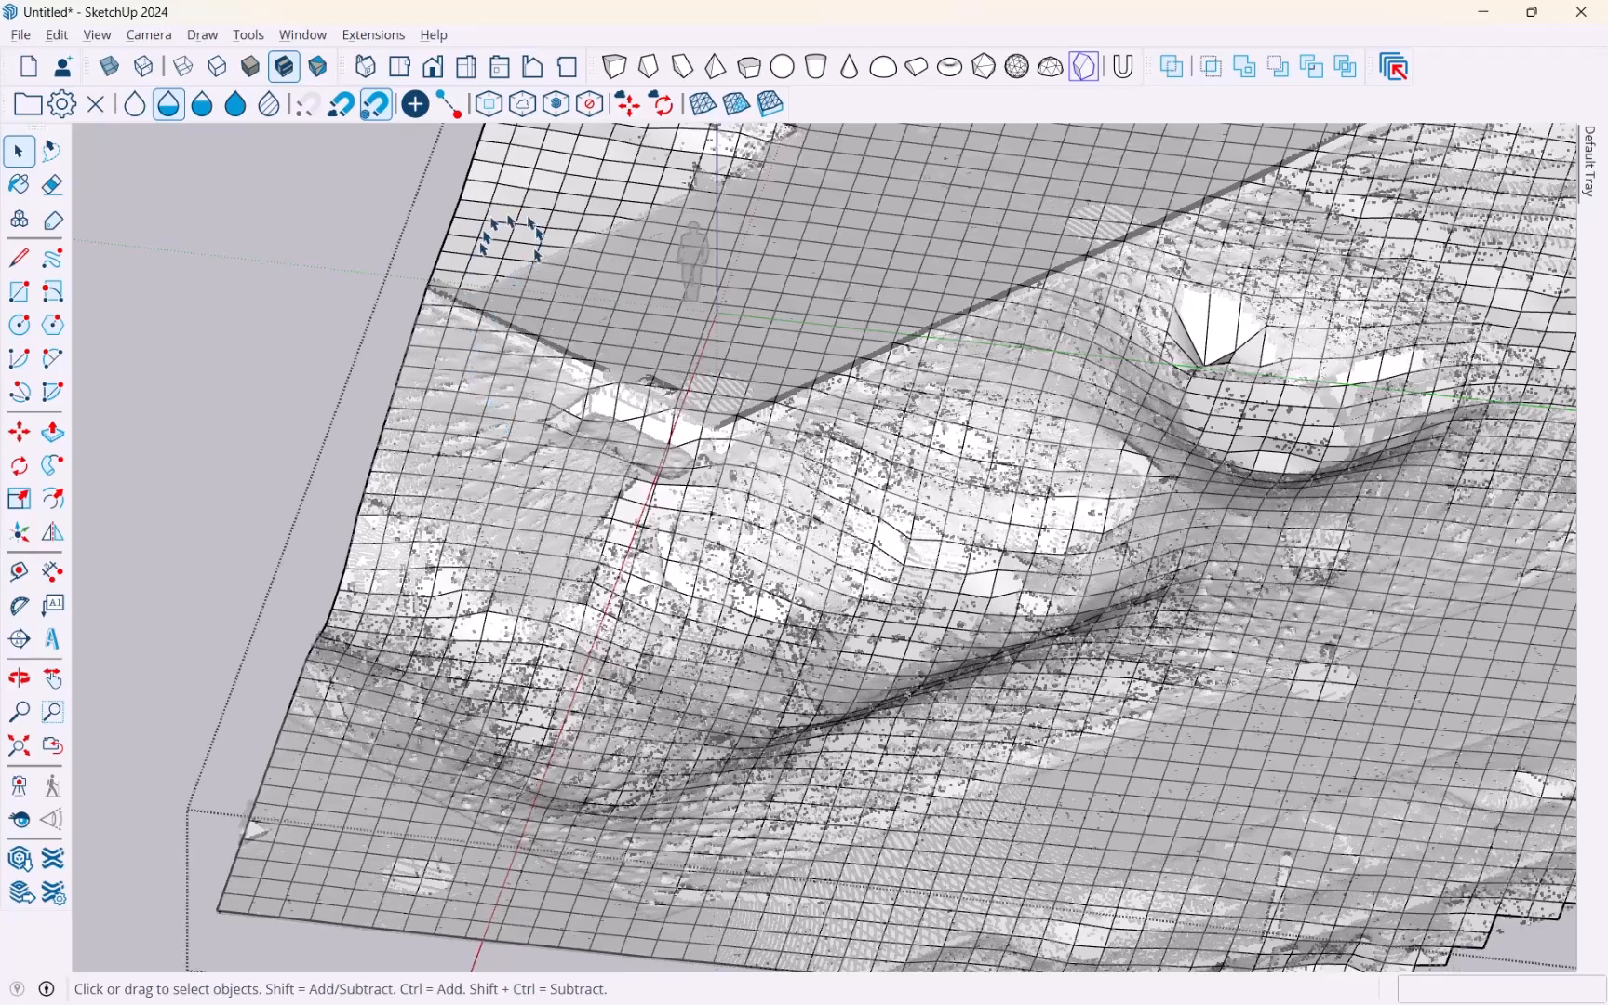
pyautogui.moveTo(534, 400)
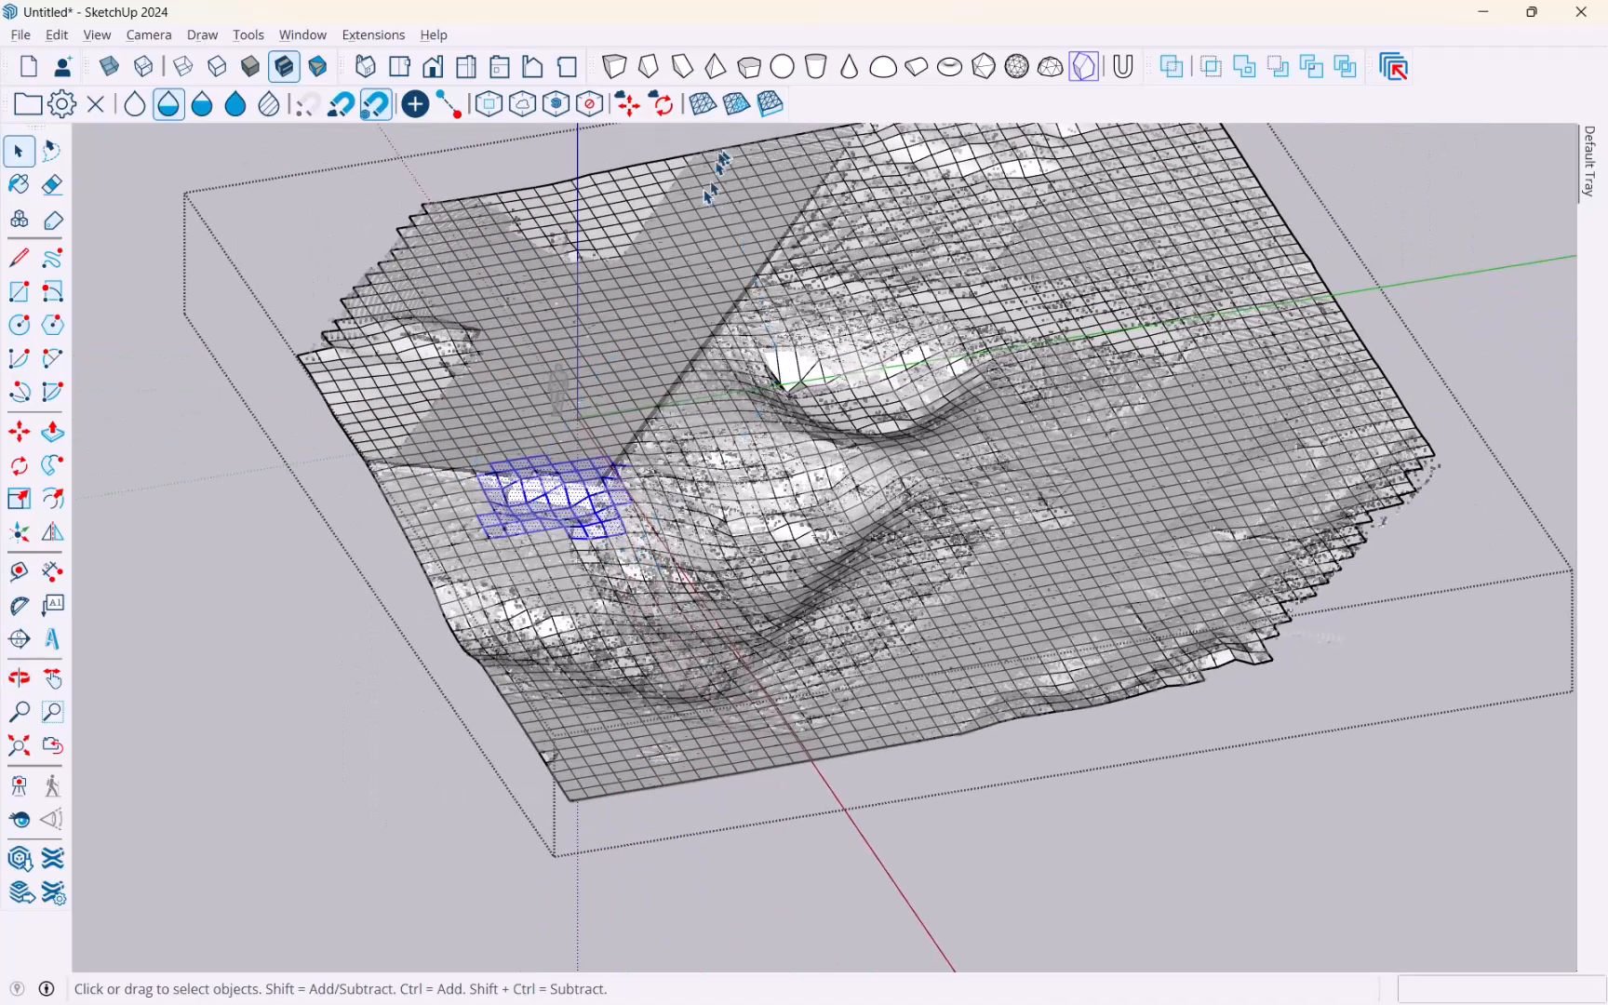
pyautogui.moveTo(736, 102)
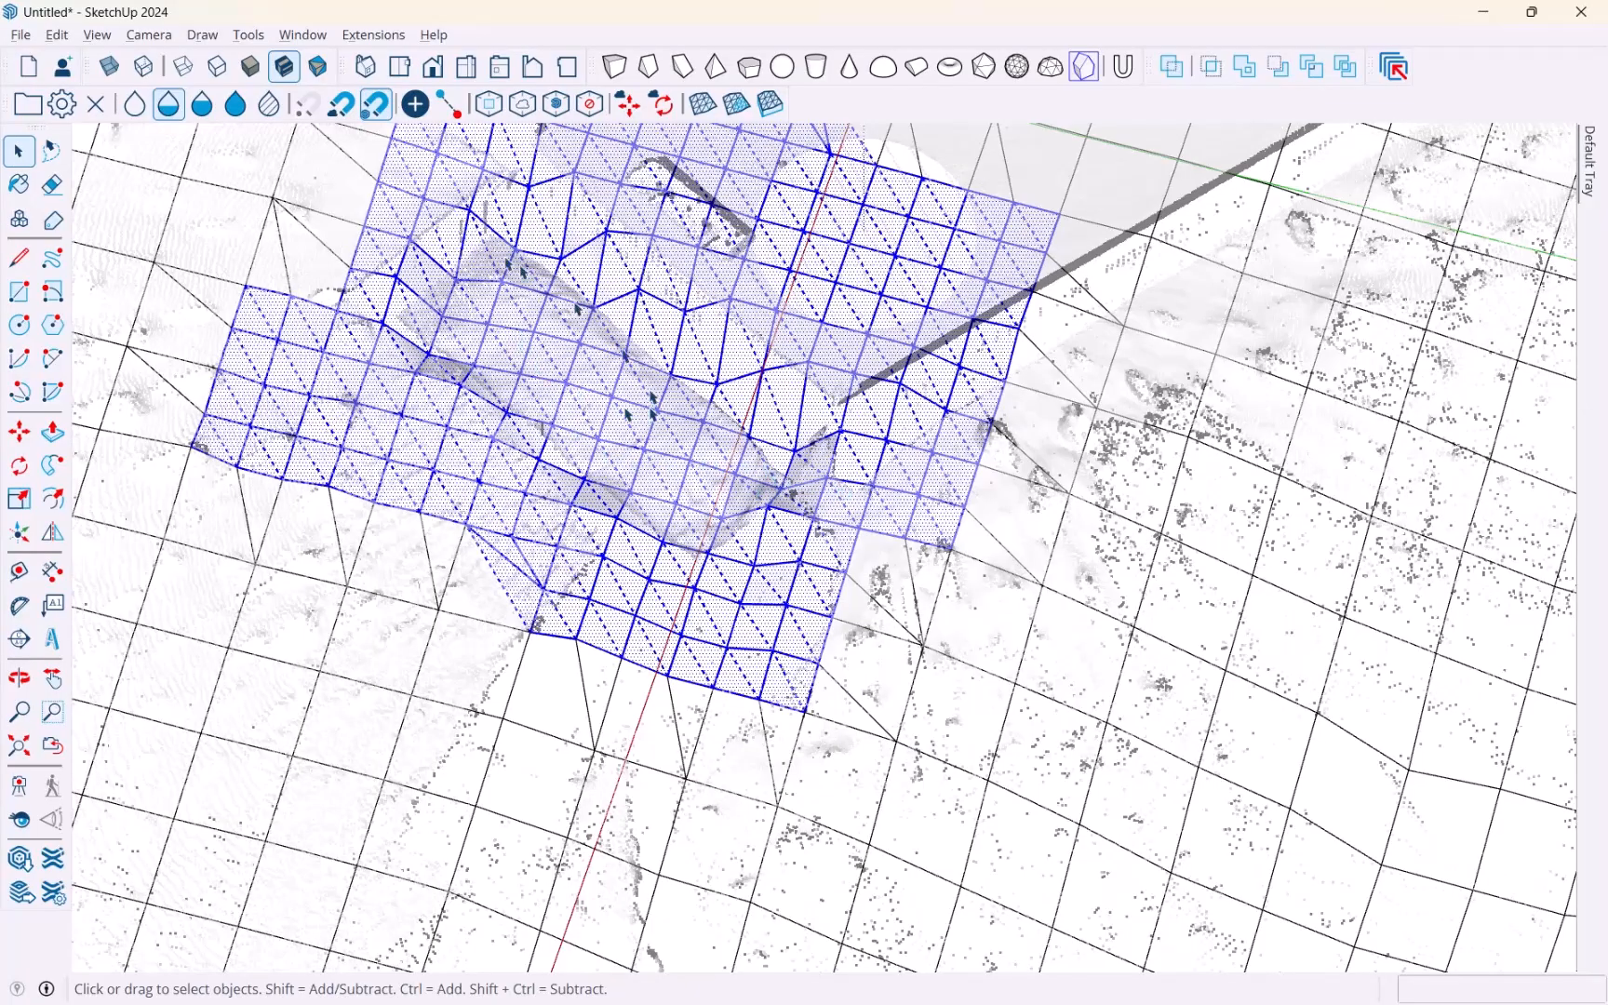
# Deselect the patch of faces refined left of the scale figure.
pyautogui.click(269, 103)
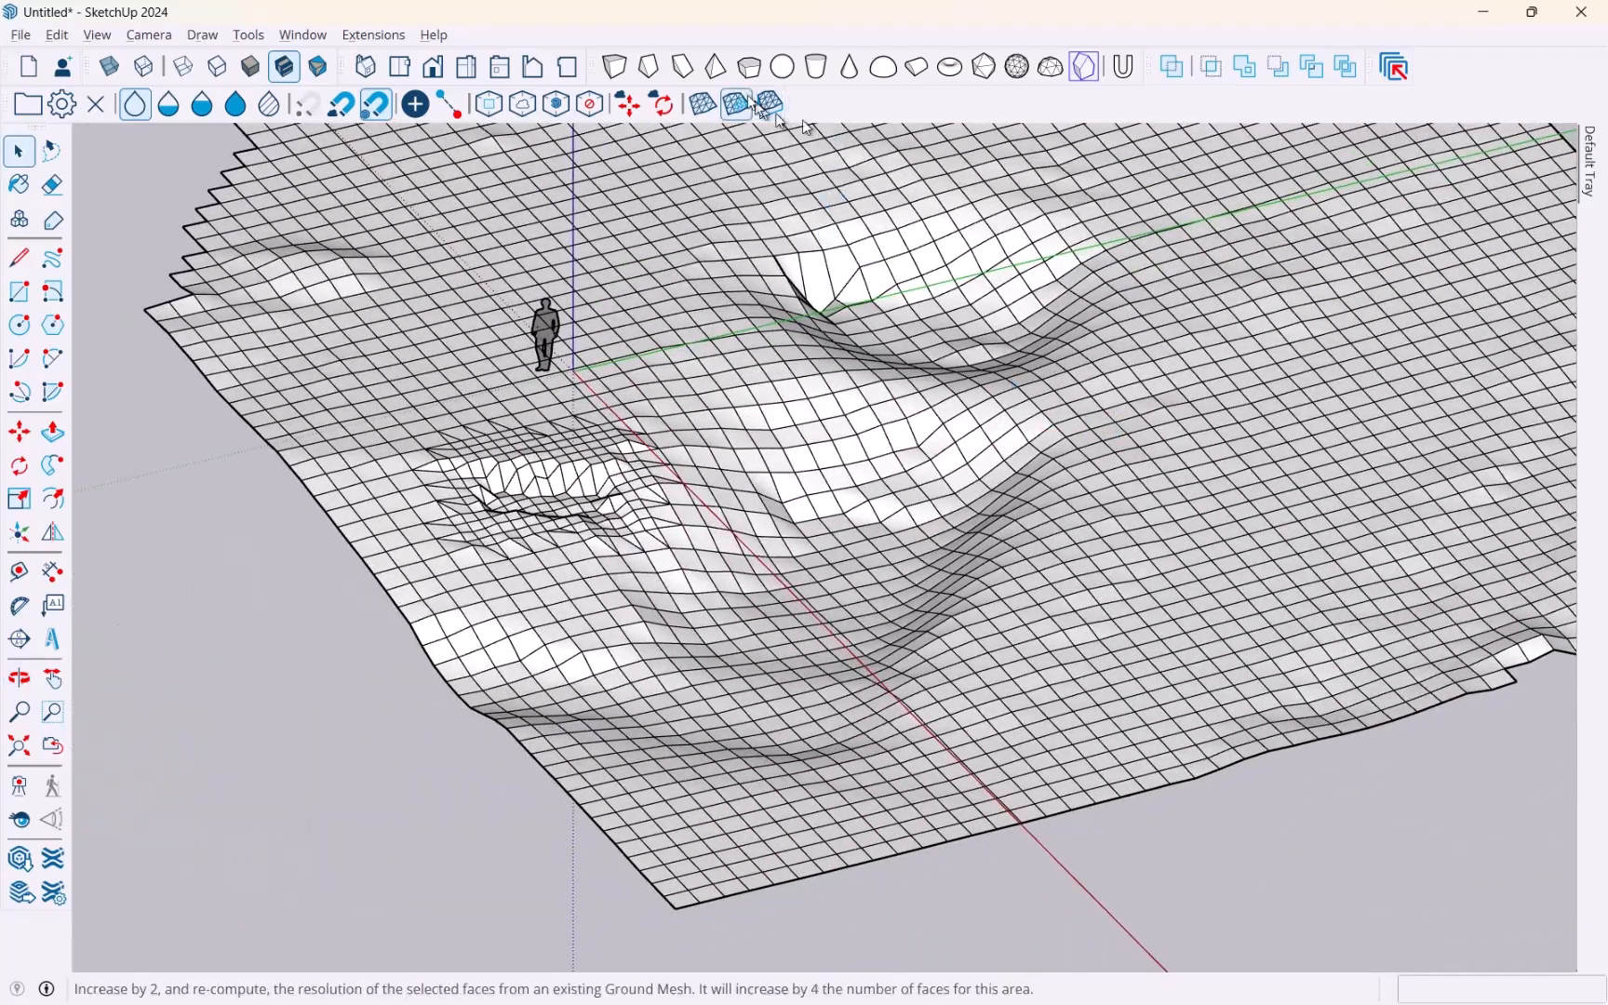
pyautogui.moveTo(703, 103)
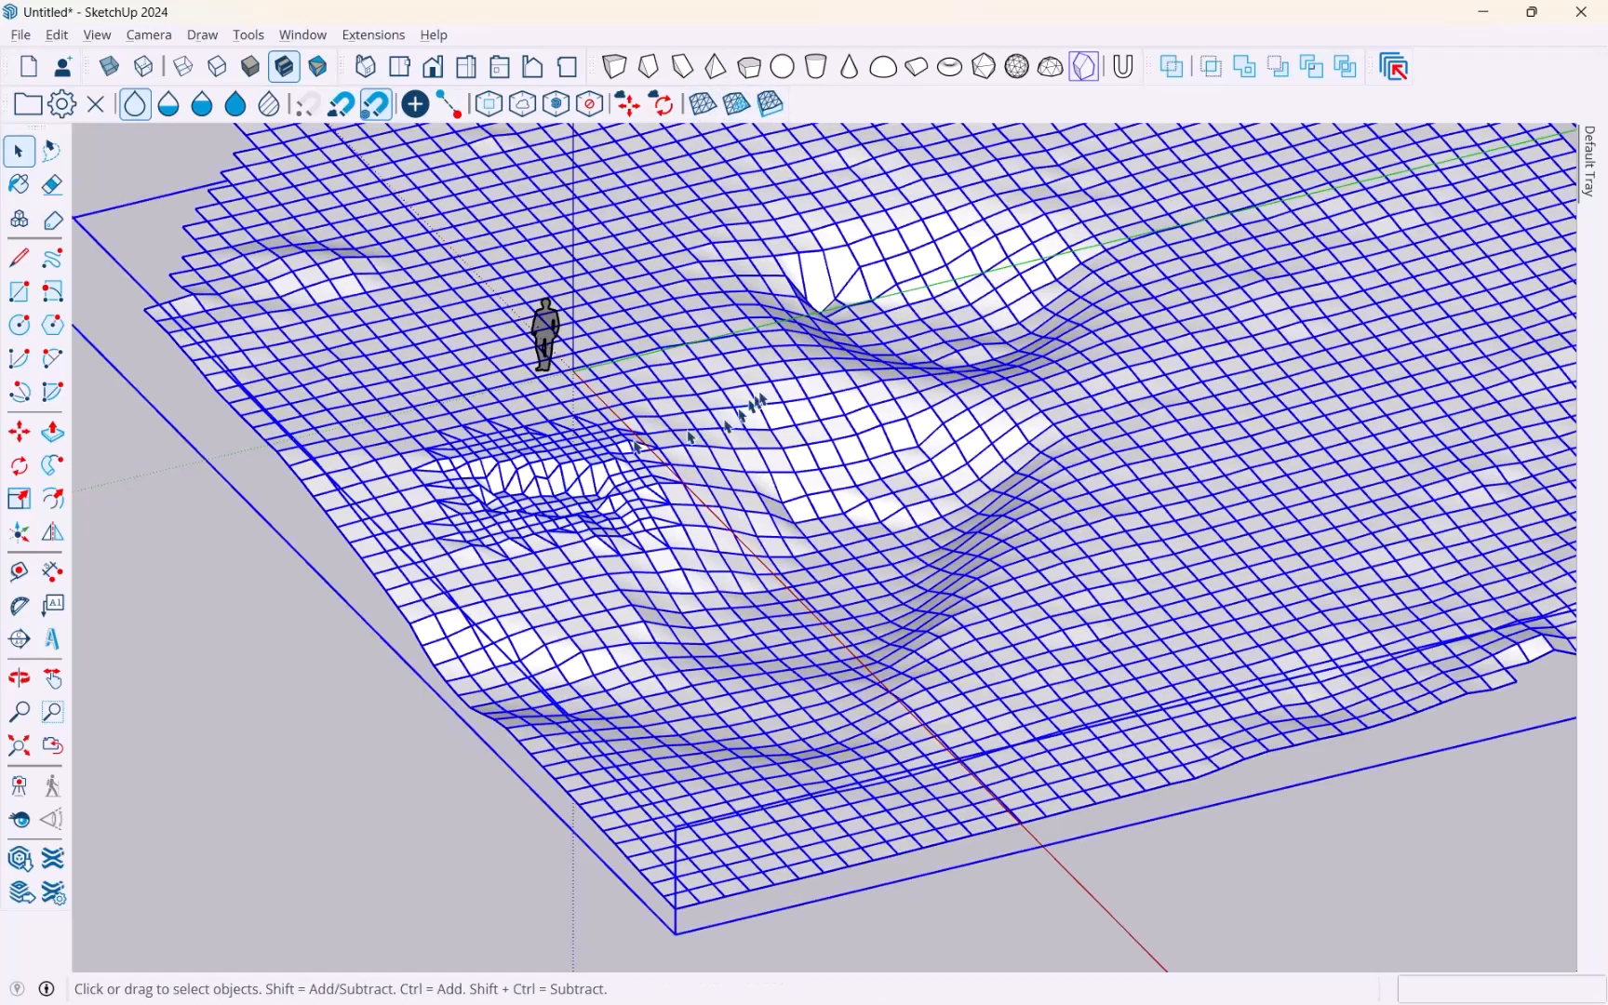
pyautogui.moveTo(767, 103)
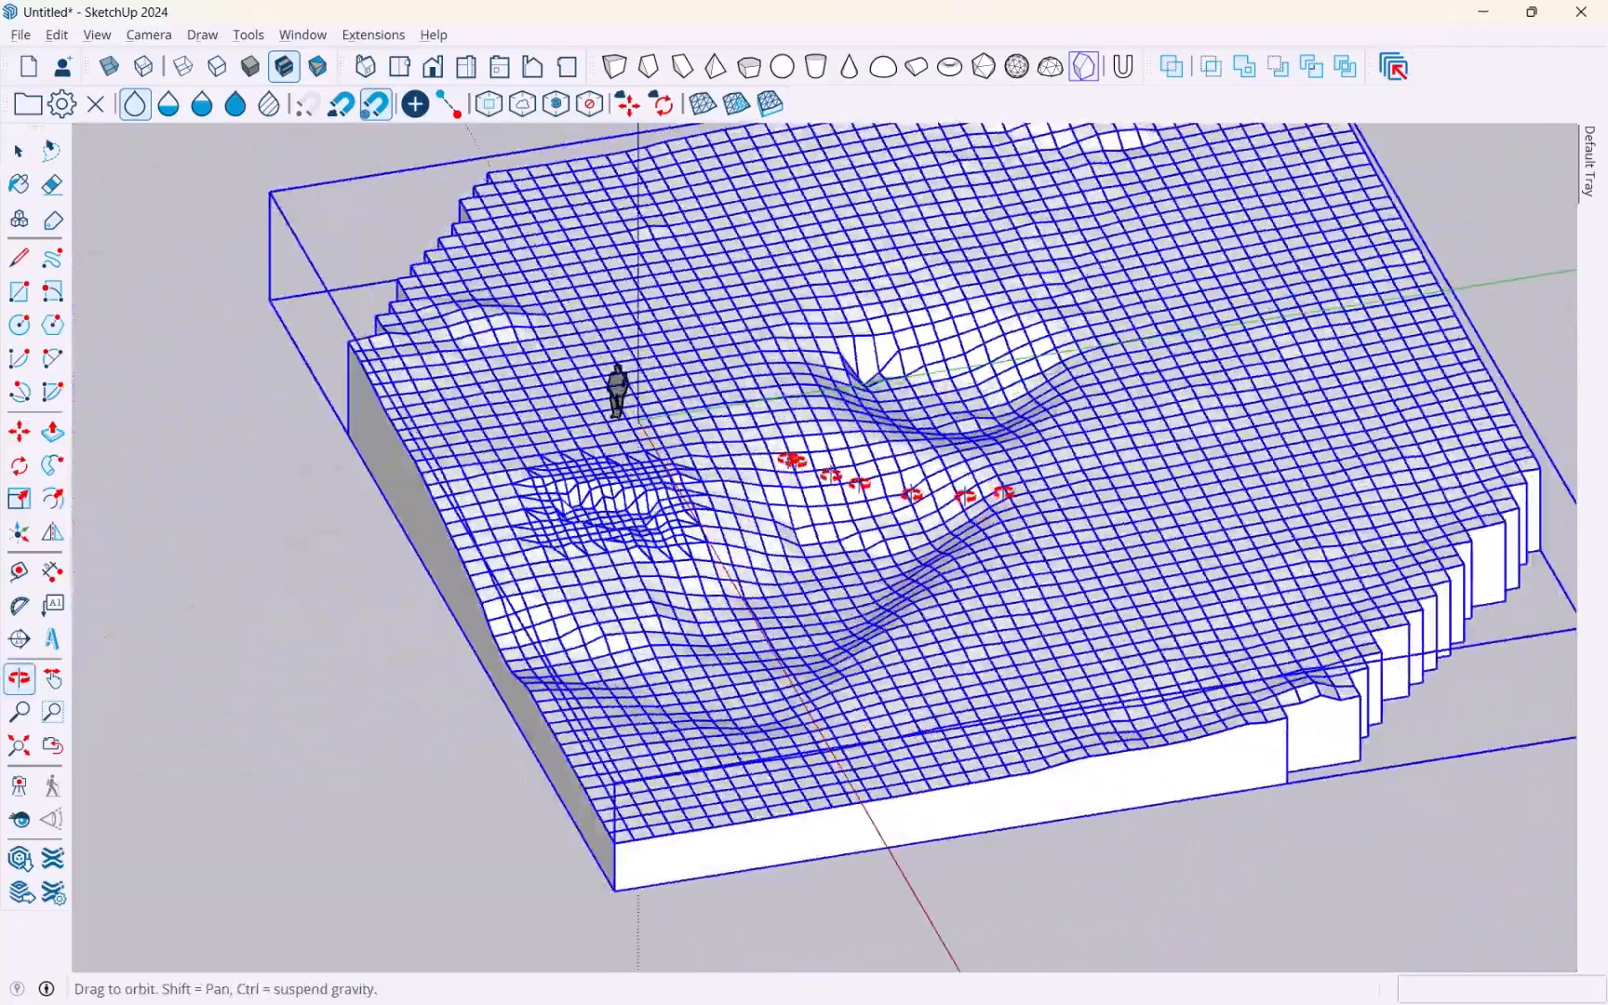
# Turn the ground mesh into a solid block with vertical sides and a flat base.
pyautogui.click(19, 150)
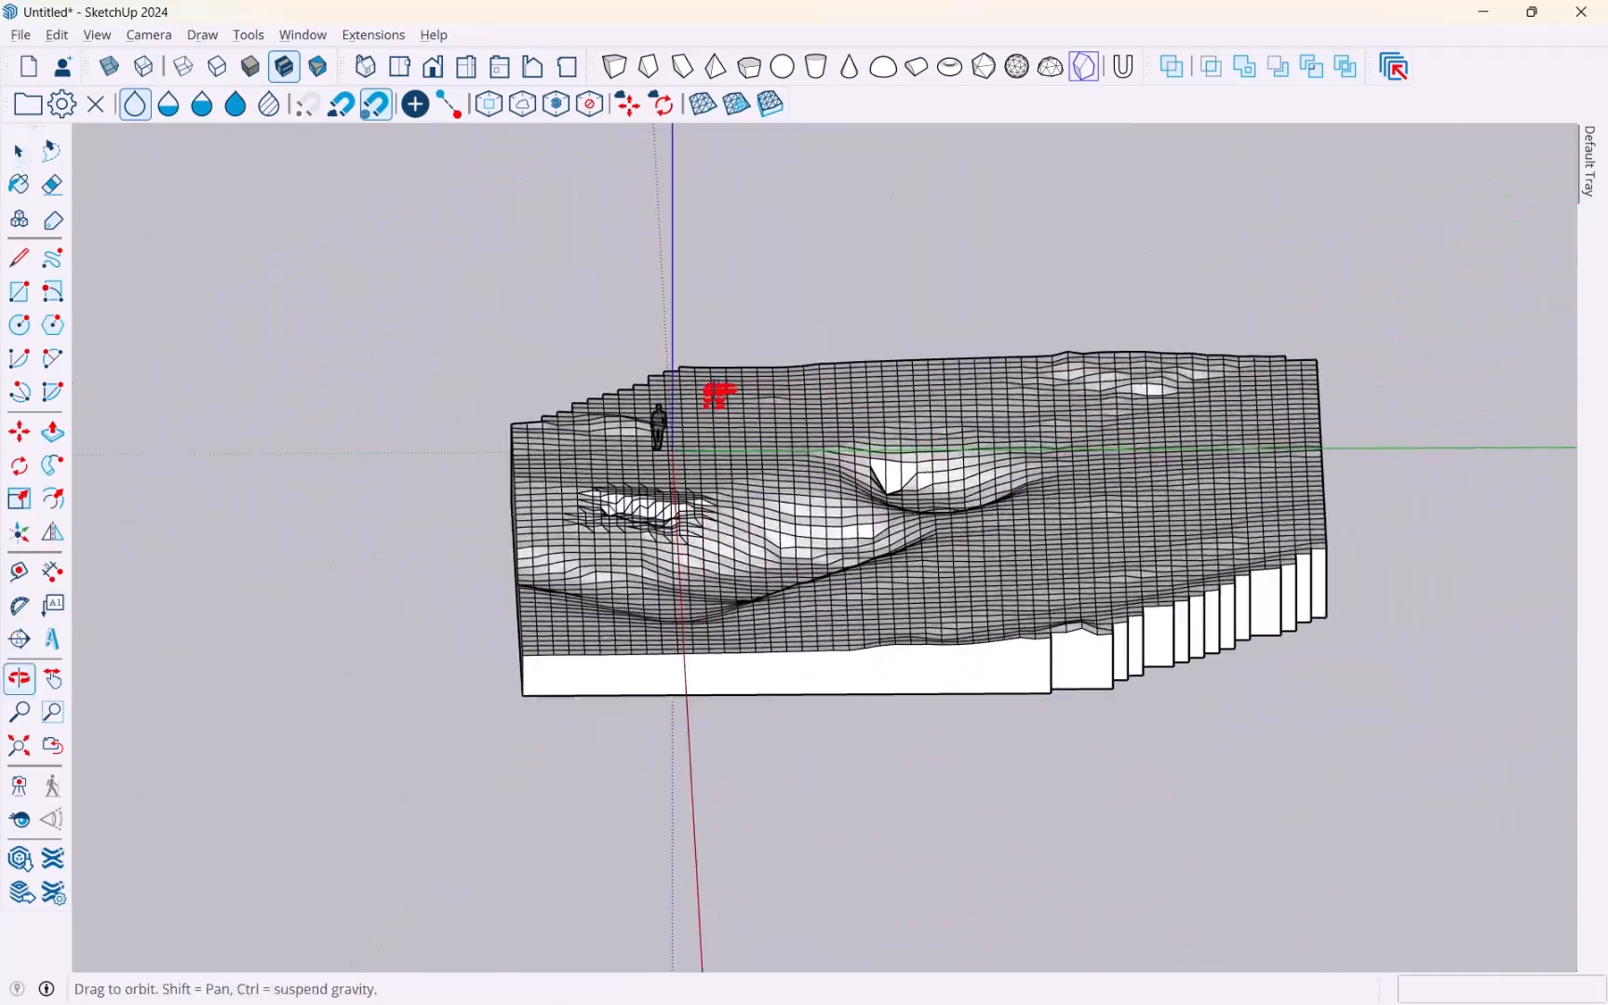
pyautogui.moveTo(703, 102)
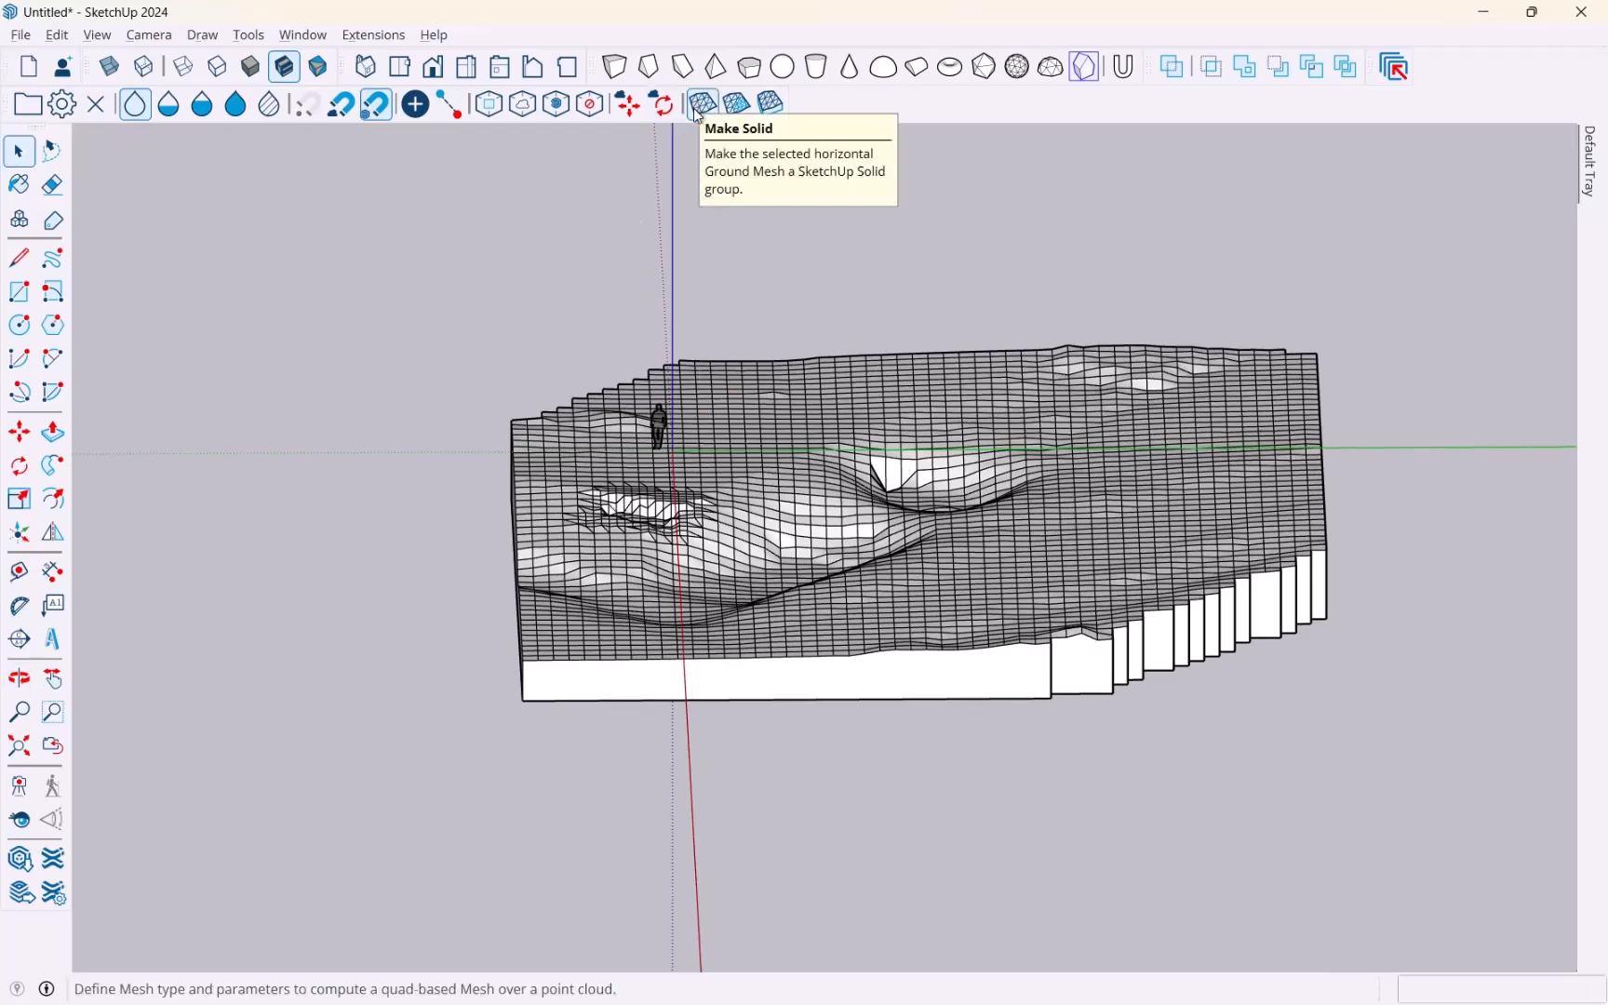
pyautogui.moveTo(772, 103)
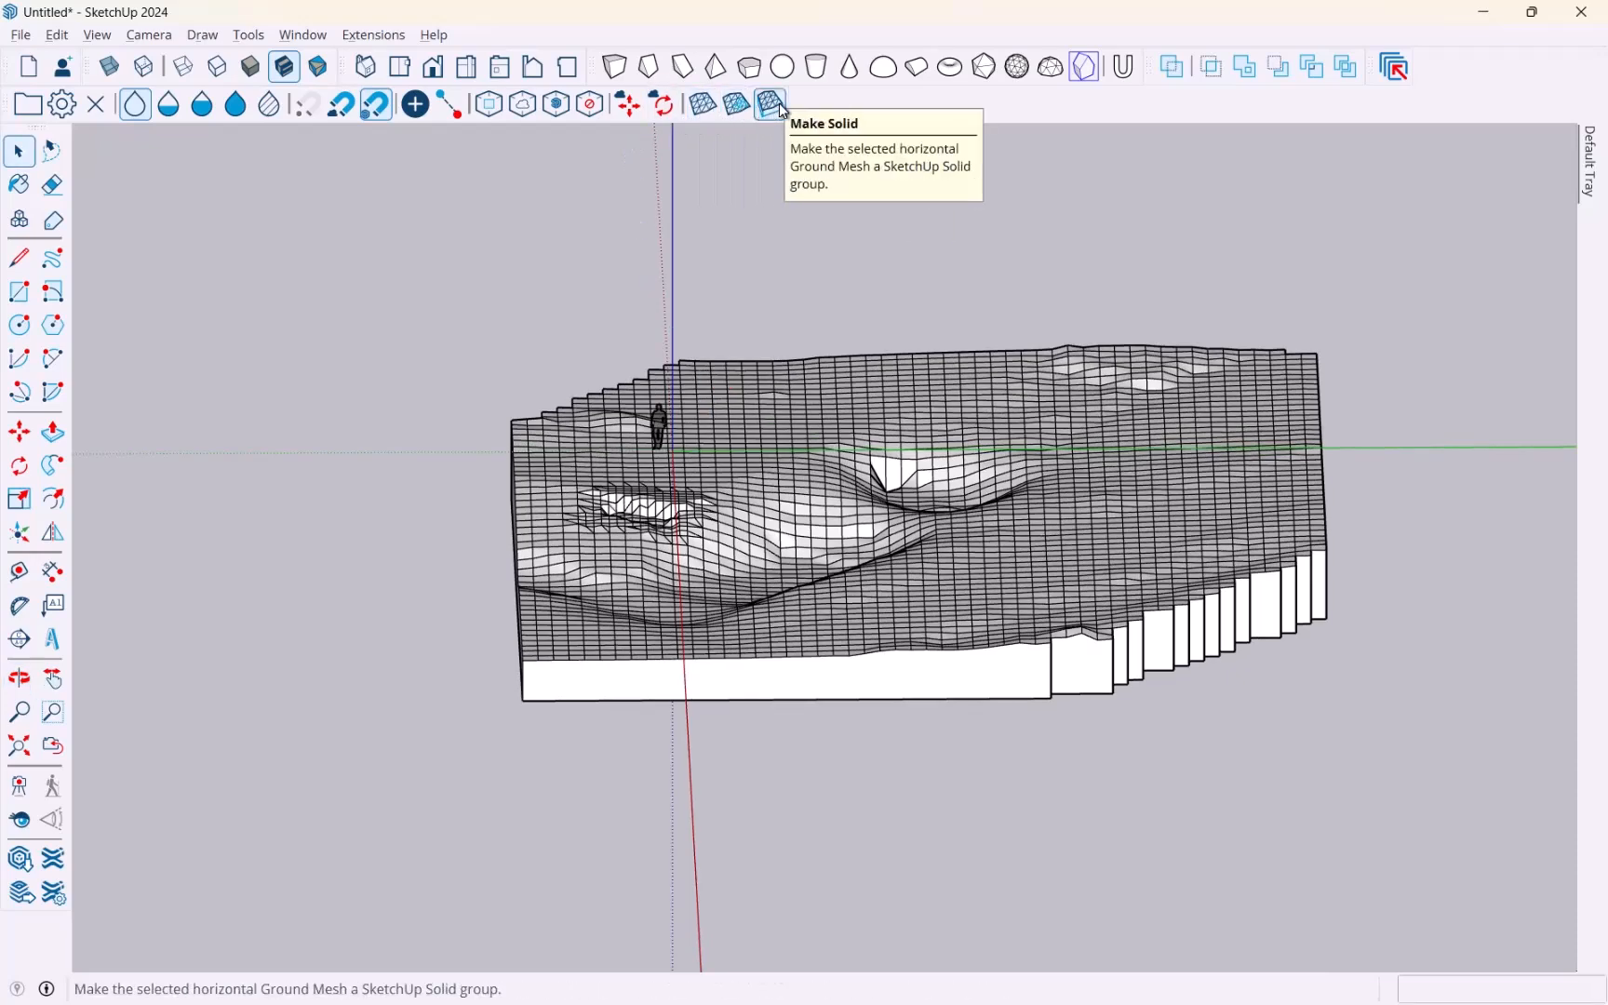